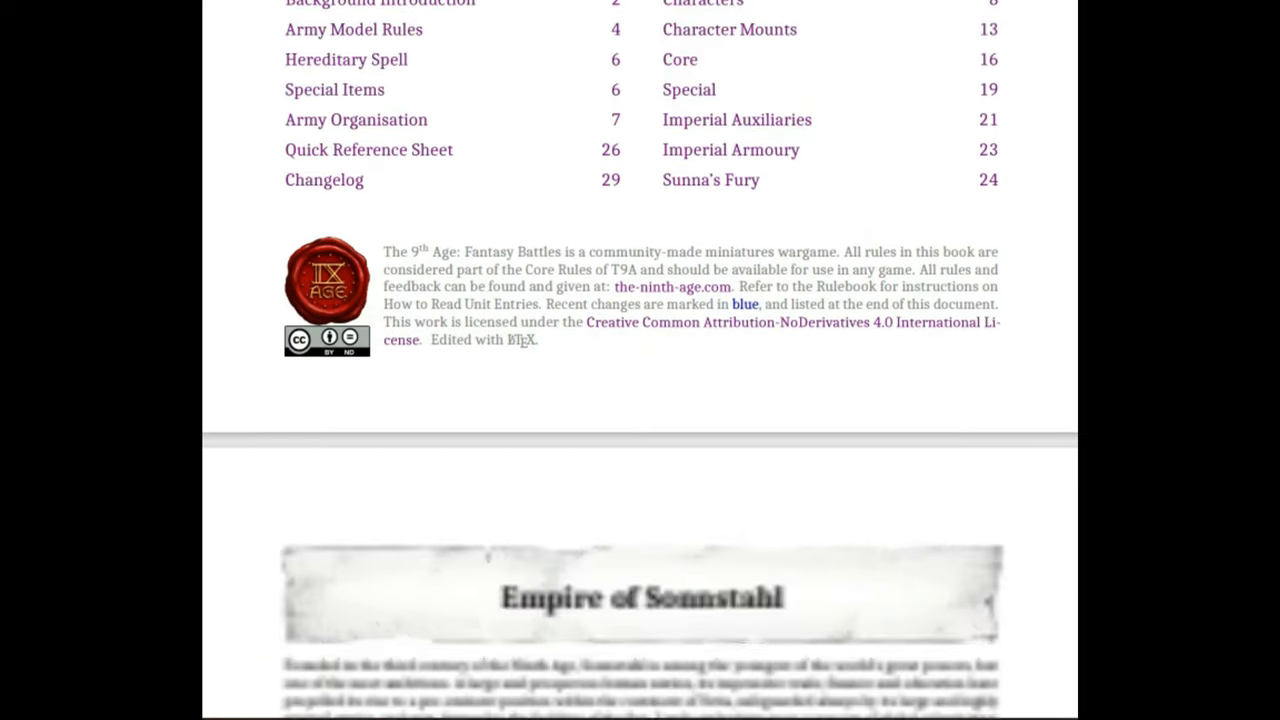
pyautogui.scroll(-3)
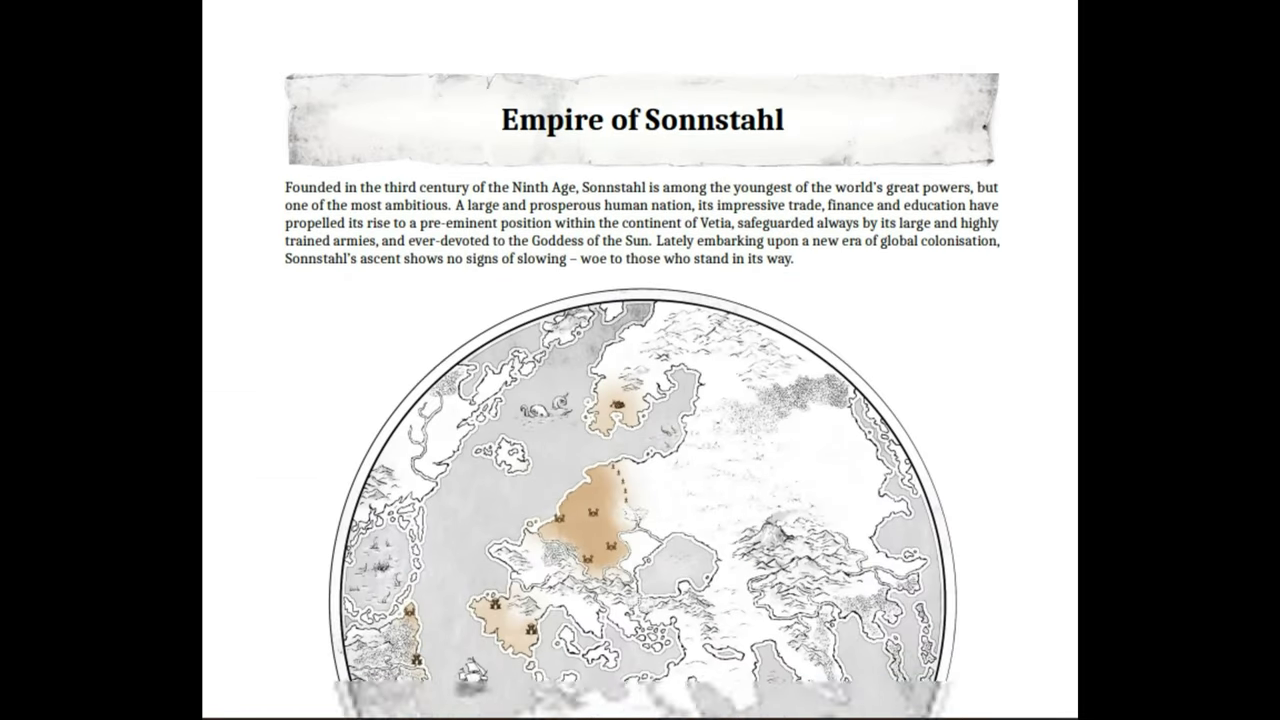
pyautogui.scroll(-3)
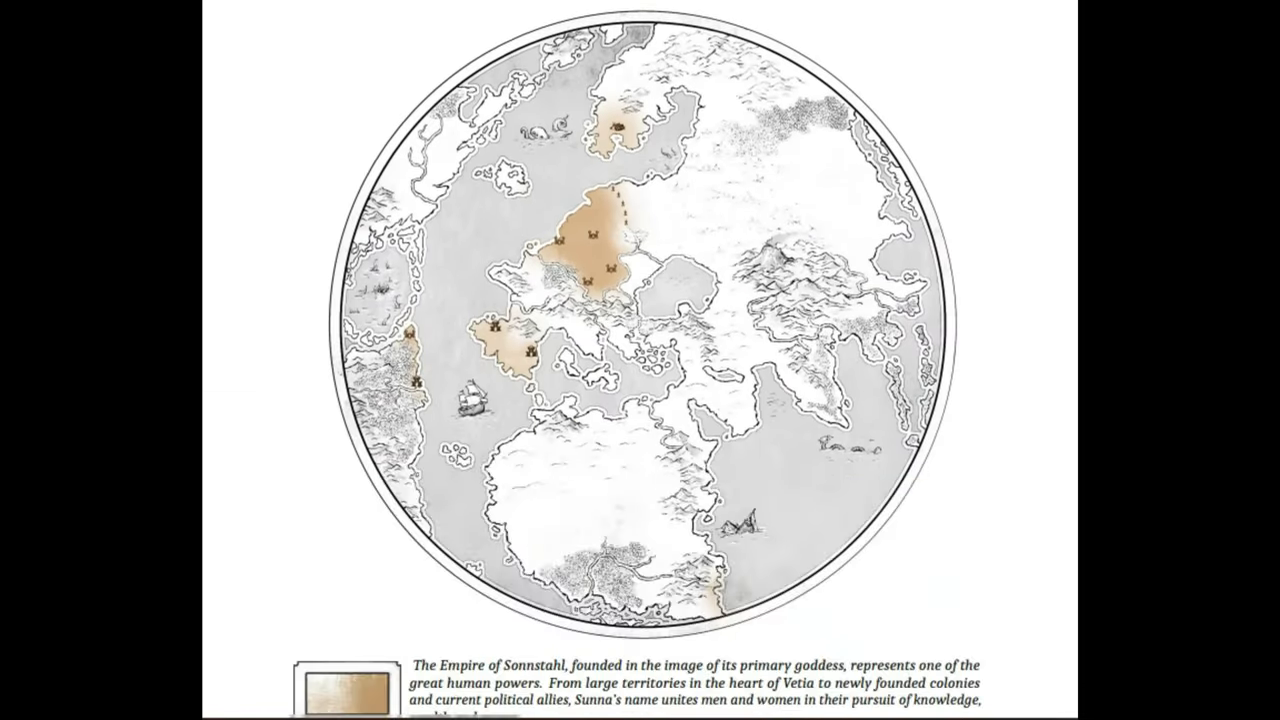
pyautogui.scroll(3)
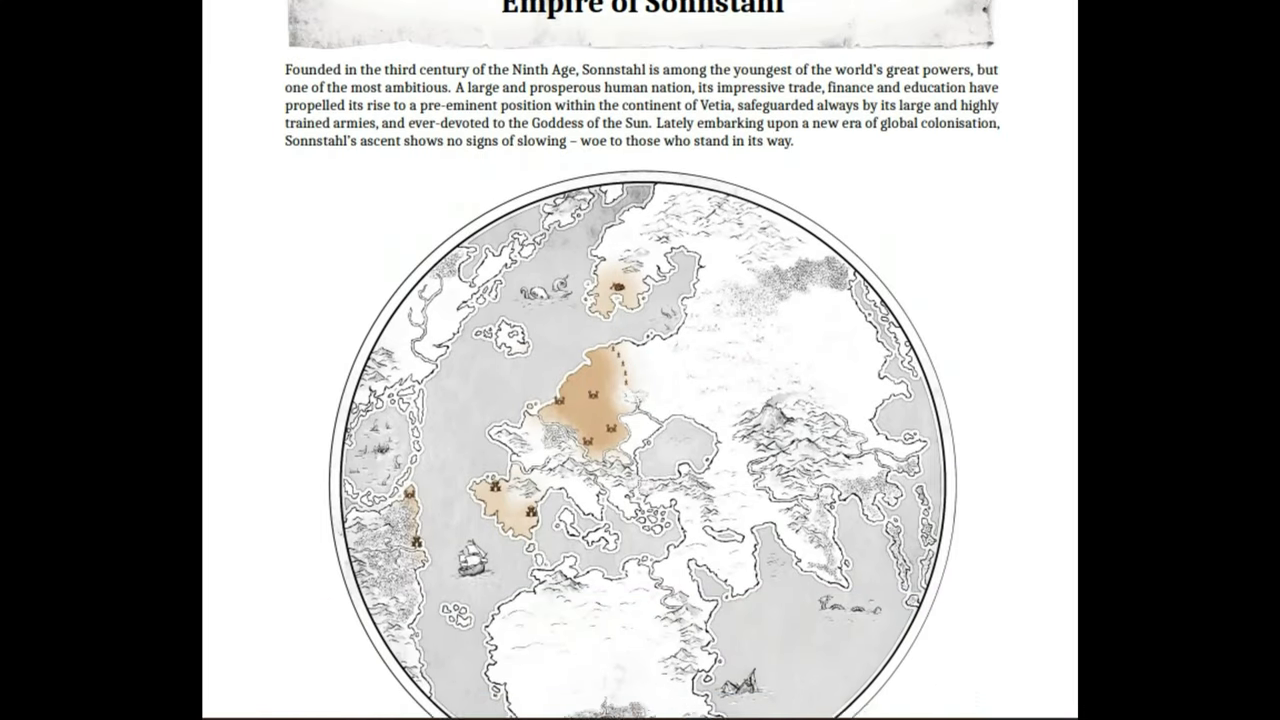
pyautogui.scroll(-3)
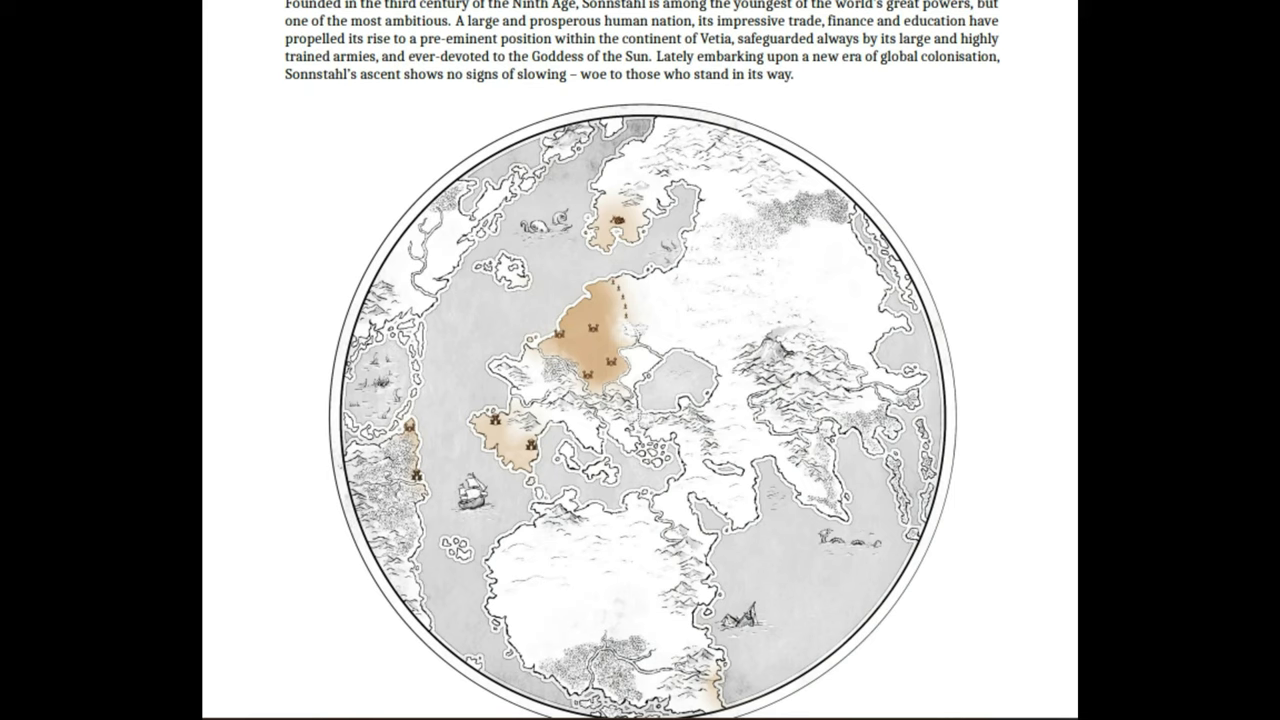
pyautogui.scroll(-3)
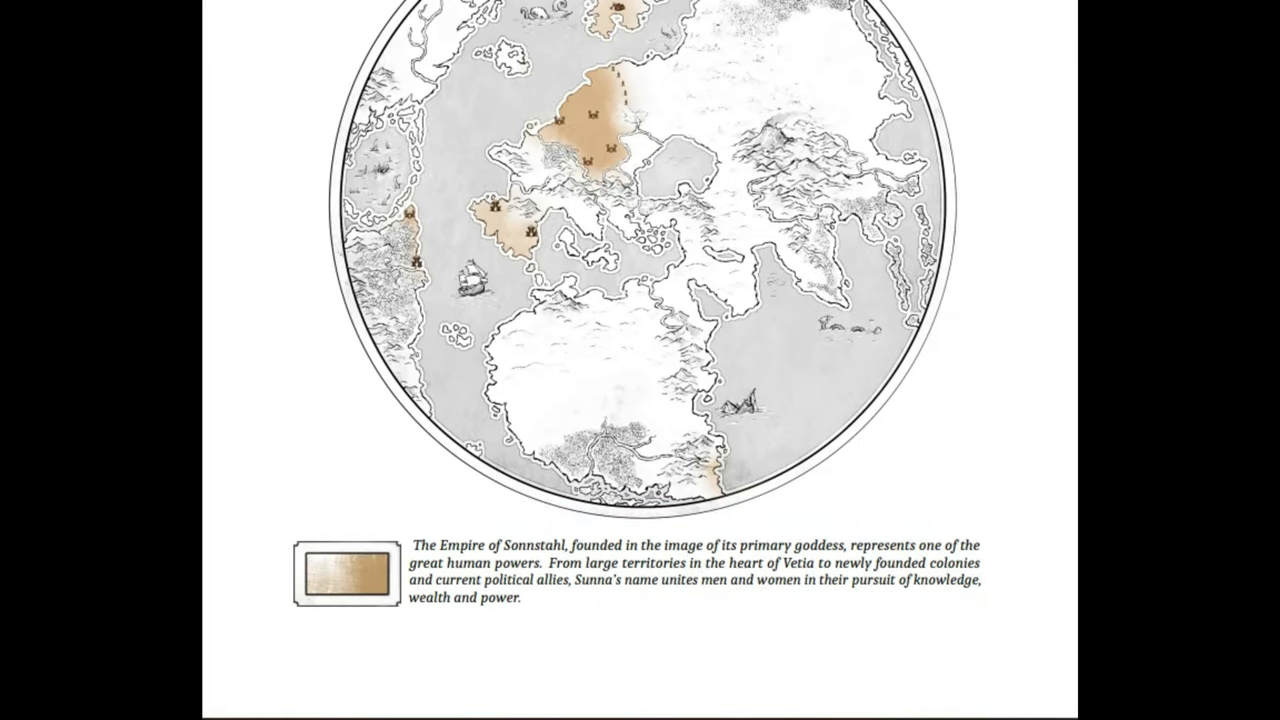
pyautogui.scroll(-3)
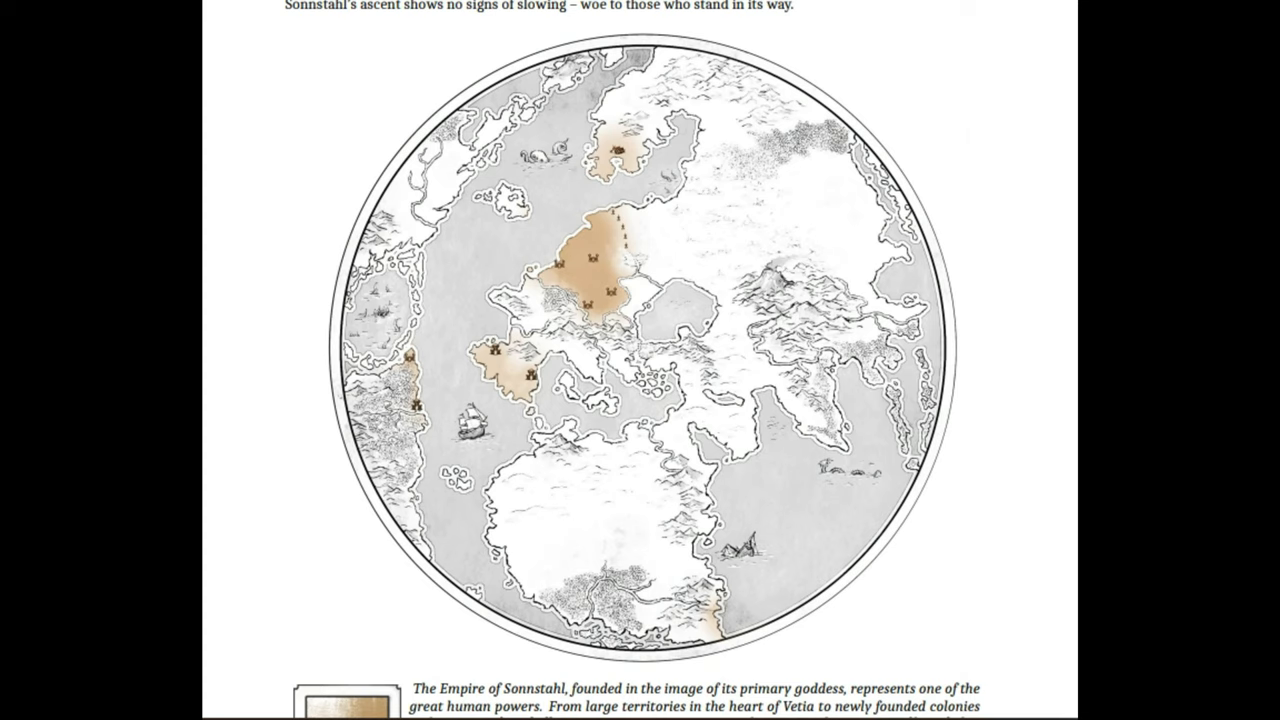
pyautogui.scroll(-3)
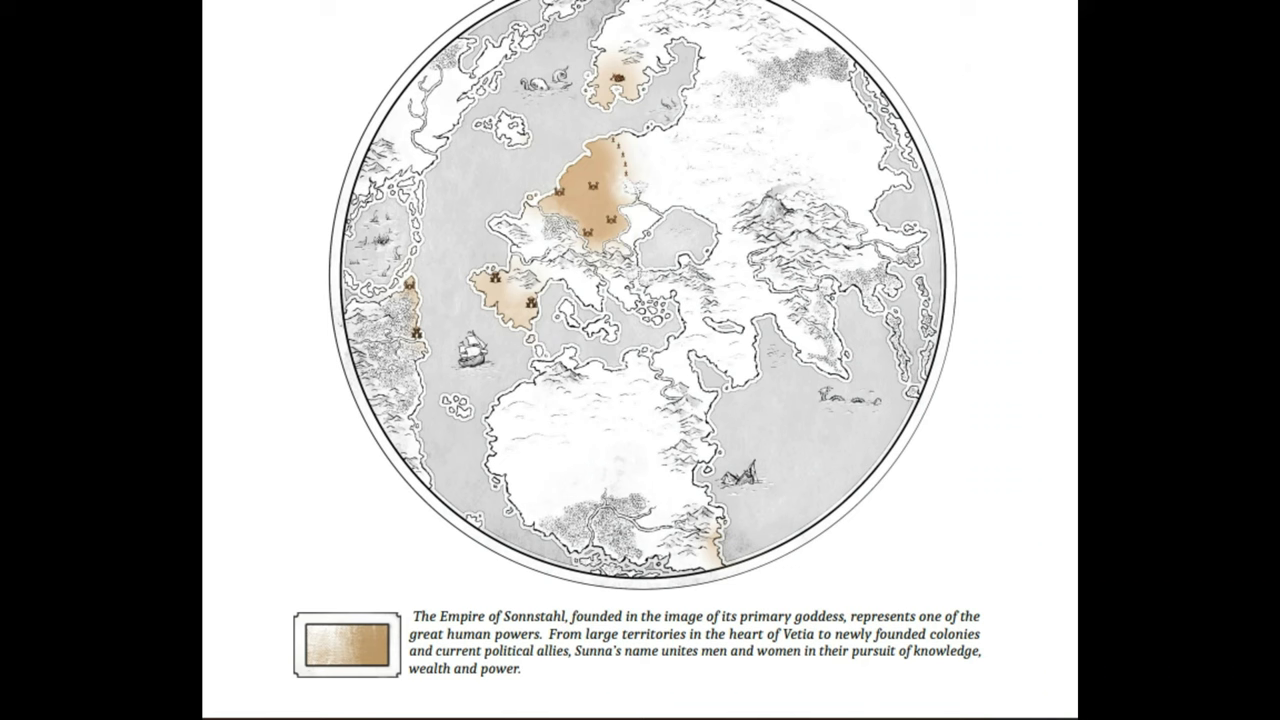
pyautogui.scroll(-3)
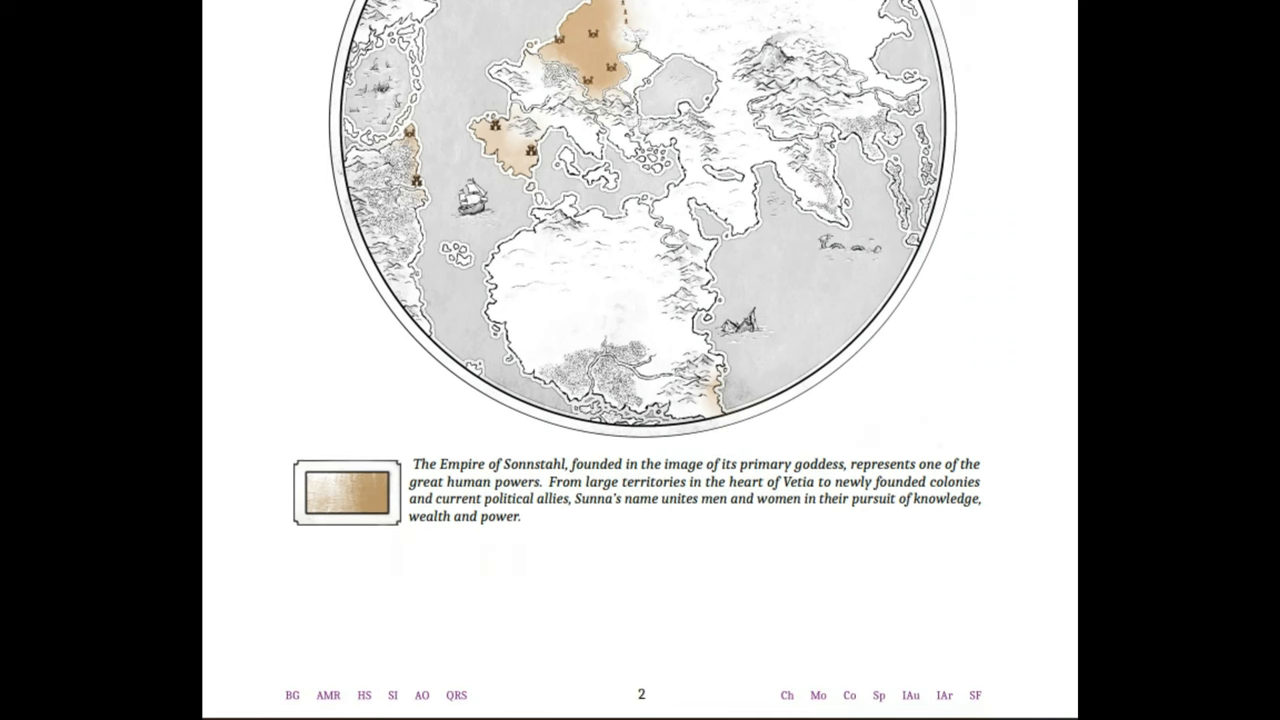
pyautogui.scroll(-3)
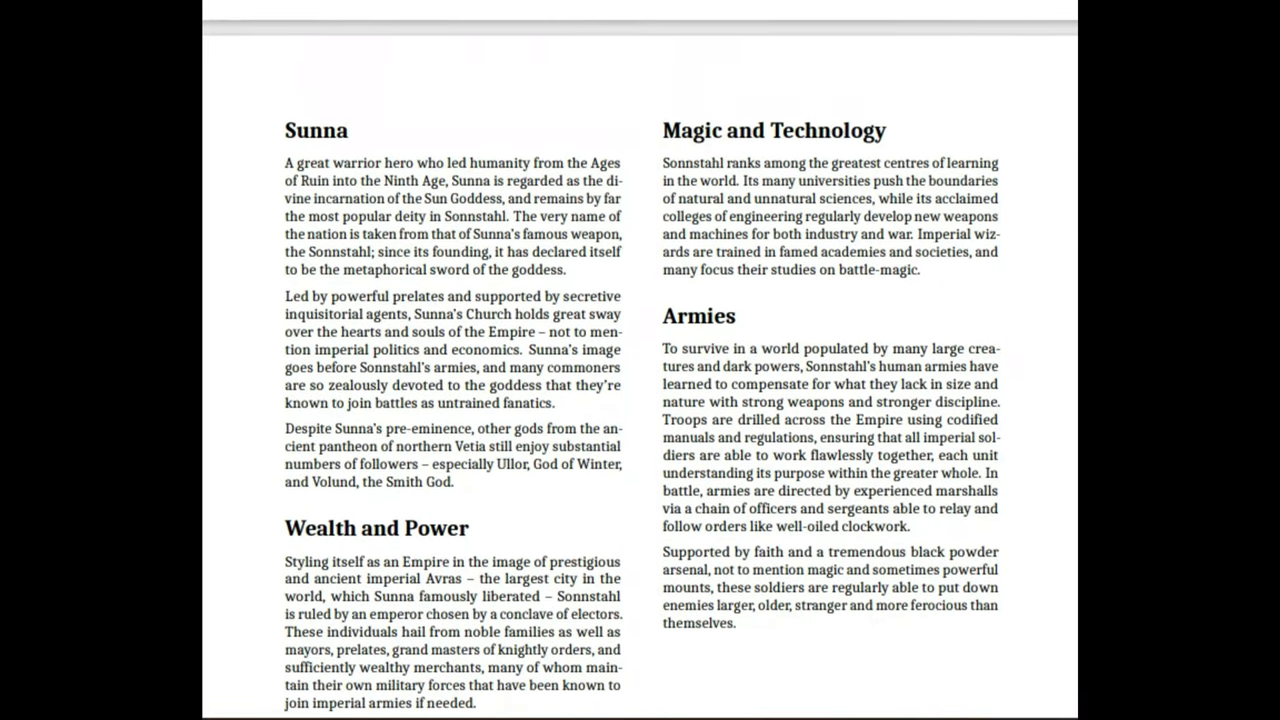
pyautogui.scroll(3)
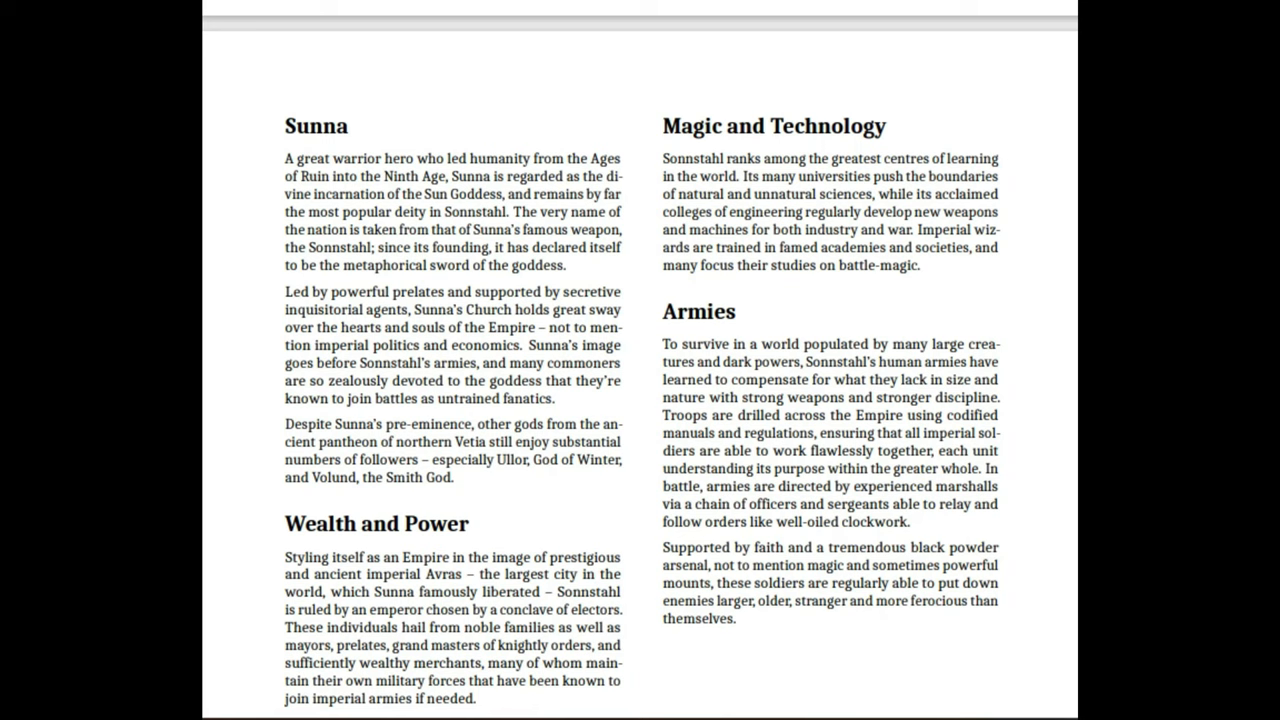
pyautogui.scroll(-3)
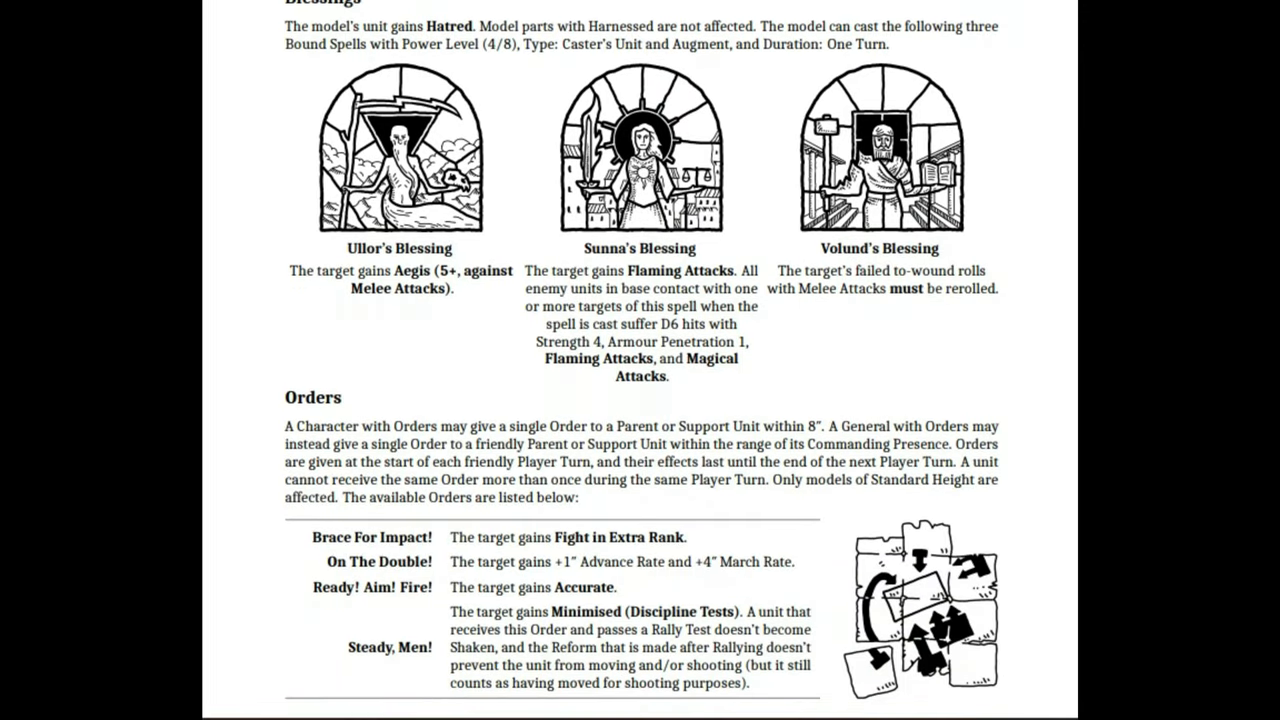
pyautogui.scroll(3)
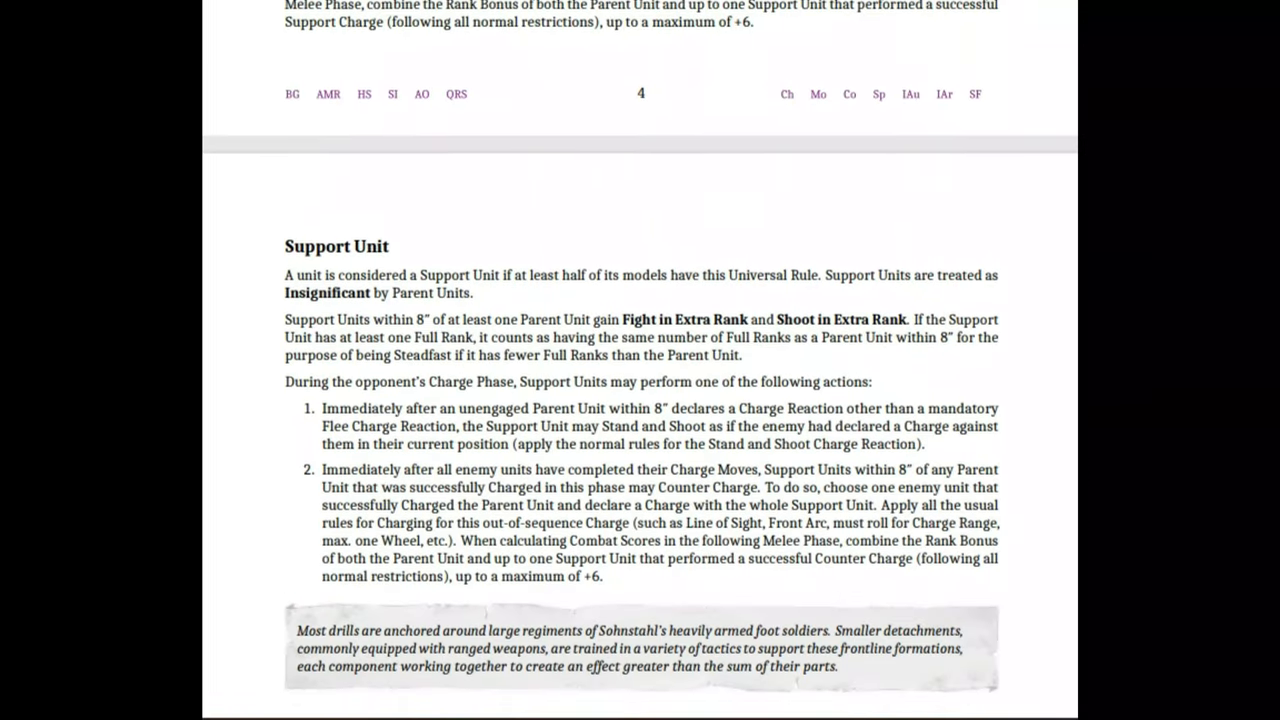
pyautogui.scroll(-3)
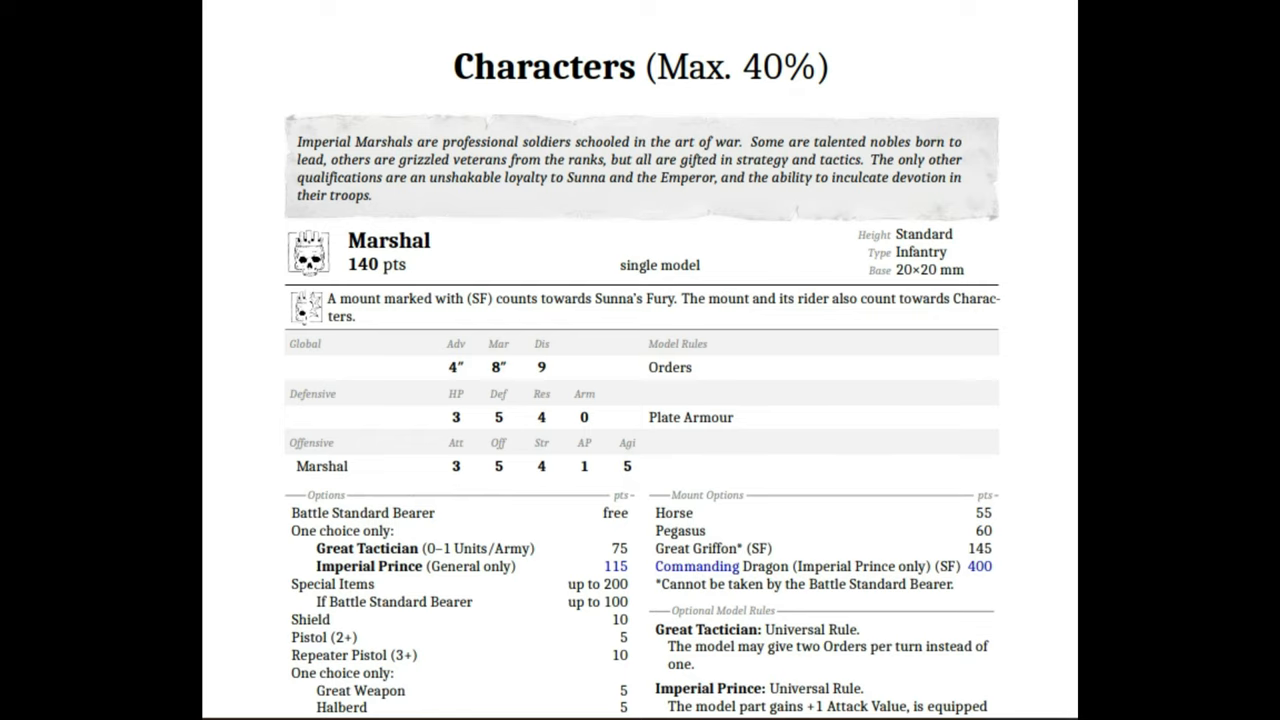
pyautogui.scroll(-3)
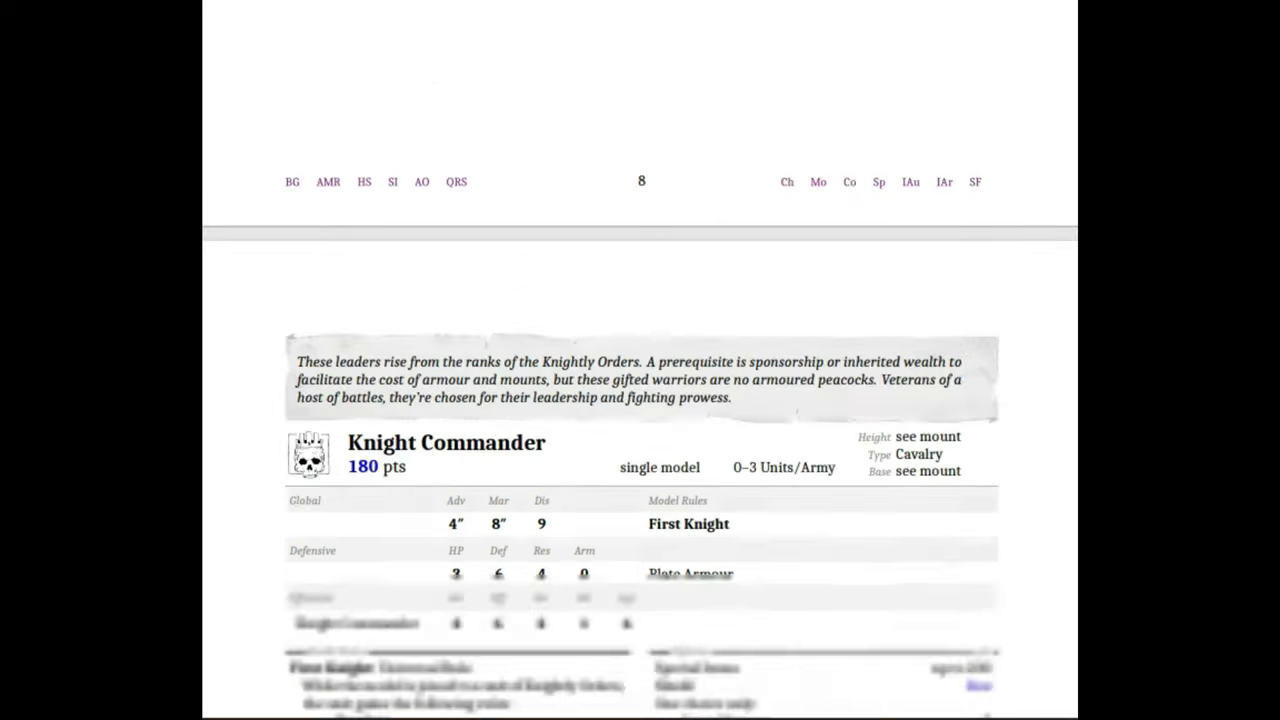
pyautogui.scroll(-3)
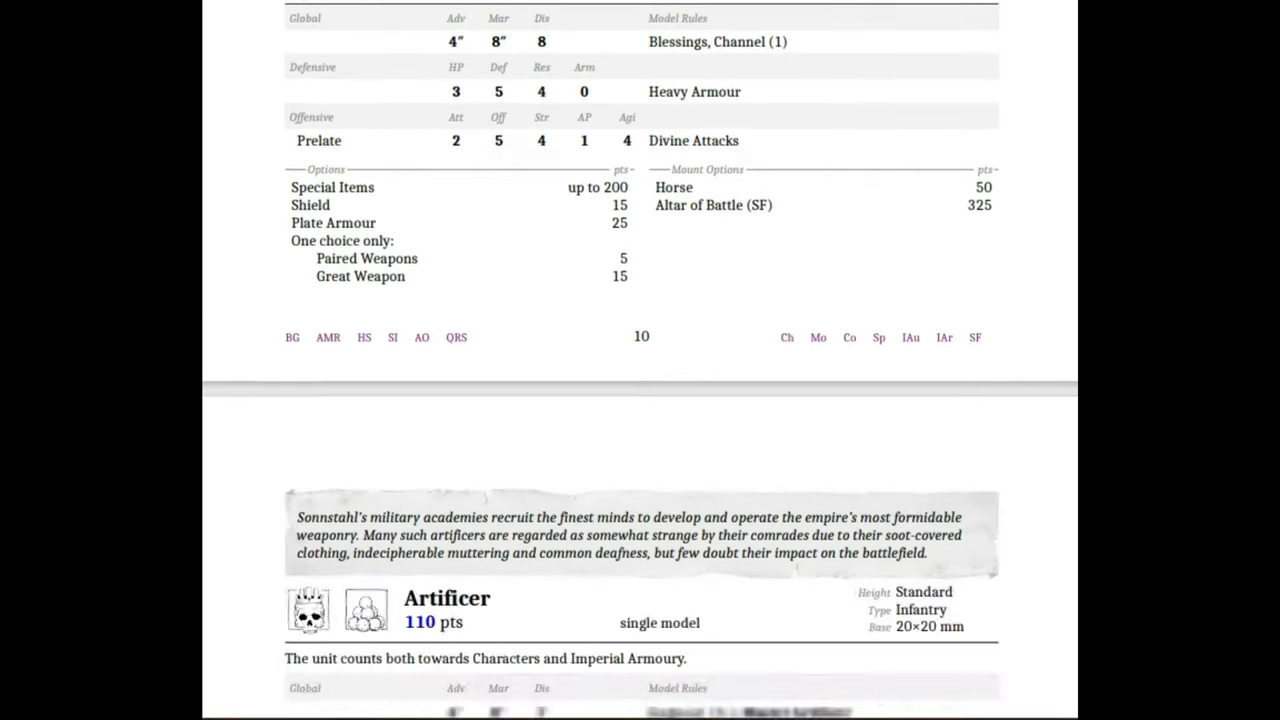
pyautogui.scroll(-3)
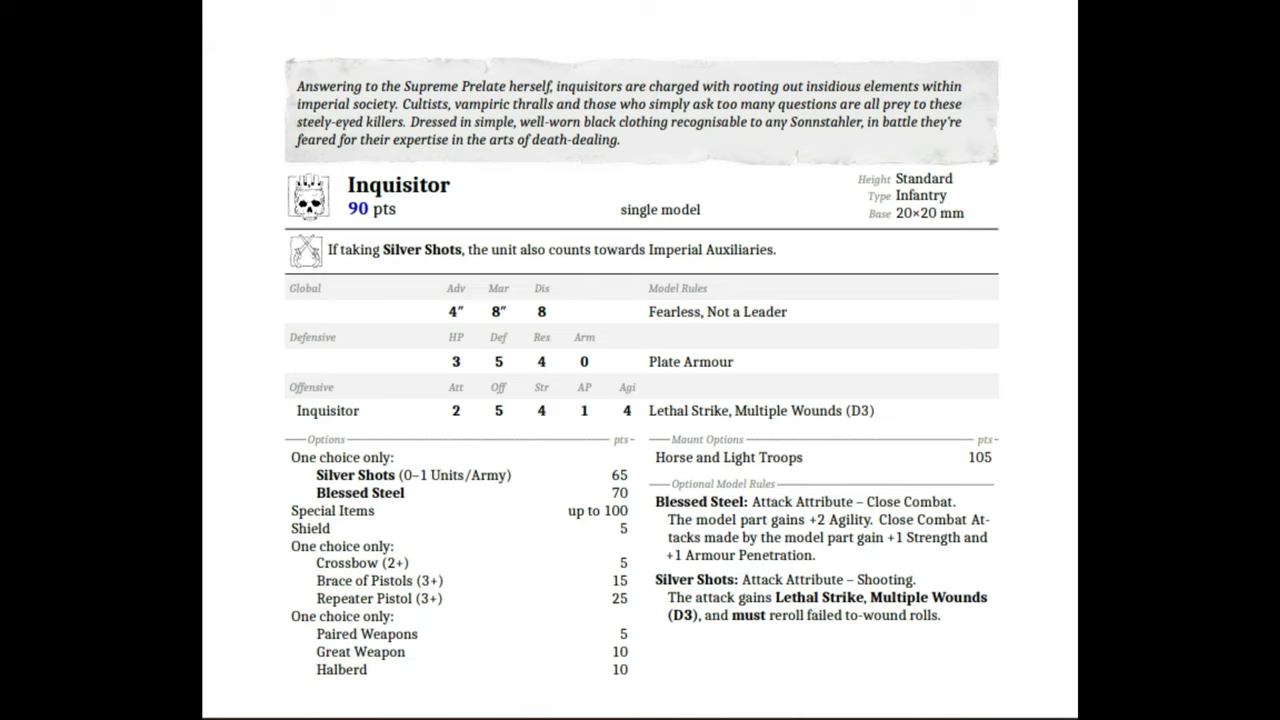
pyautogui.scroll(-3)
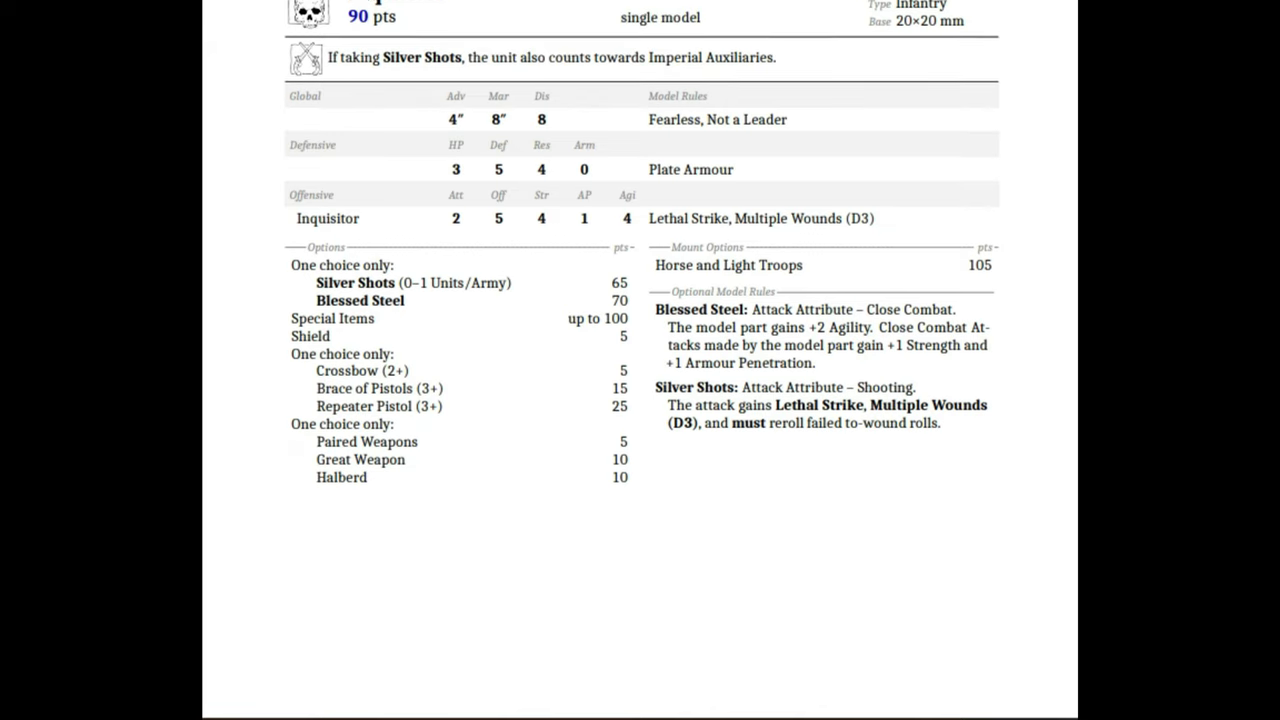
pyautogui.scroll(-3)
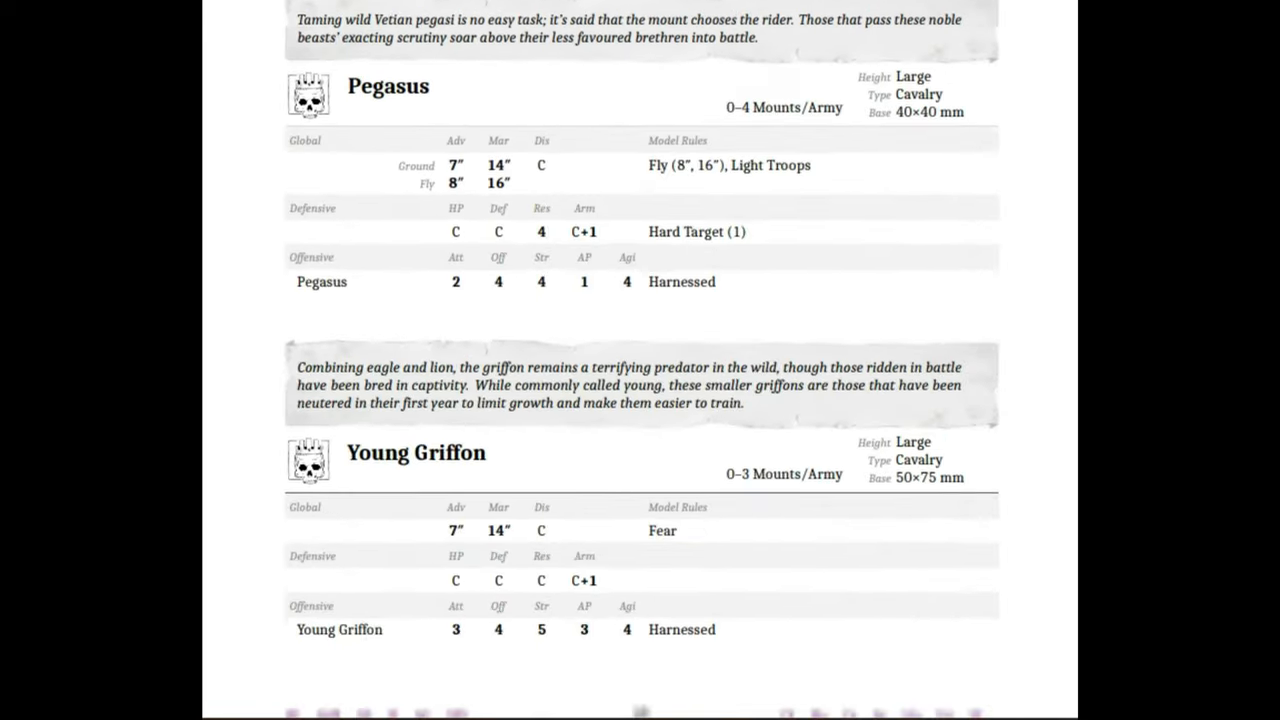
pyautogui.scroll(-3)
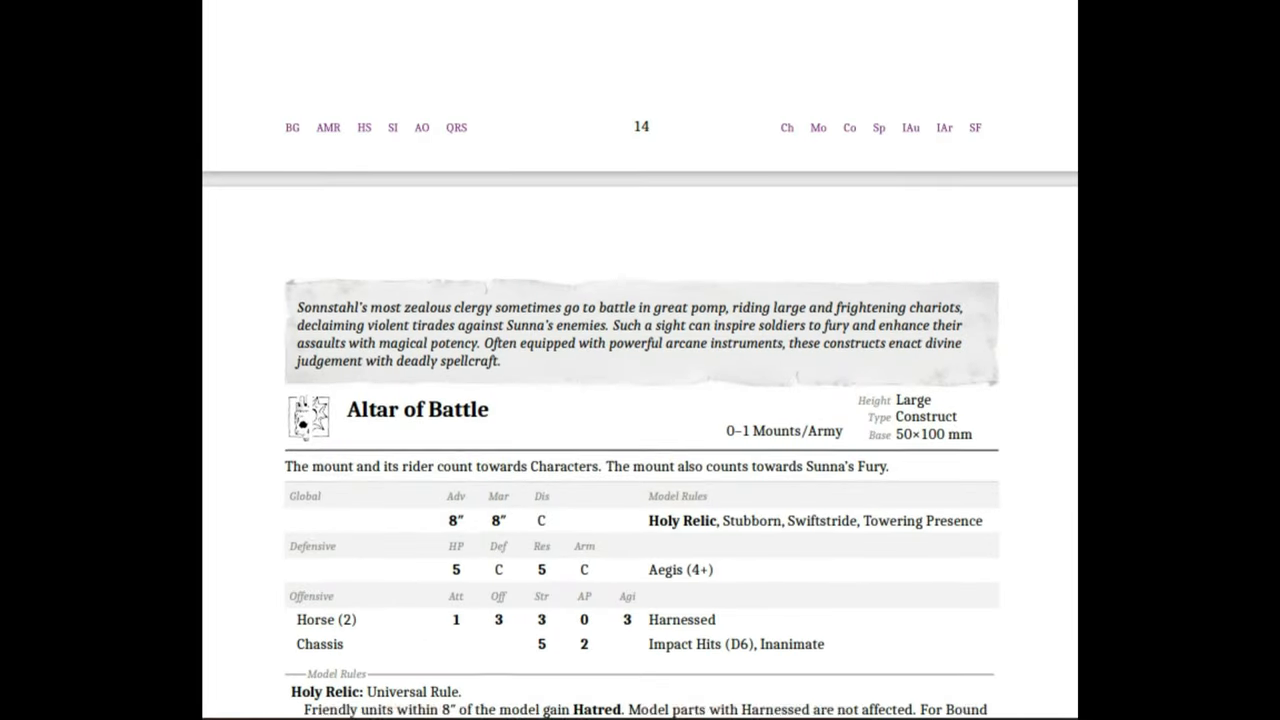
pyautogui.scroll(-3)
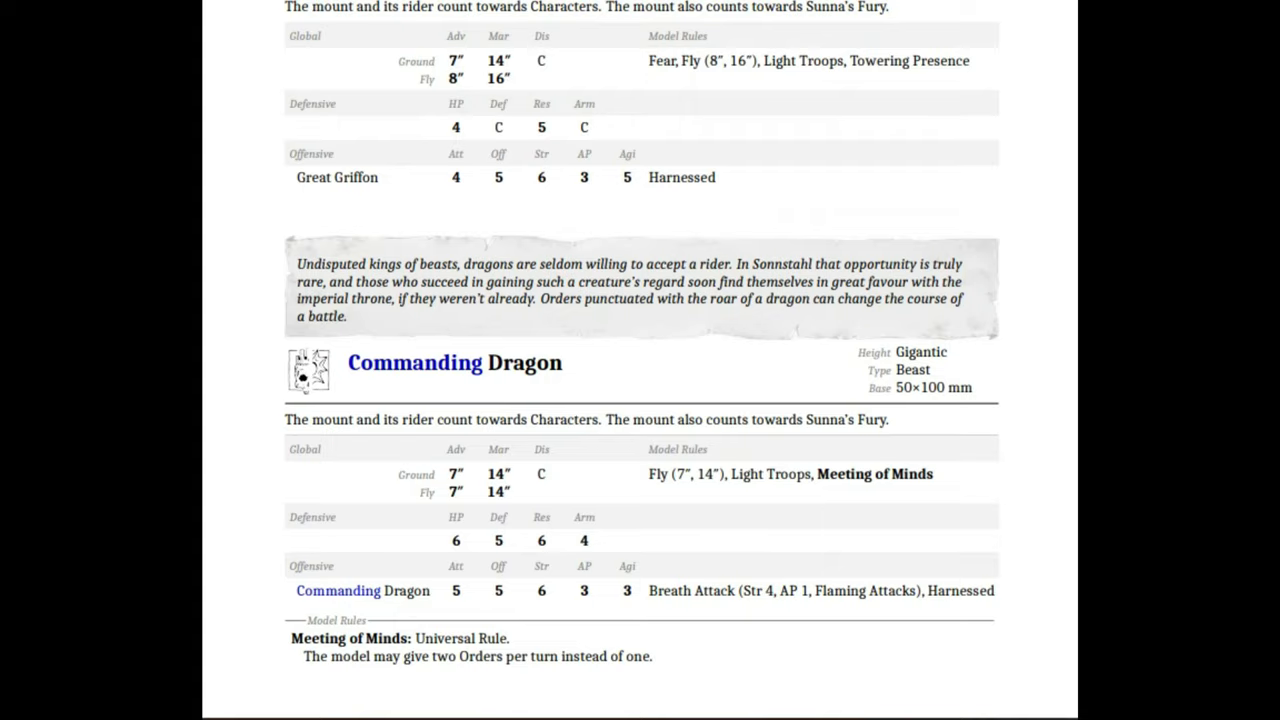
pyautogui.scroll(-3)
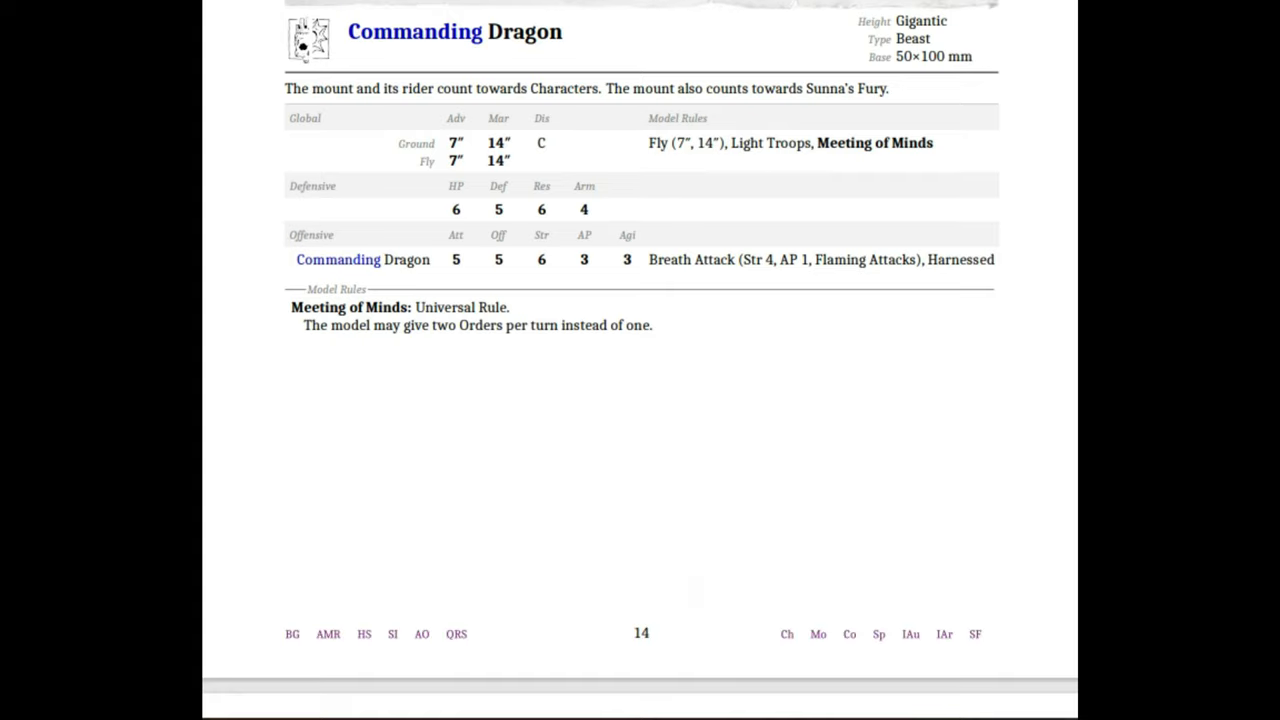
pyautogui.scroll(-3)
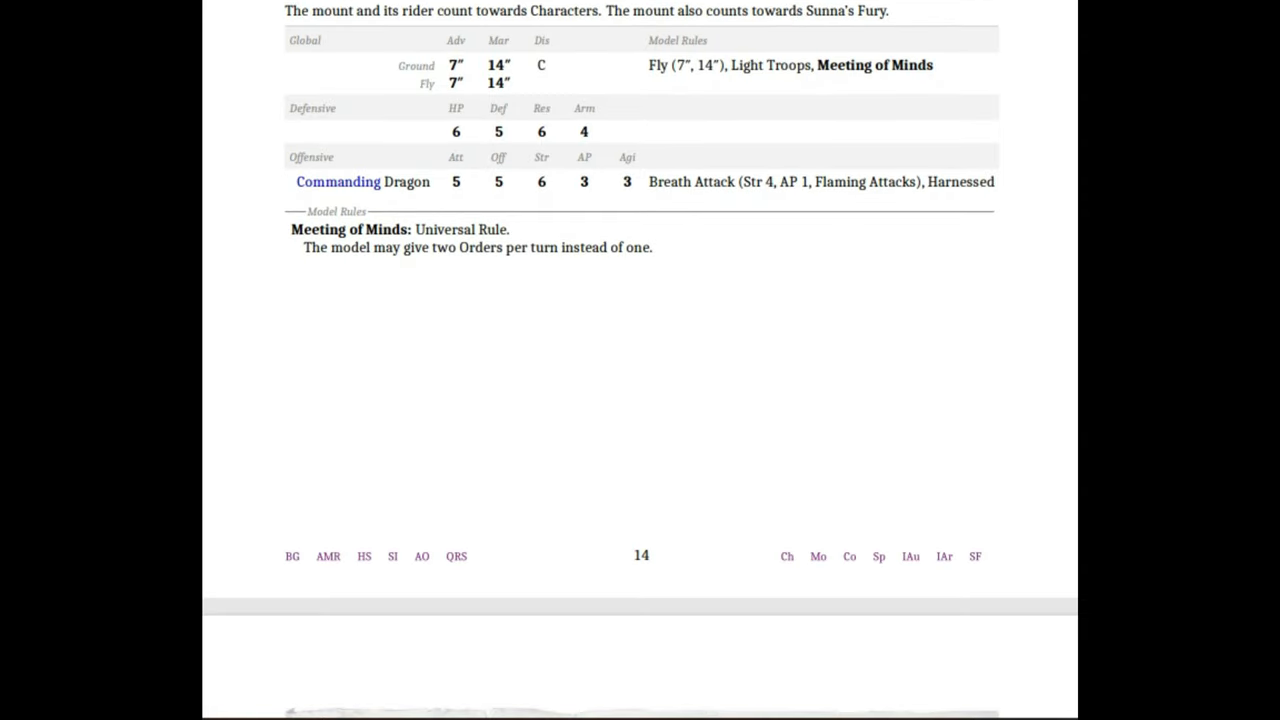
pyautogui.scroll(-3)
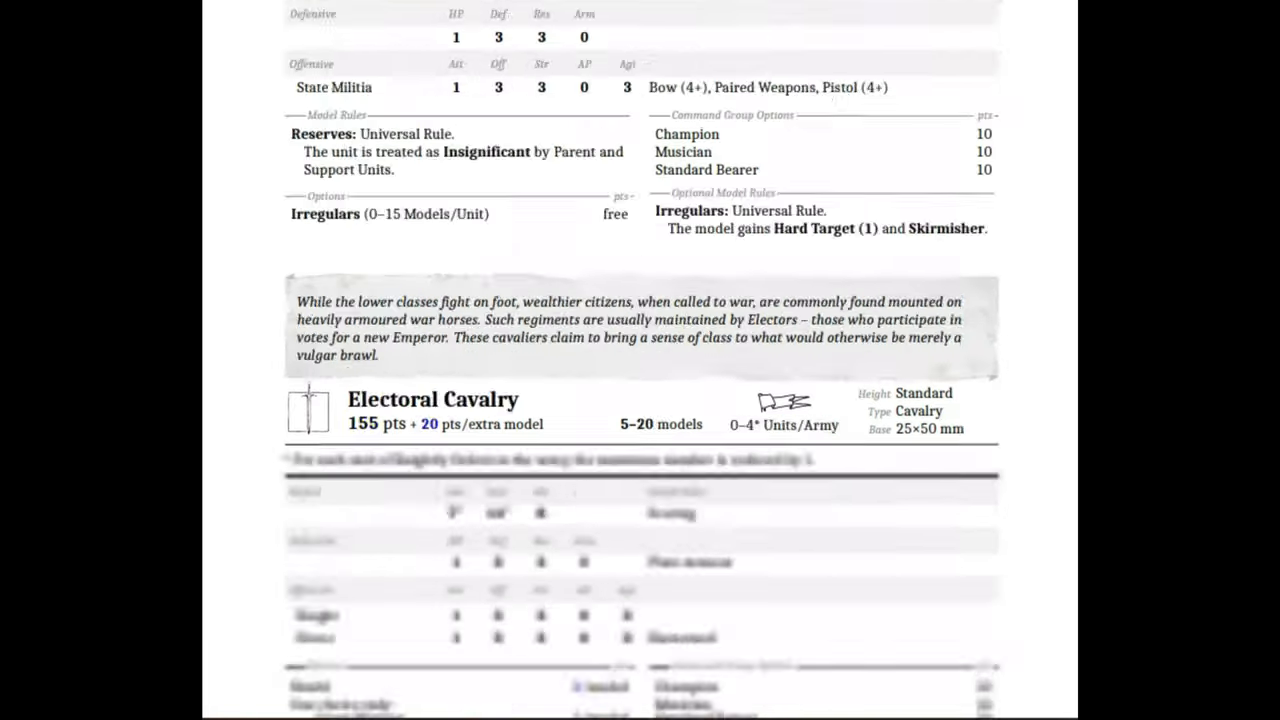
pyautogui.scroll(-3)
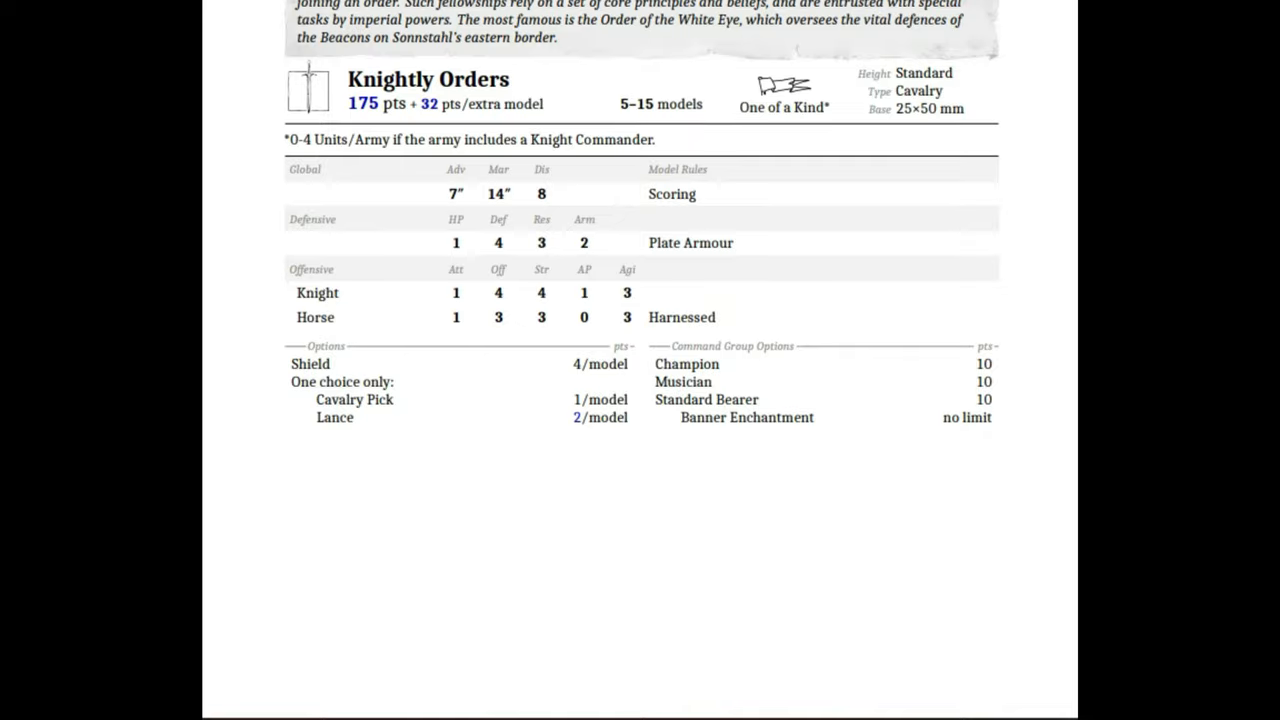
pyautogui.scroll(-3)
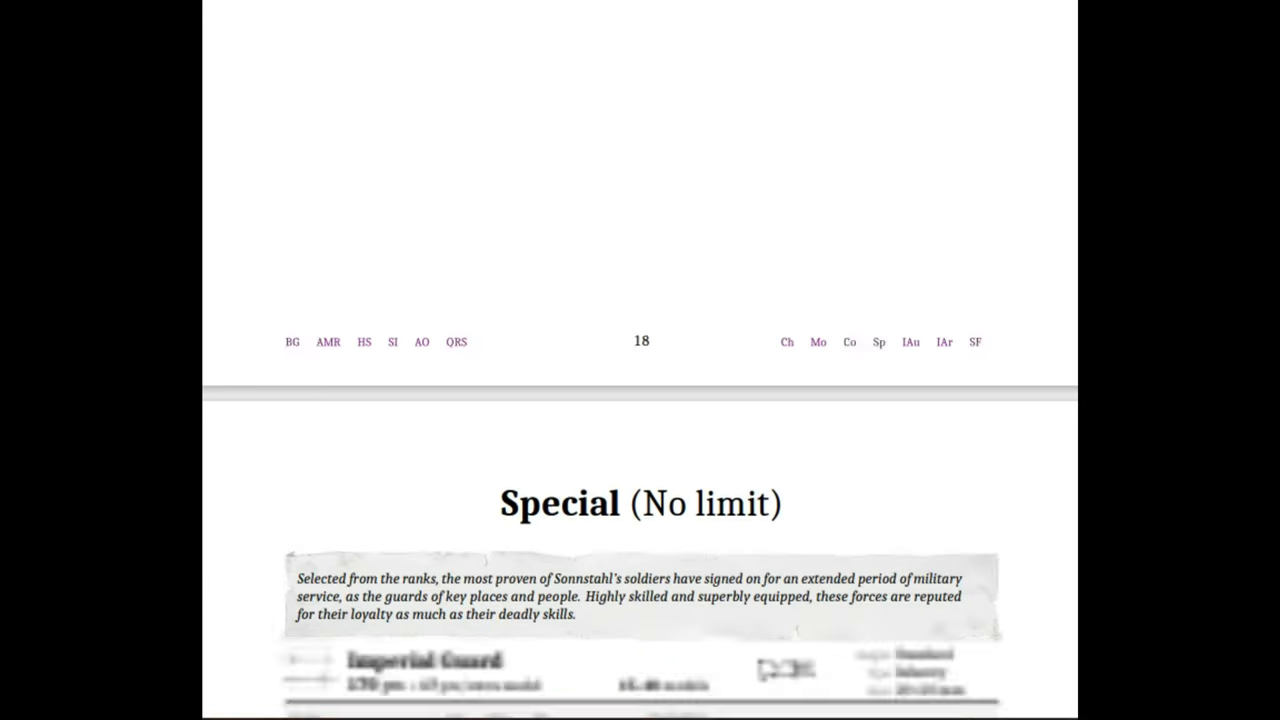
pyautogui.scroll(-3)
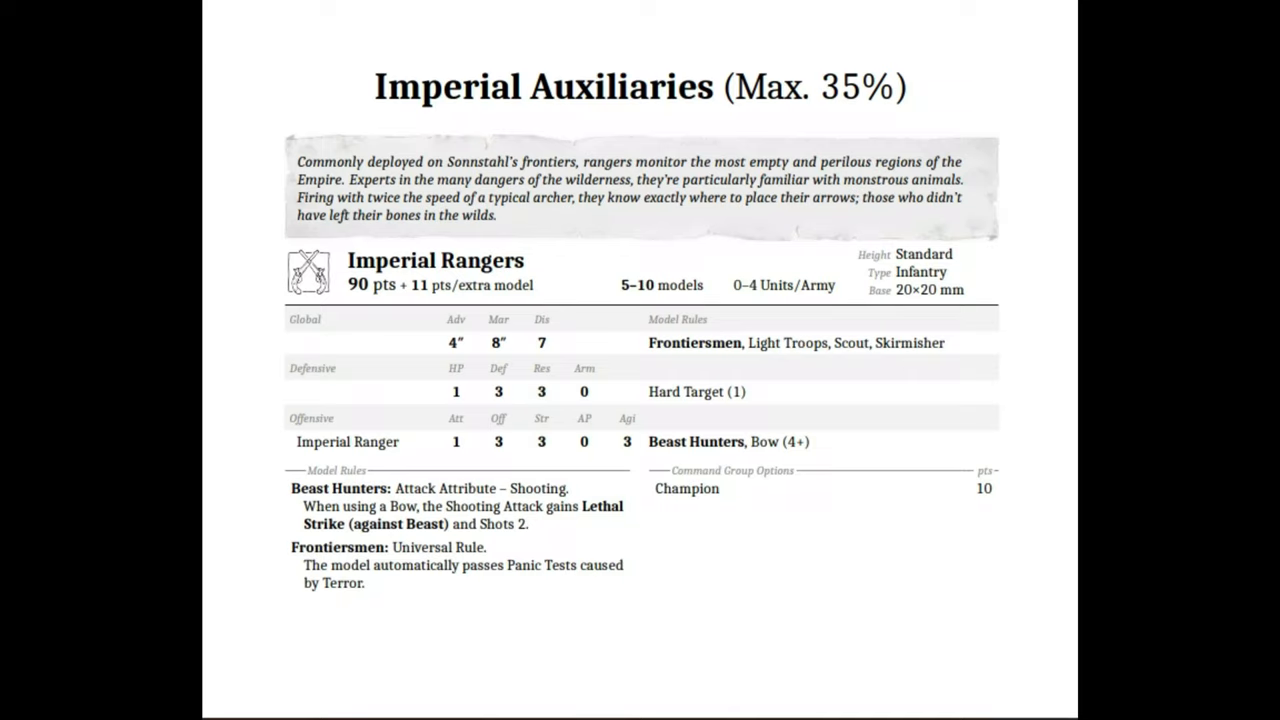
pyautogui.scroll(-3)
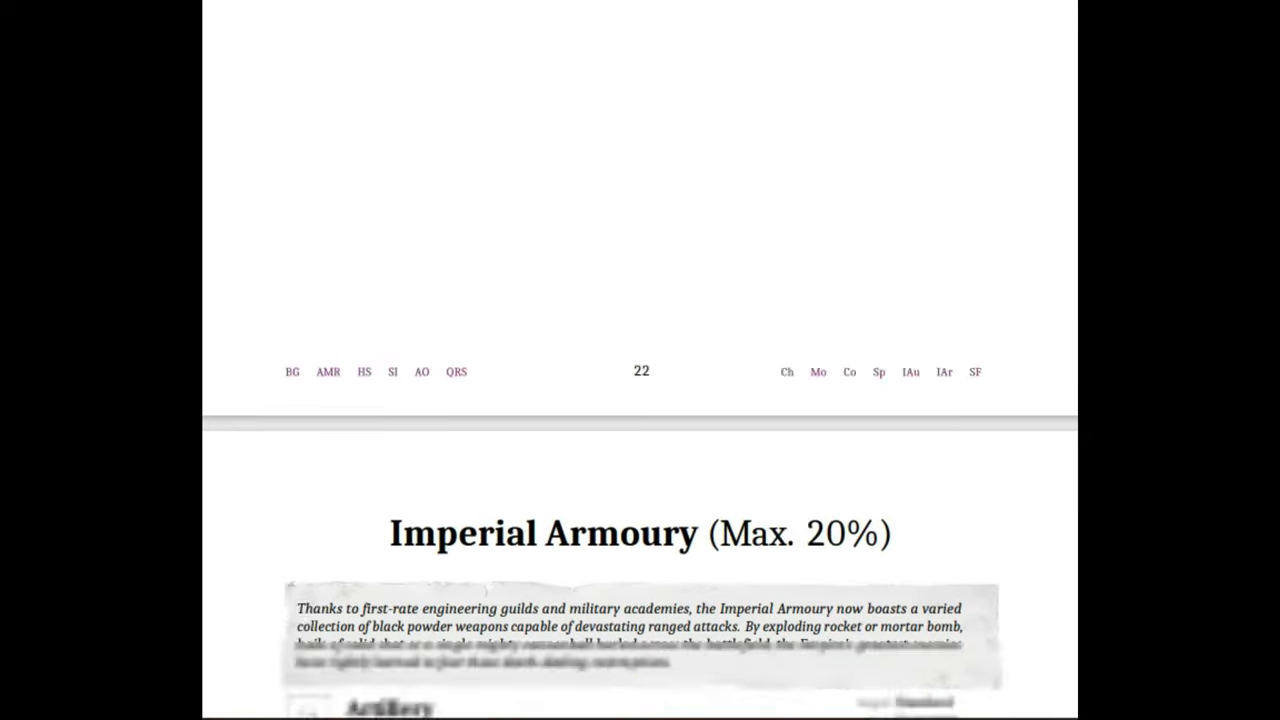
pyautogui.scroll(-3)
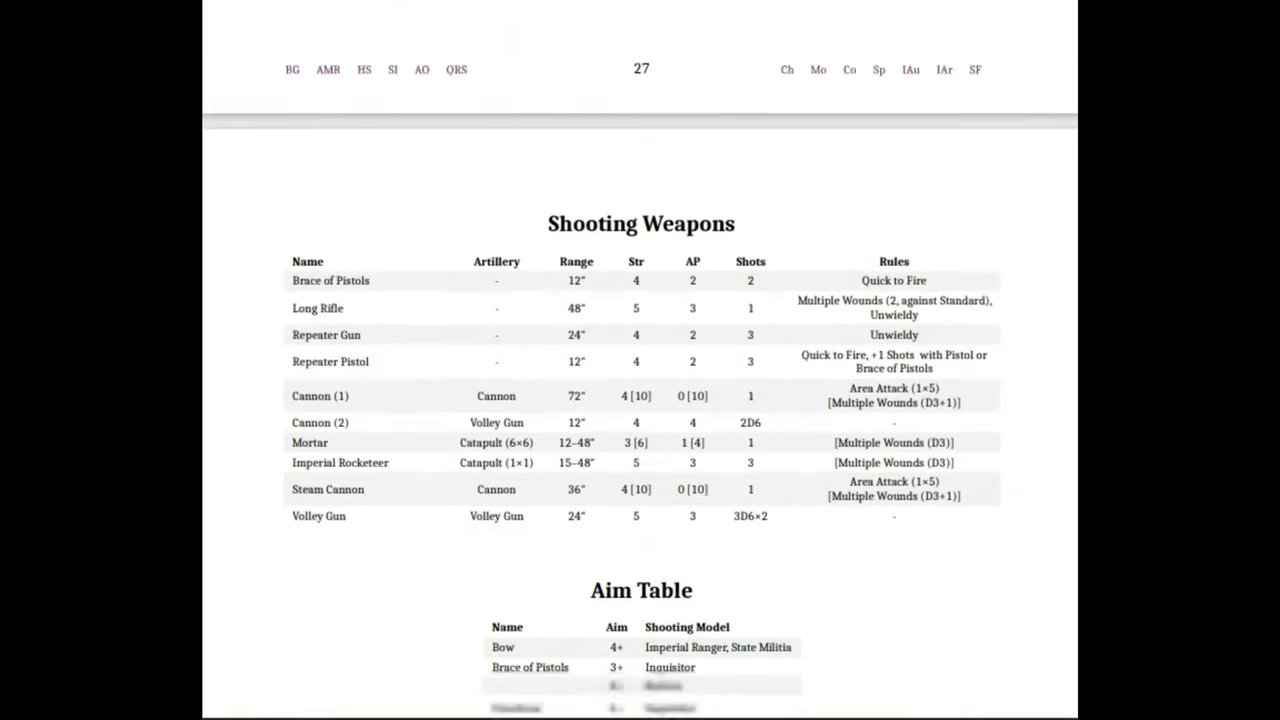
pyautogui.scroll(-3)
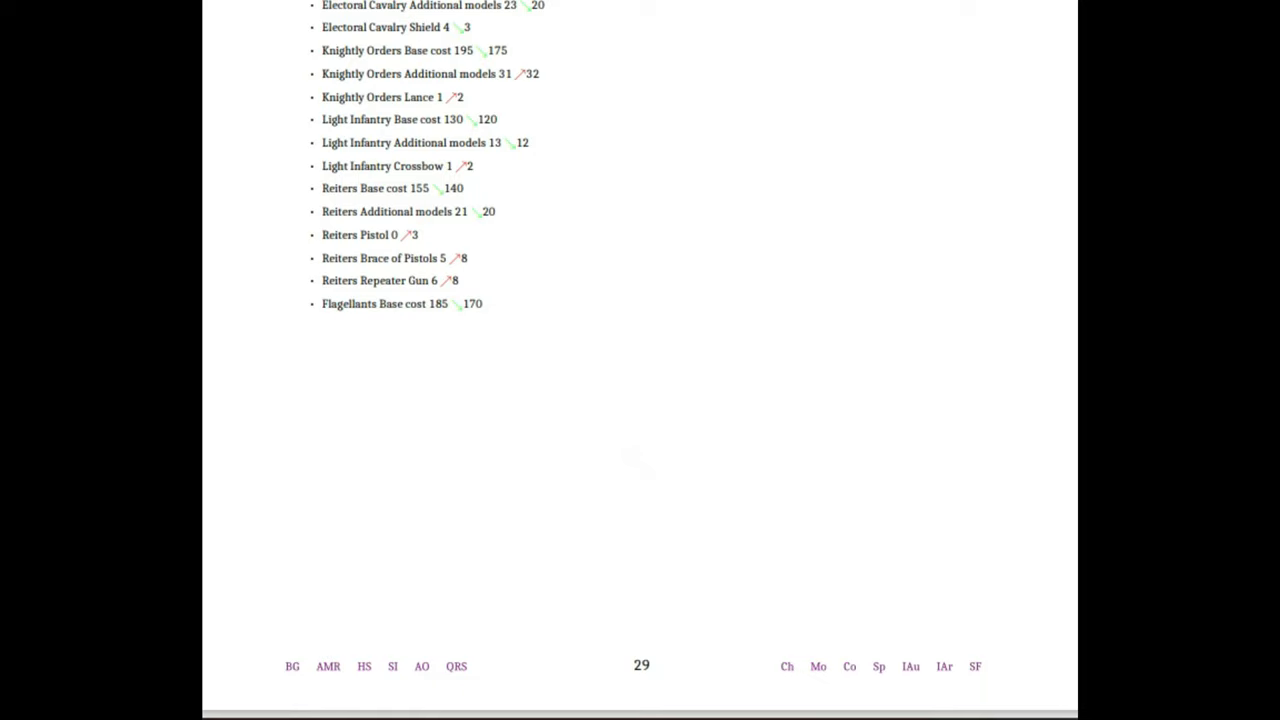
pyautogui.moveTo(958, 206)
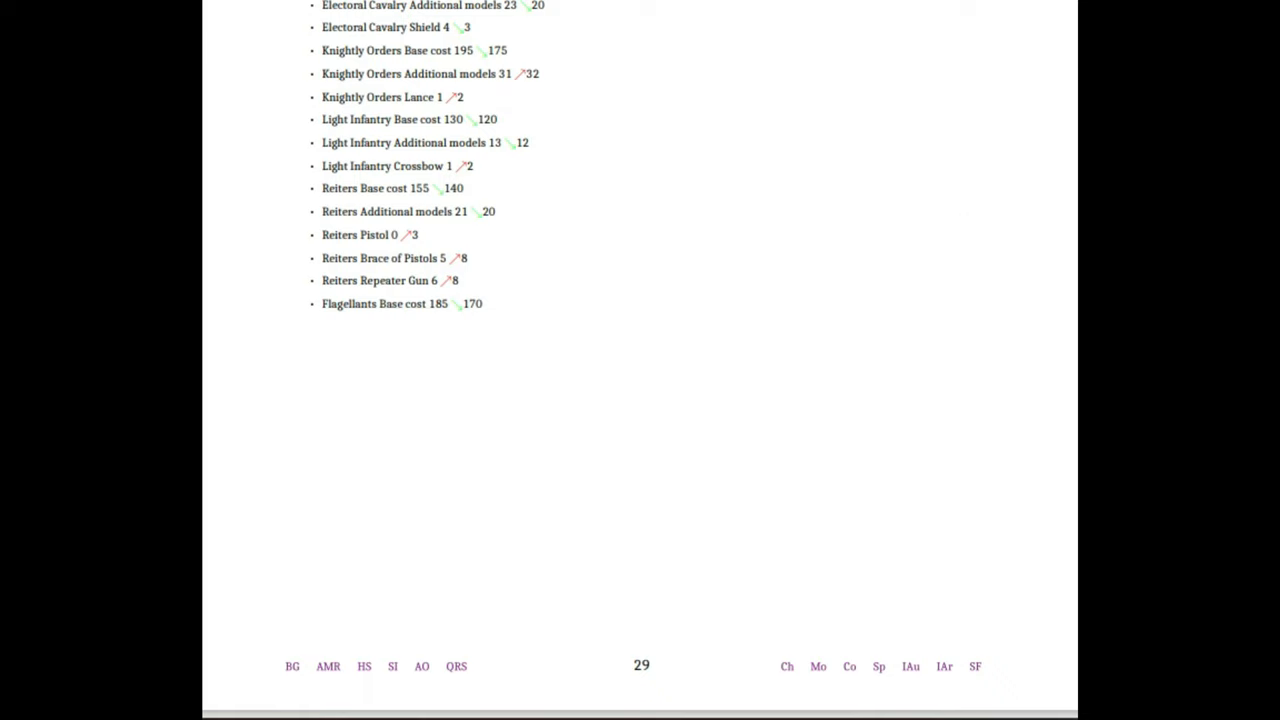
pyautogui.scroll(-3)
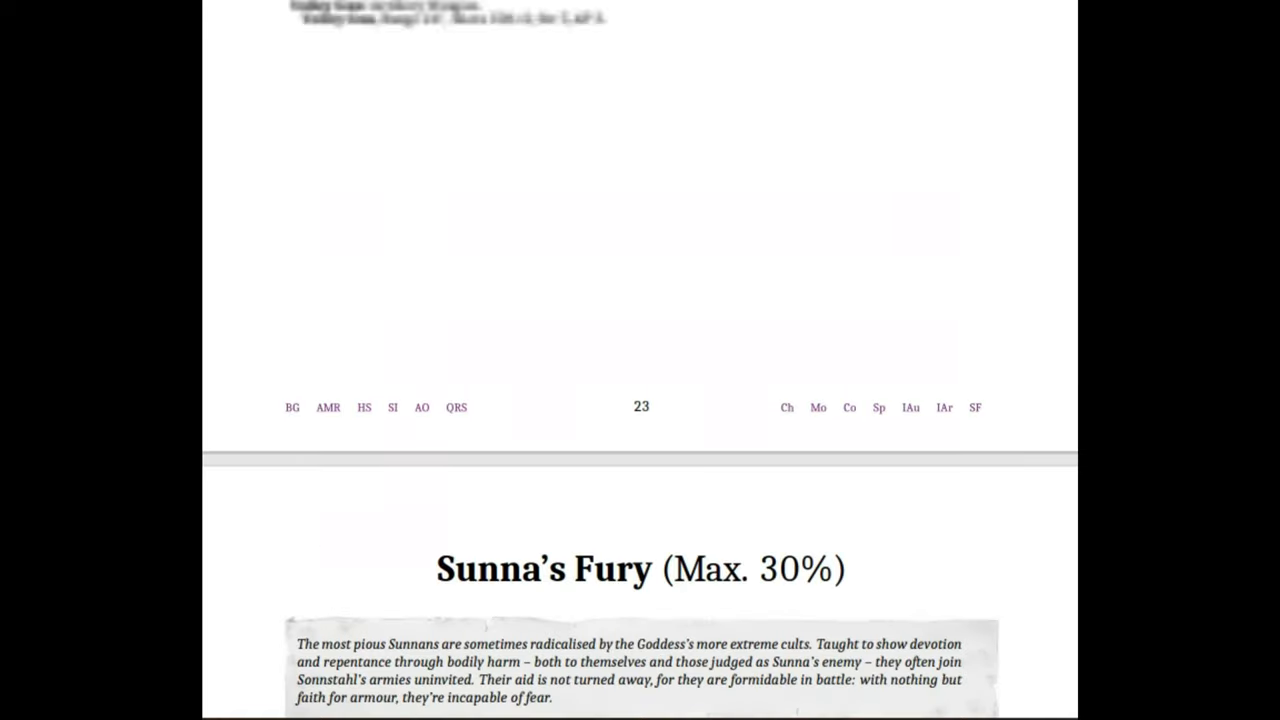
pyautogui.scroll(3)
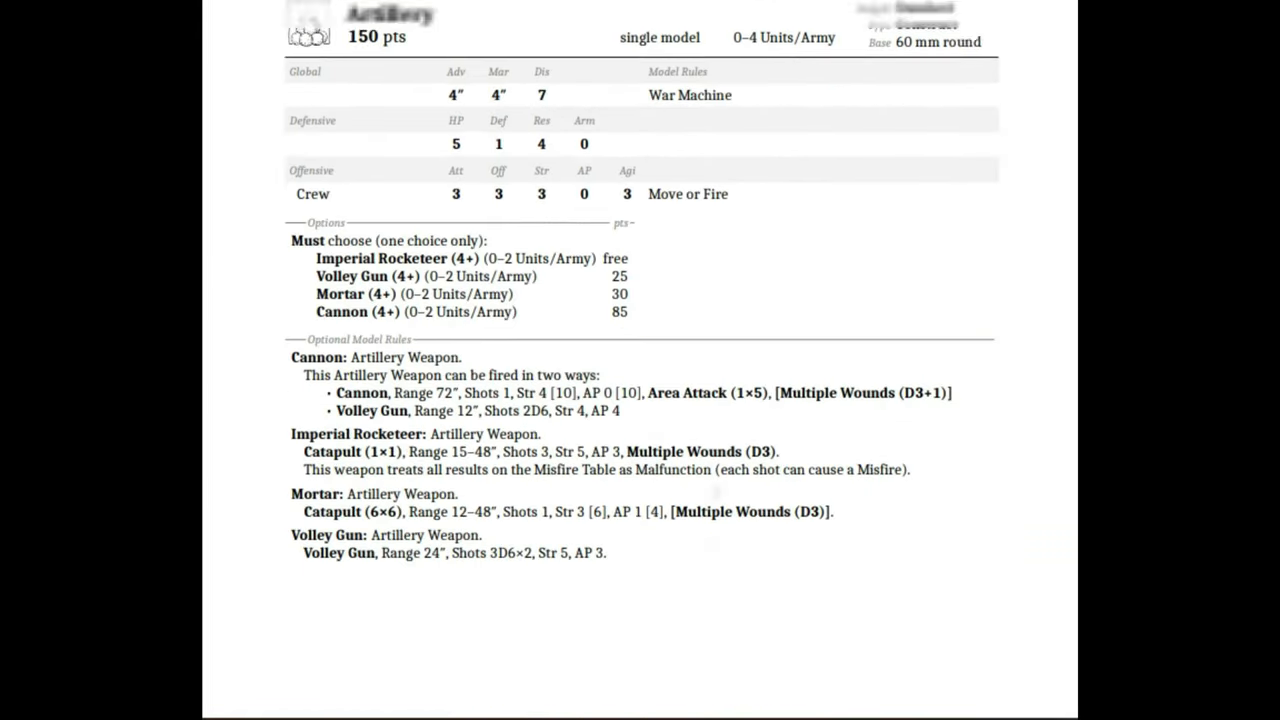
pyautogui.scroll(-3)
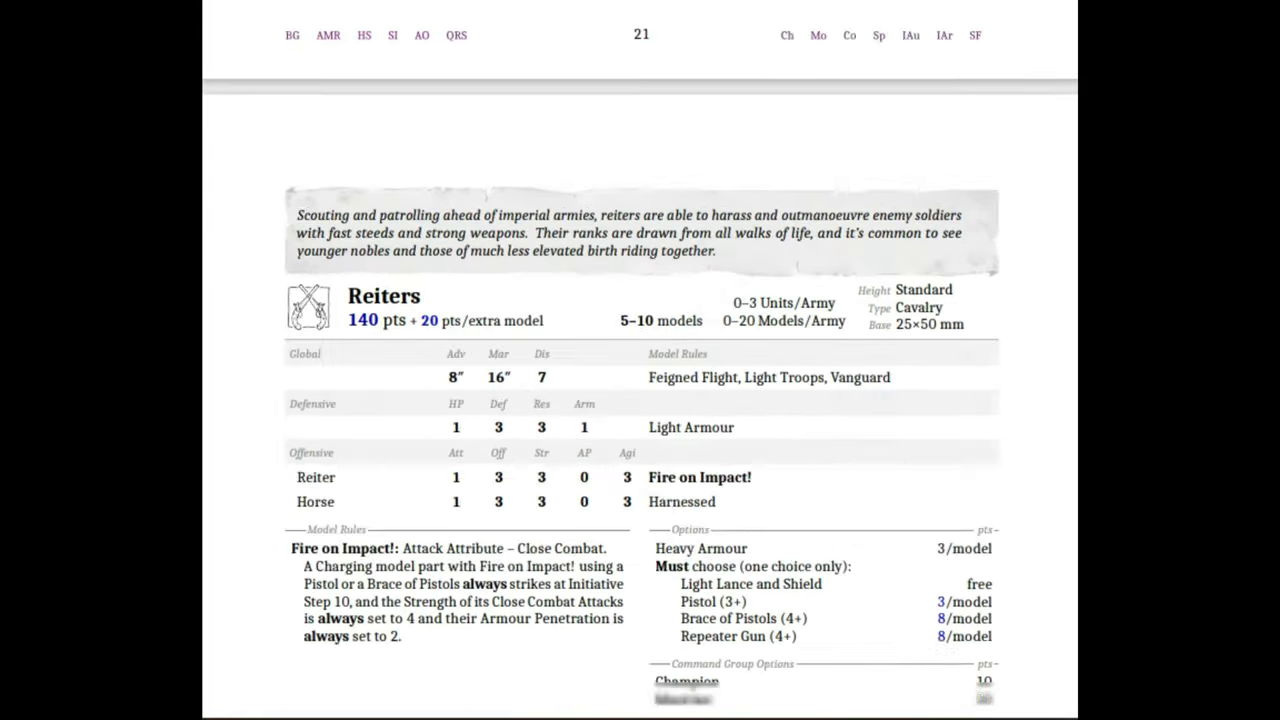
pyautogui.scroll(-3)
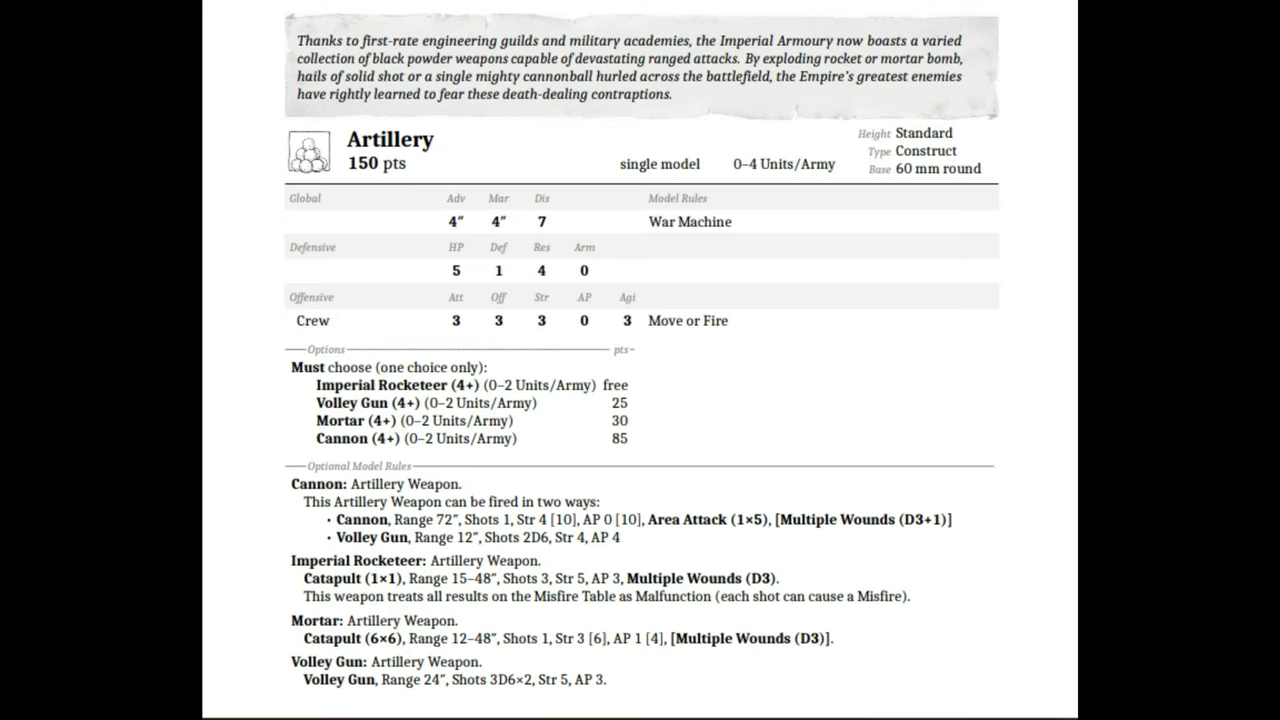
pyautogui.scroll(-3)
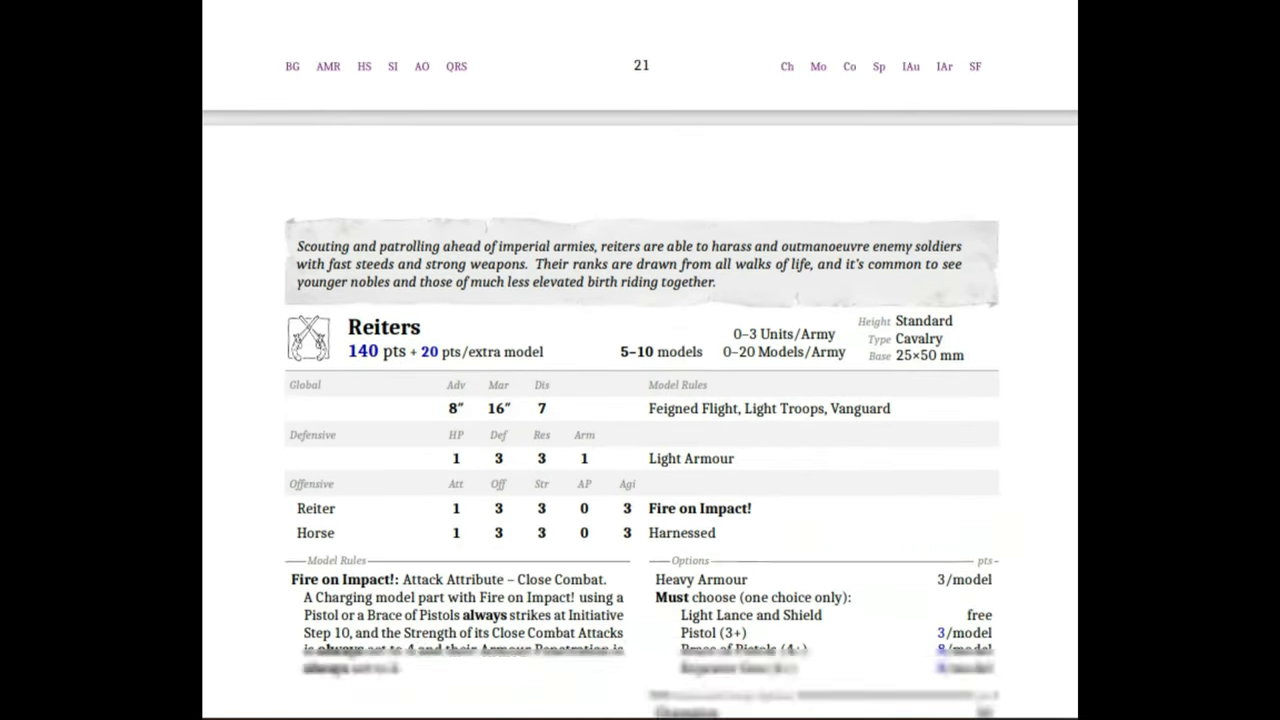
pyautogui.scroll(-3)
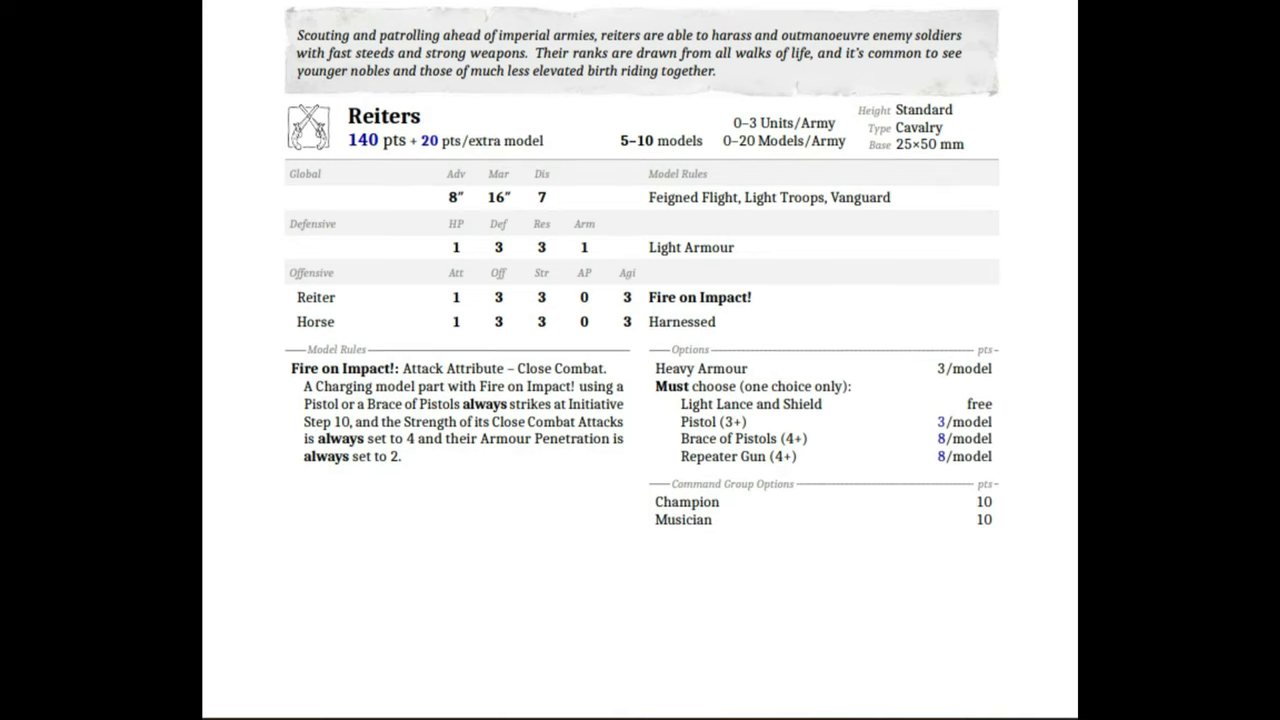
pyautogui.scroll(3)
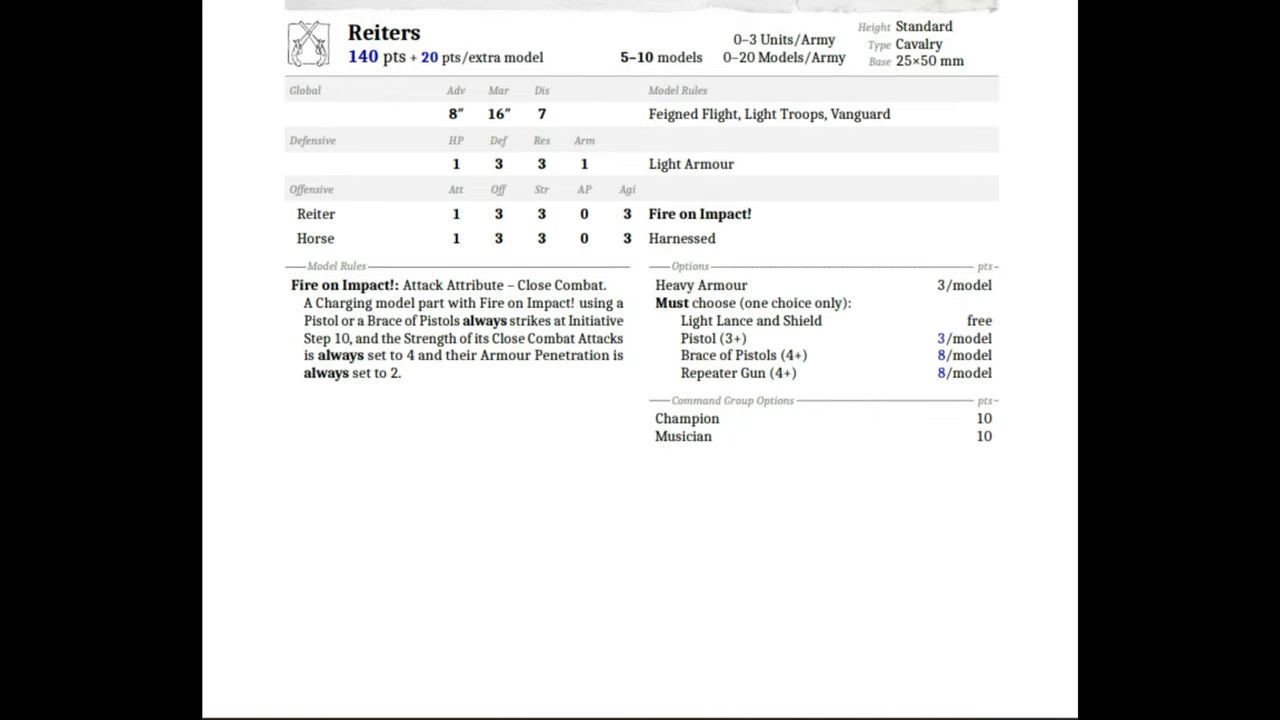
pyautogui.scroll(3)
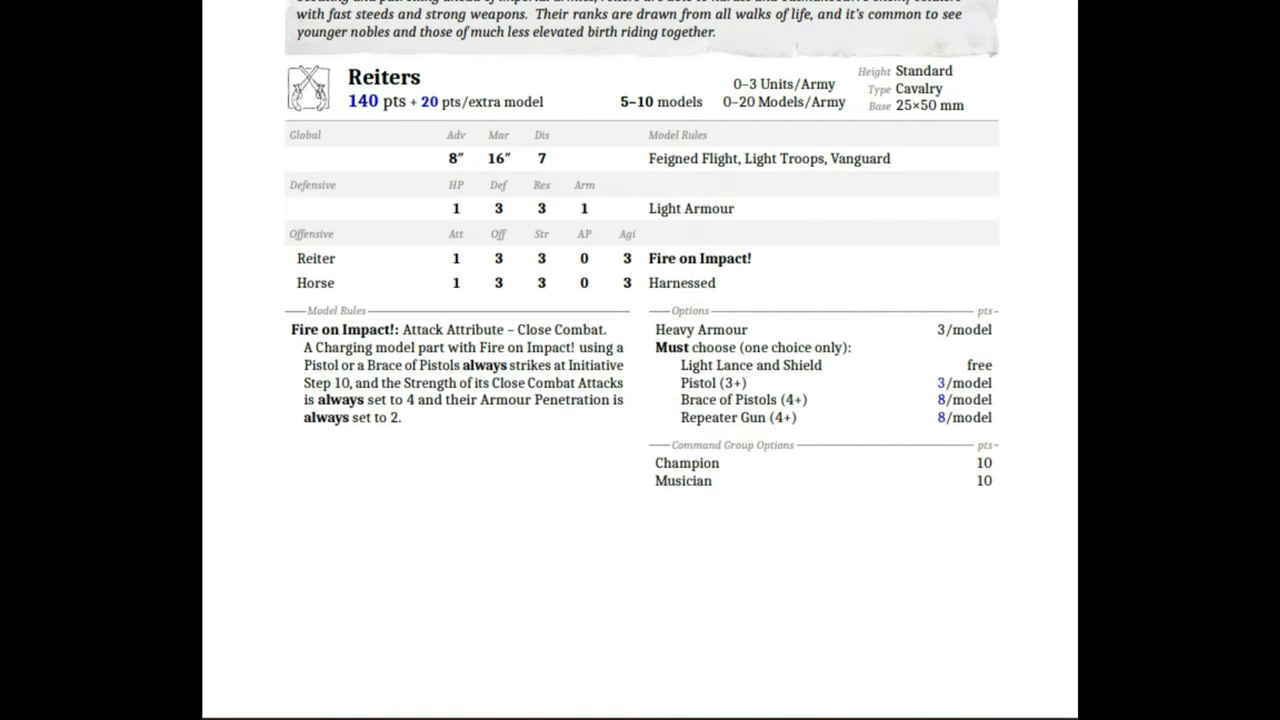
pyautogui.scroll(-3)
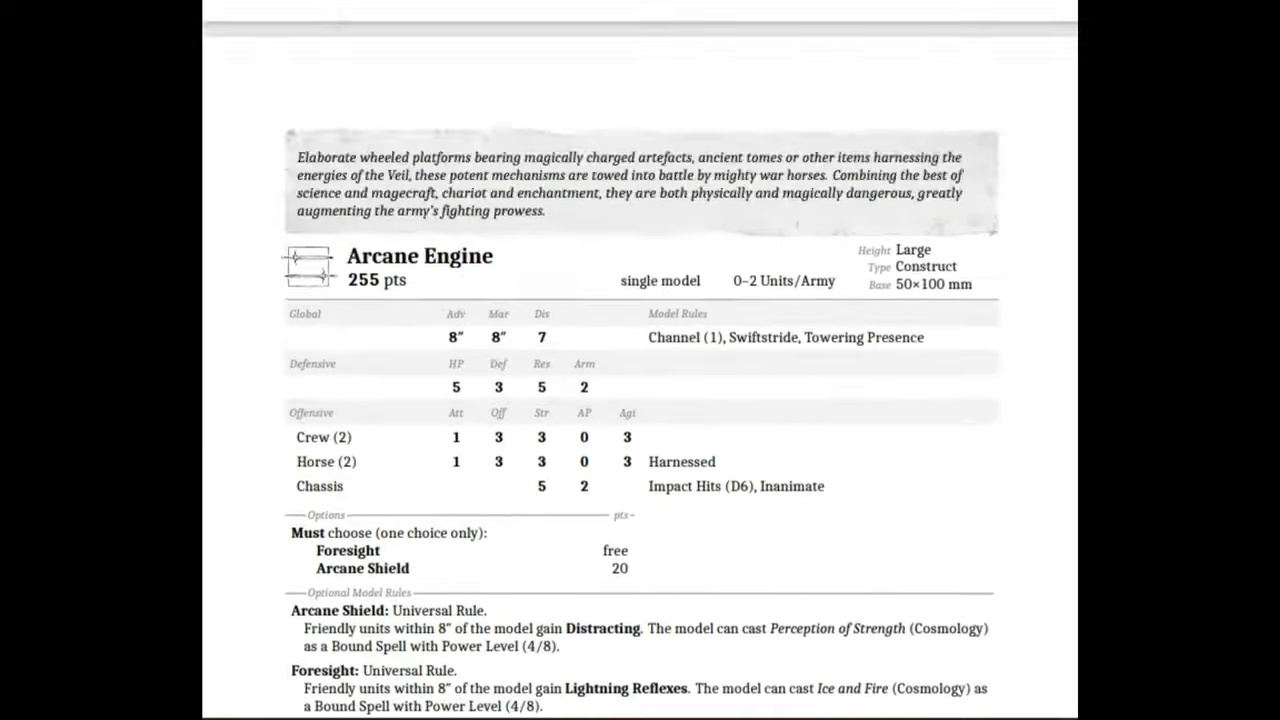
pyautogui.scroll(-3)
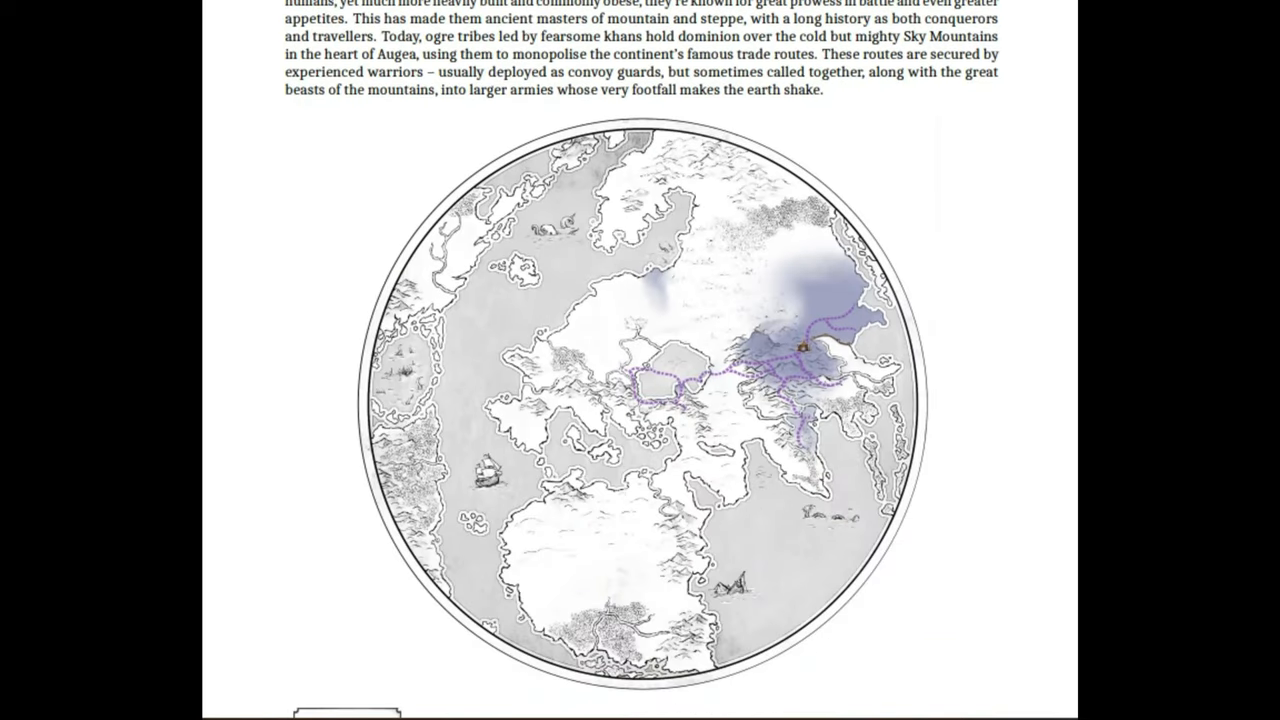
pyautogui.scroll(-3)
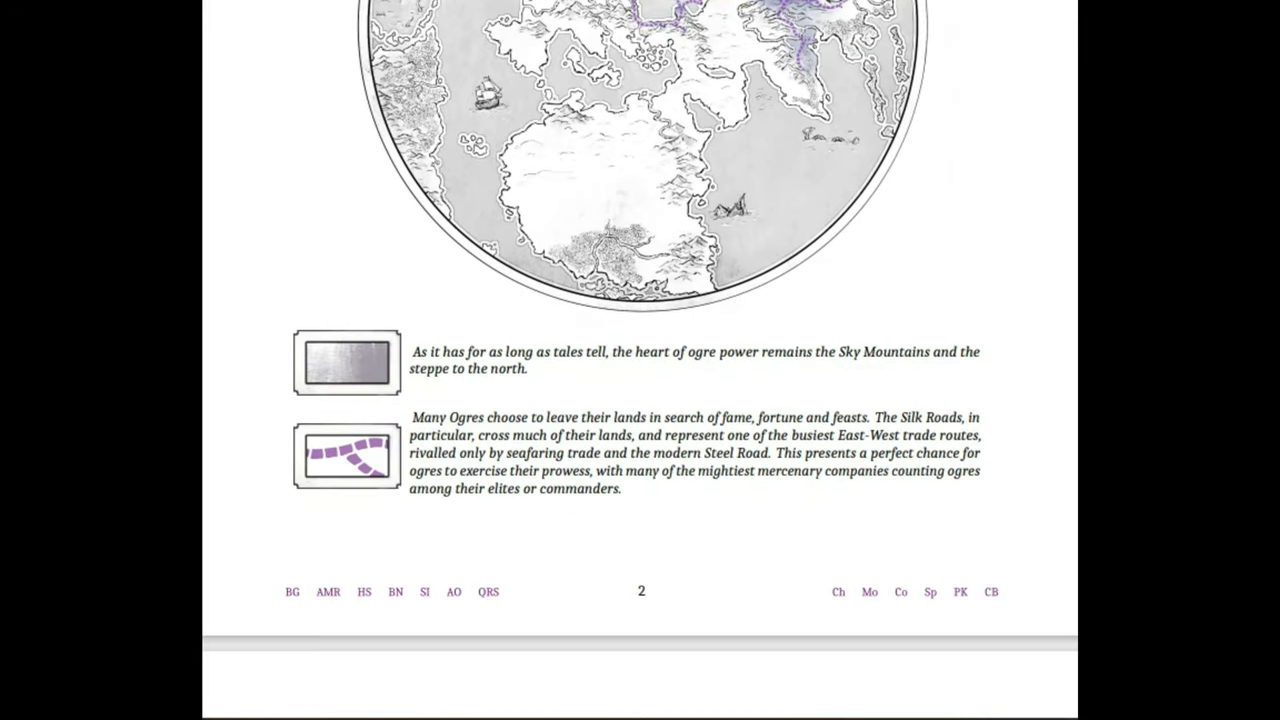
pyautogui.scroll(-3)
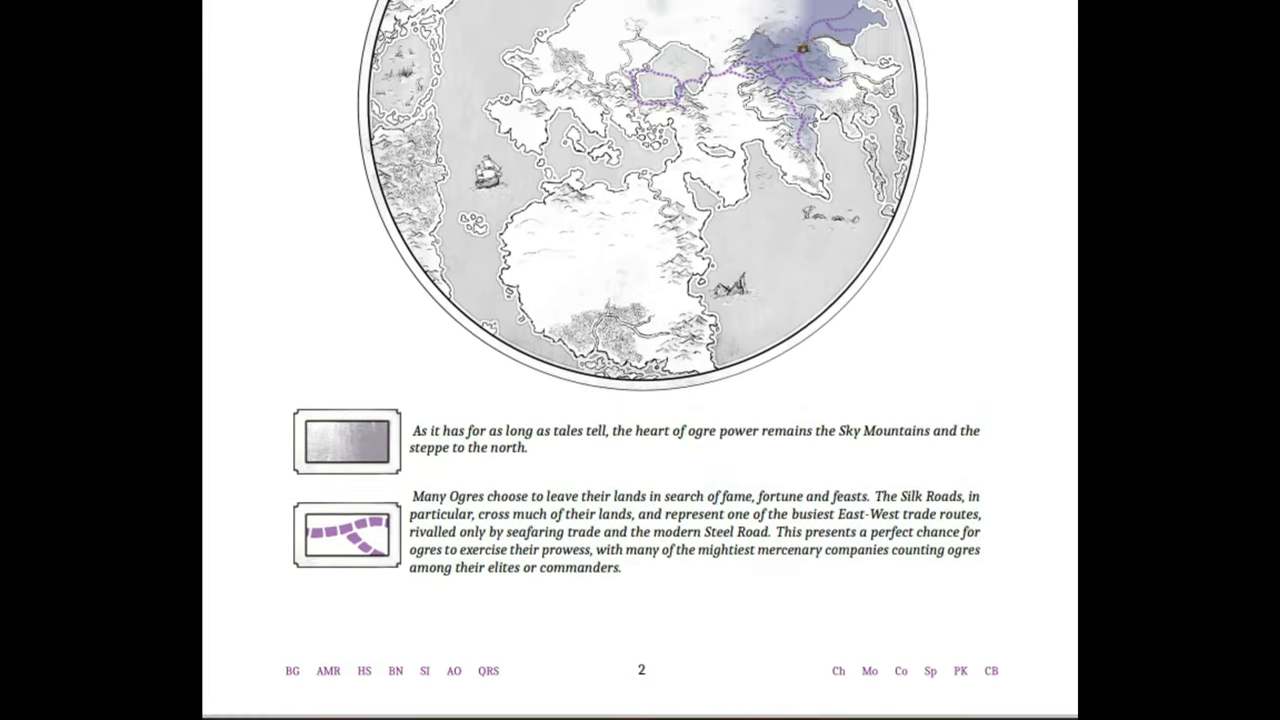
pyautogui.scroll(-3)
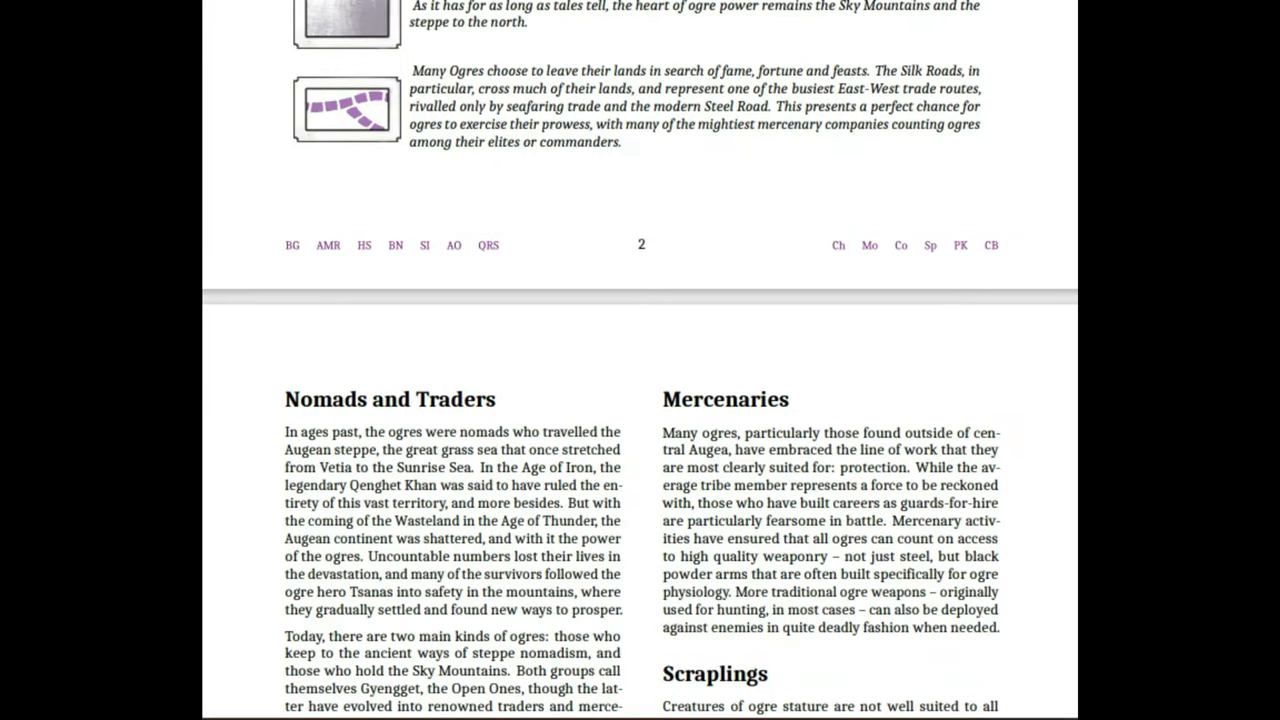
pyautogui.scroll(-3)
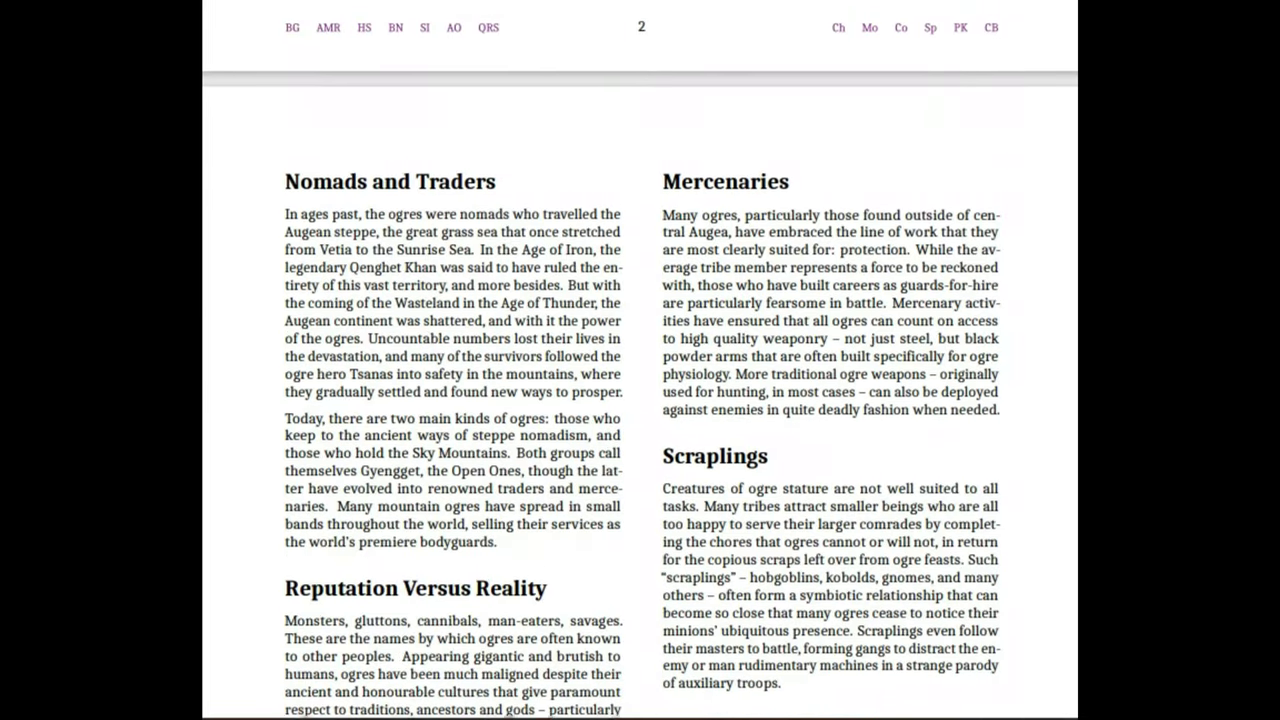
pyautogui.scroll(-3)
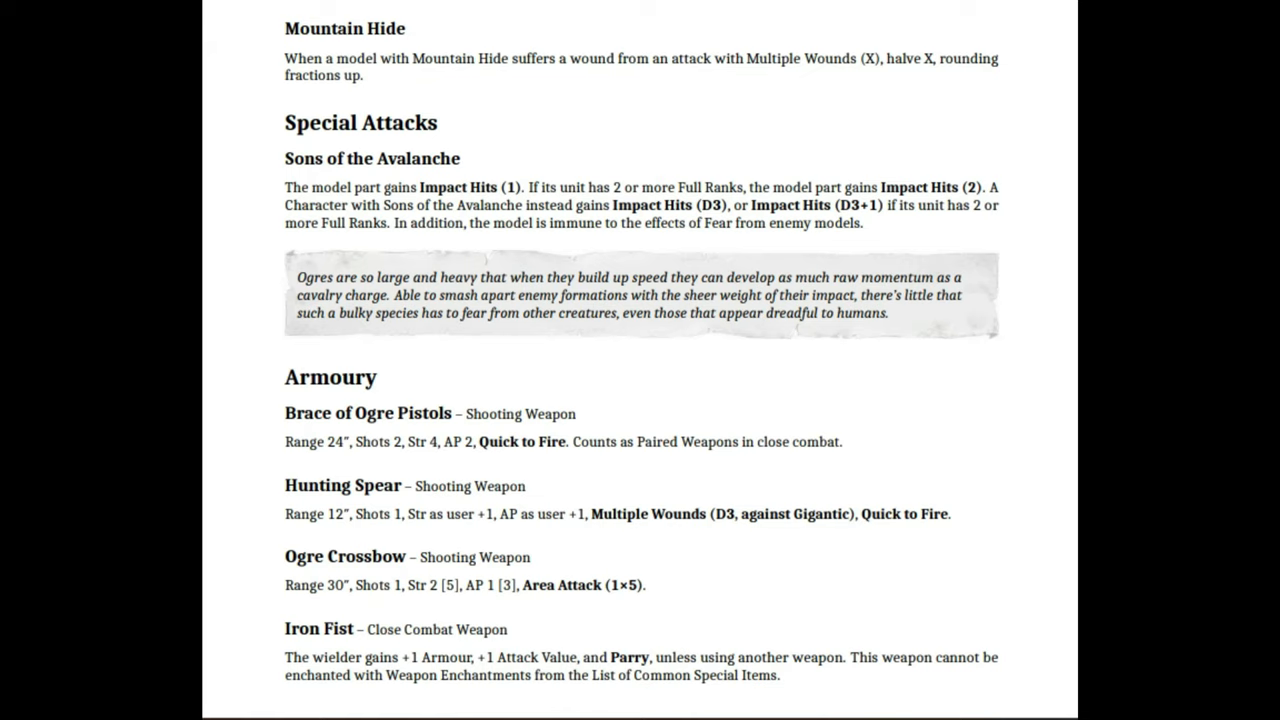
pyautogui.scroll(-3)
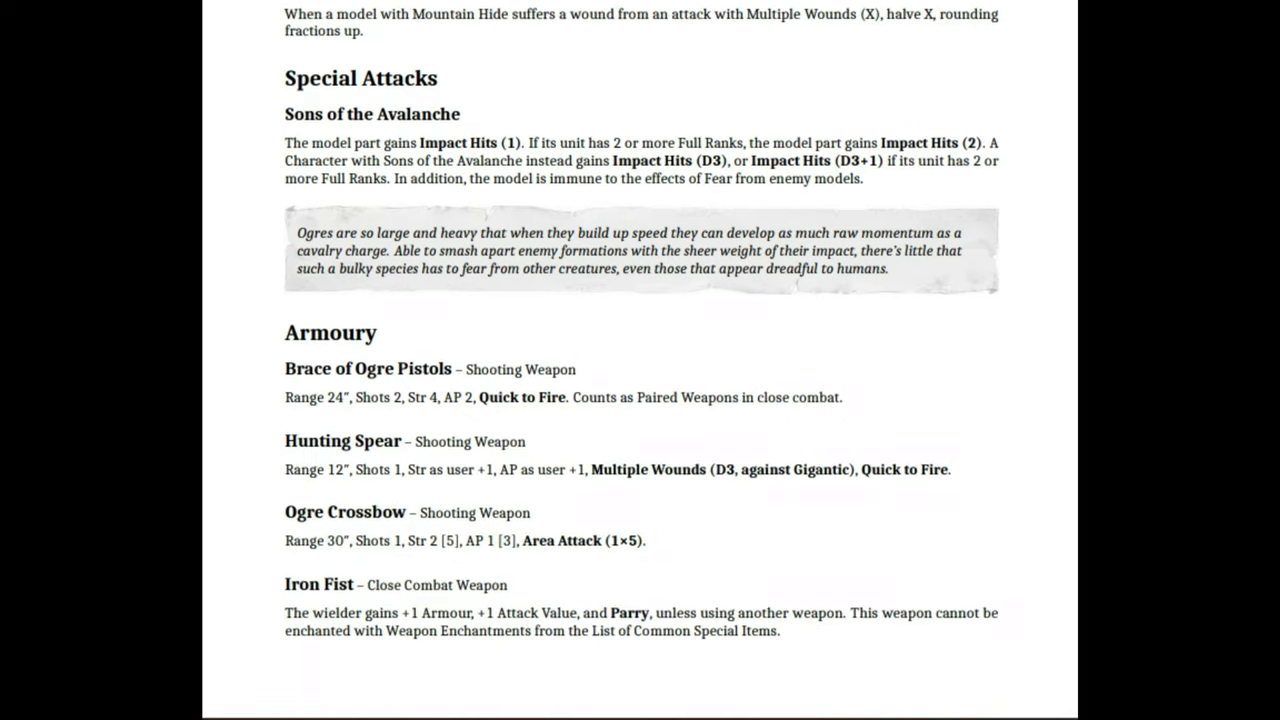
pyautogui.scroll(-3)
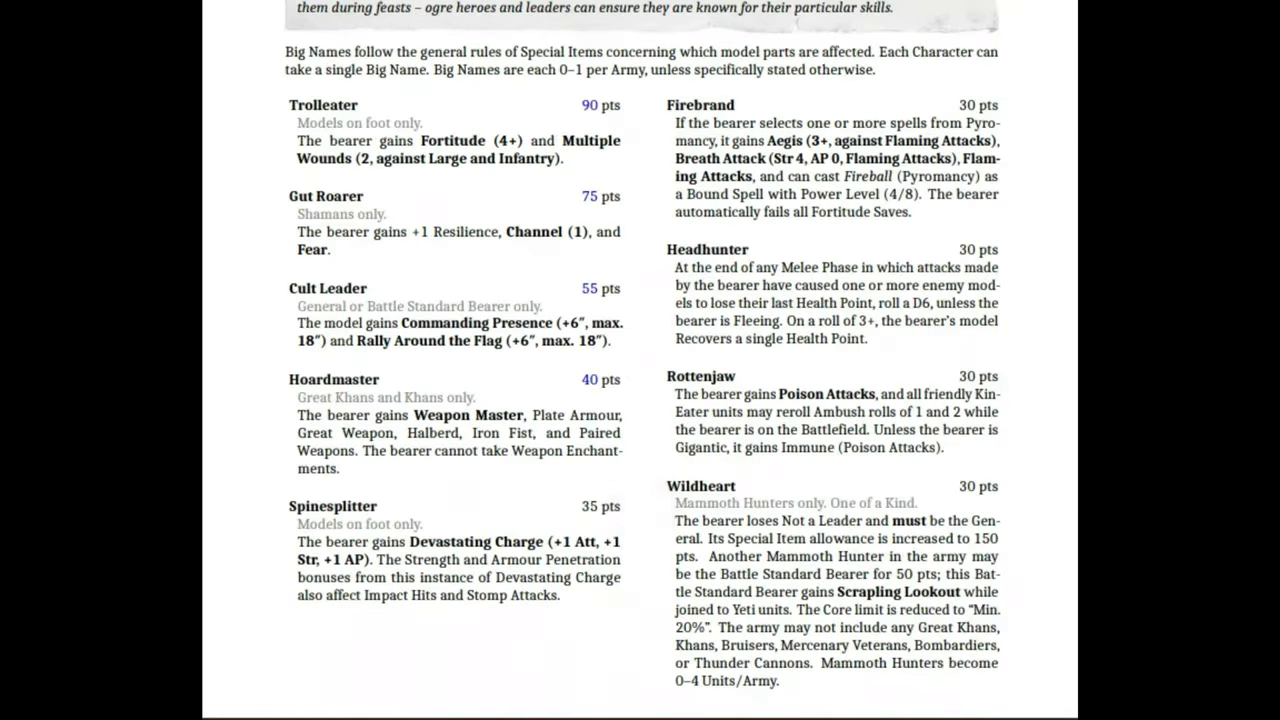
pyautogui.scroll(3)
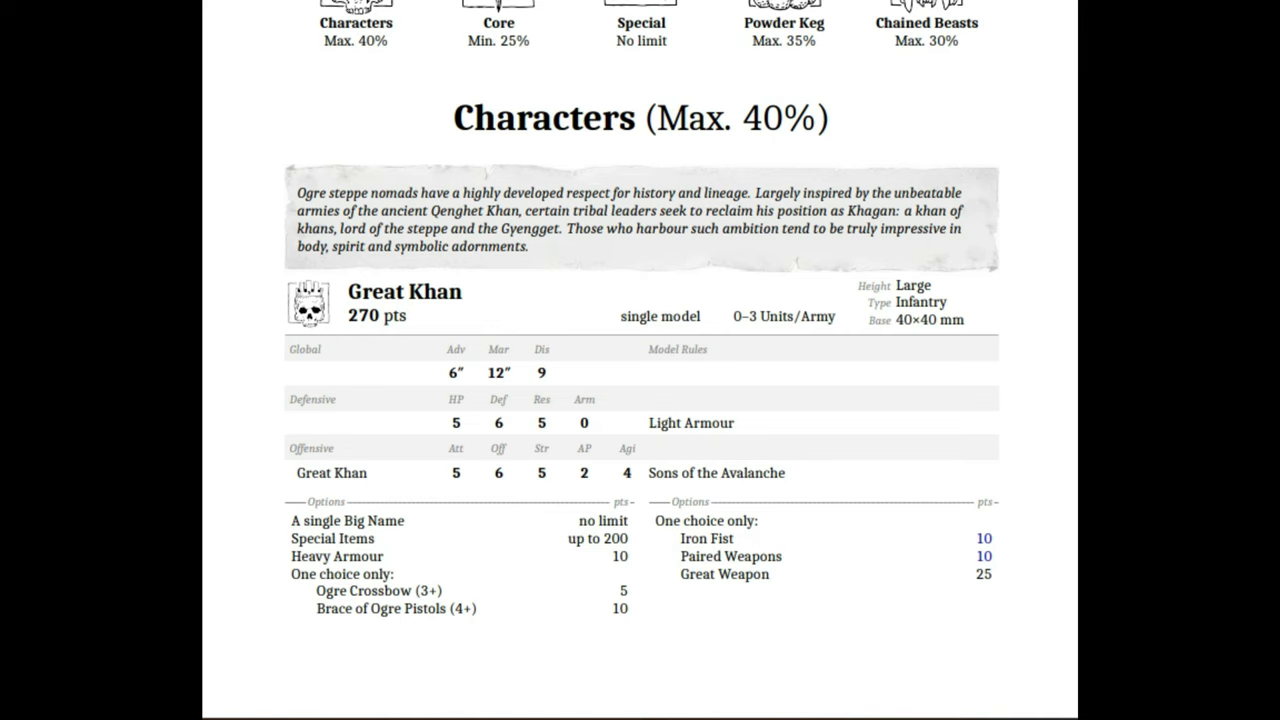
pyautogui.scroll(-3)
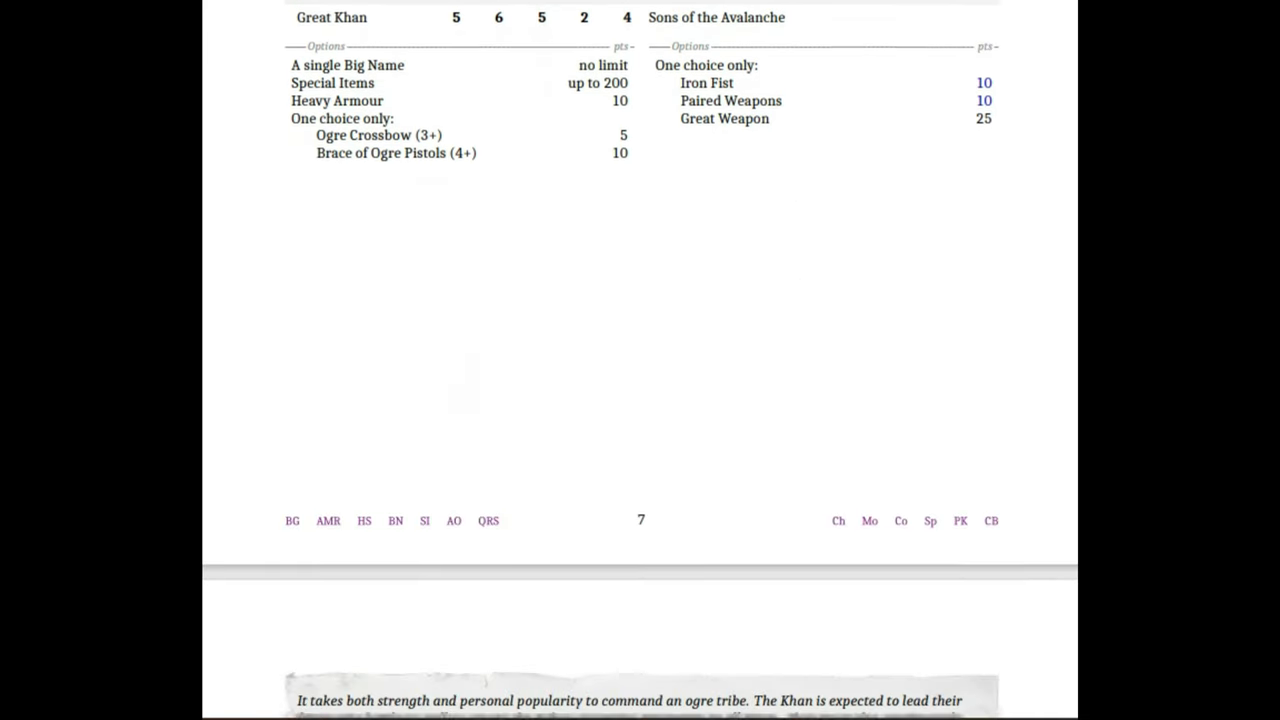
pyautogui.scroll(-3)
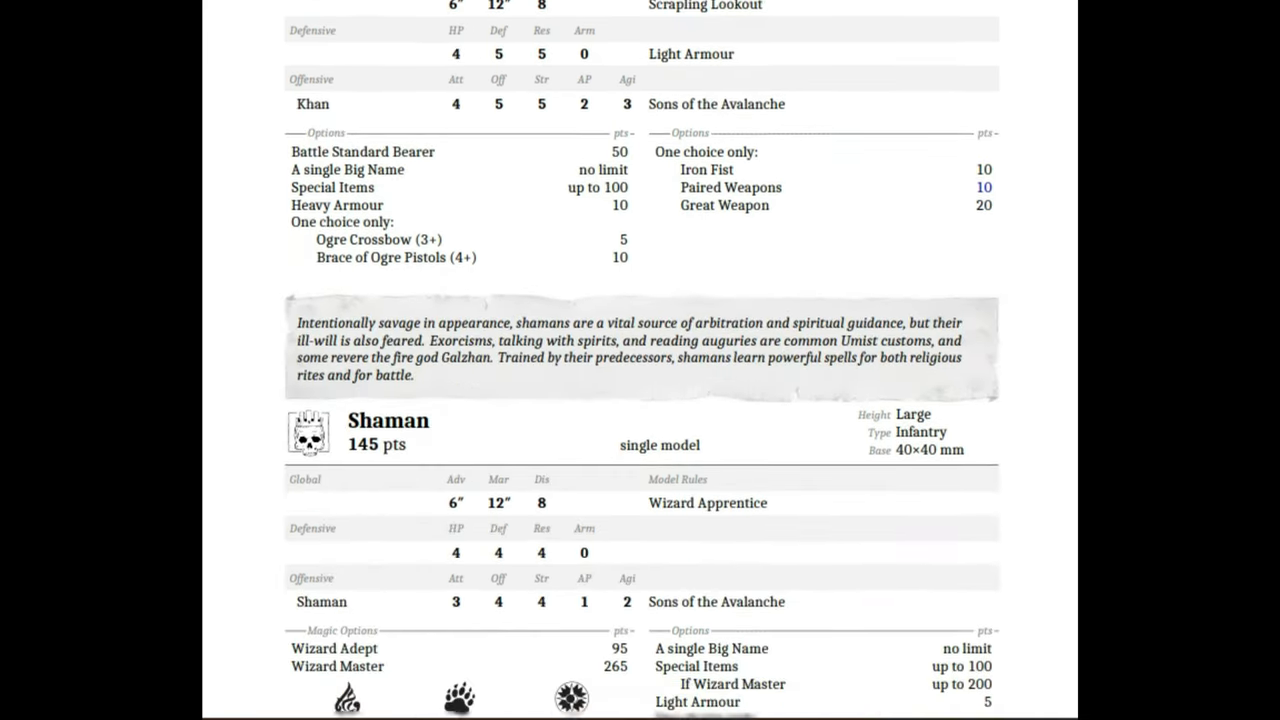
pyautogui.scroll(-3)
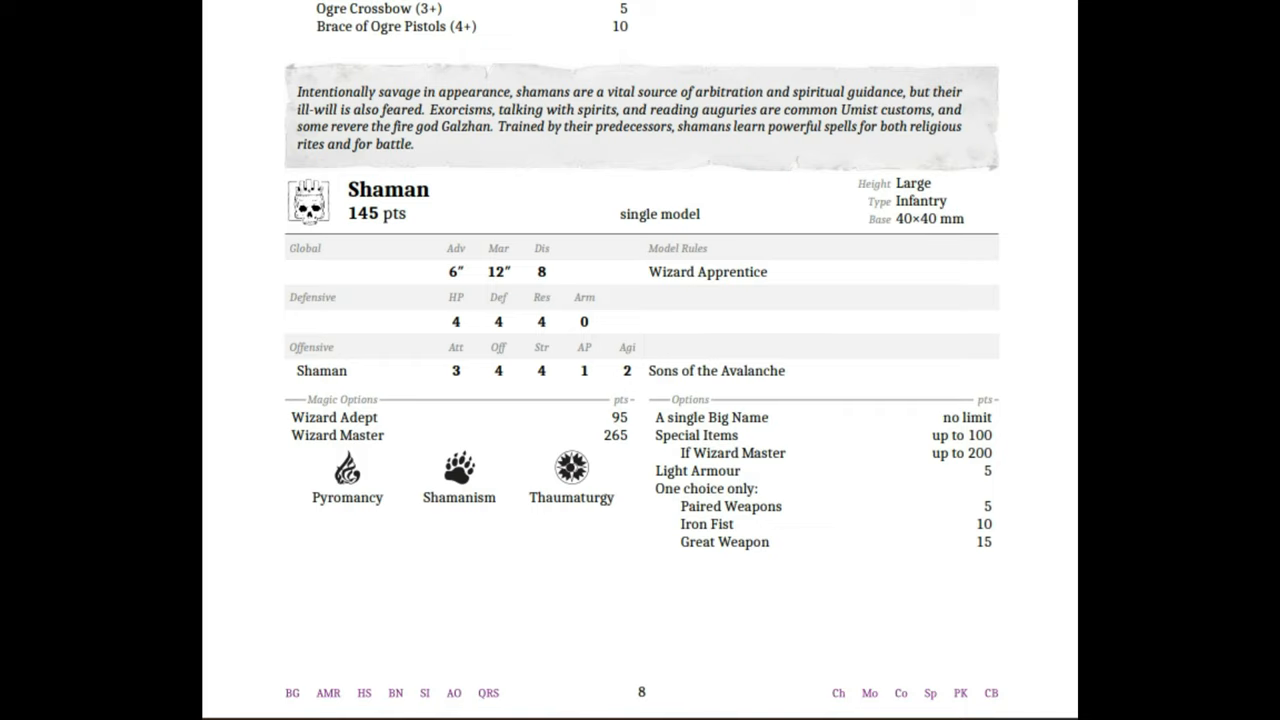
pyautogui.scroll(-3)
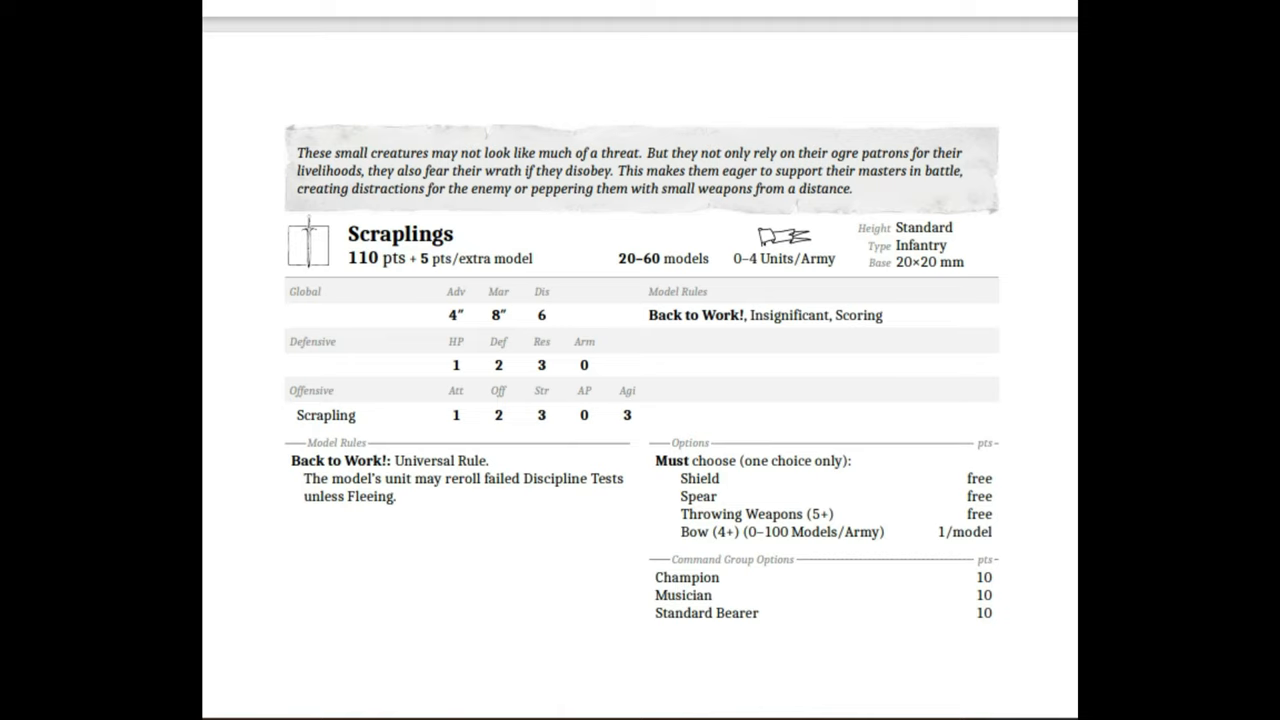
pyautogui.scroll(-3)
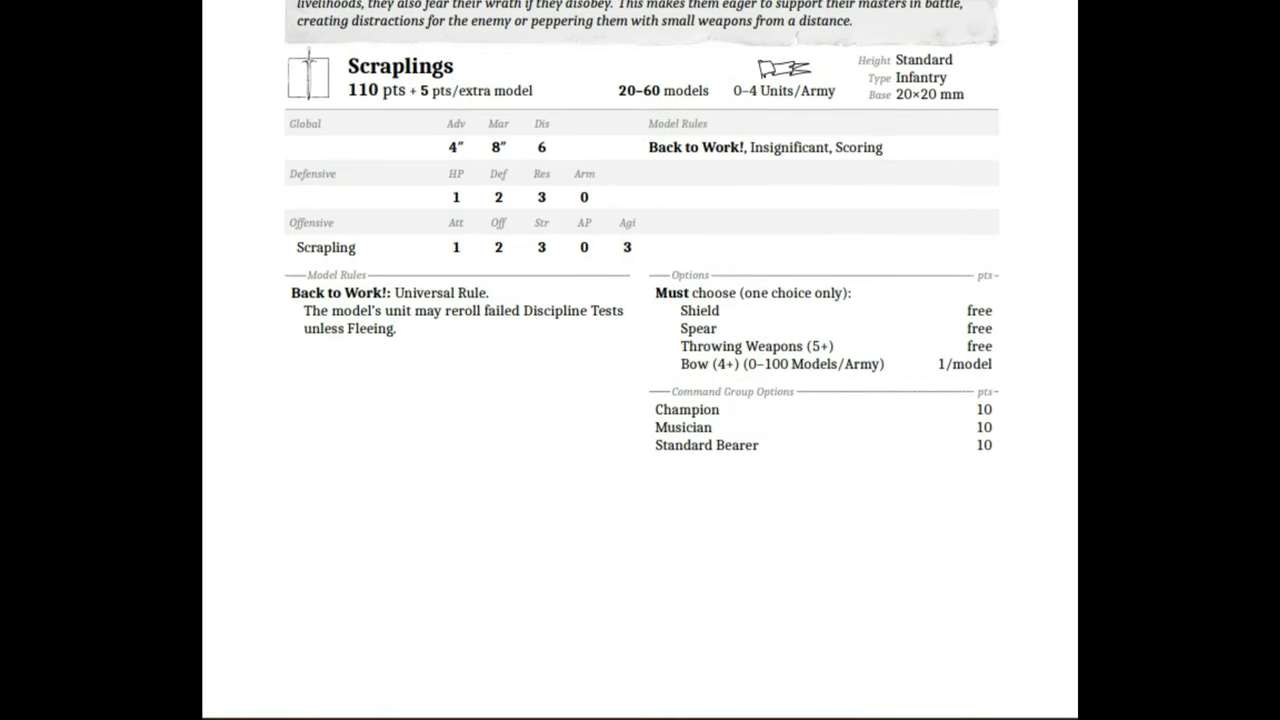
pyautogui.scroll(3)
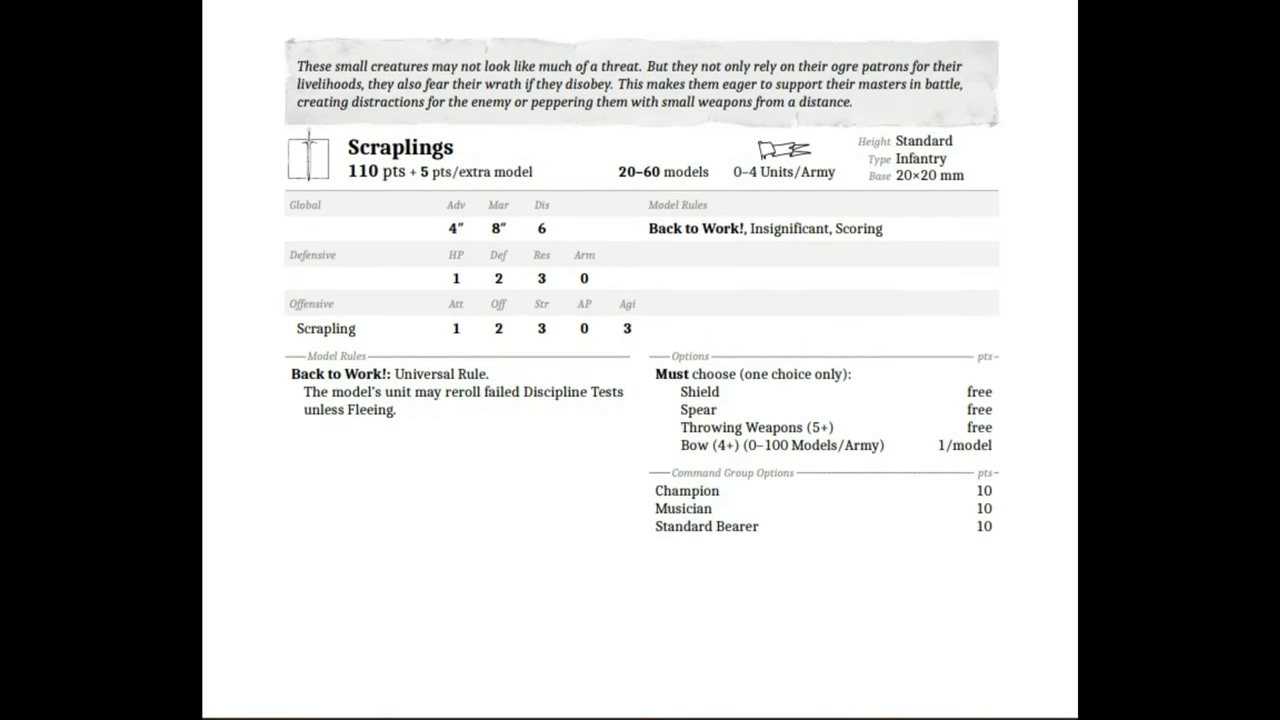
pyautogui.scroll(-3)
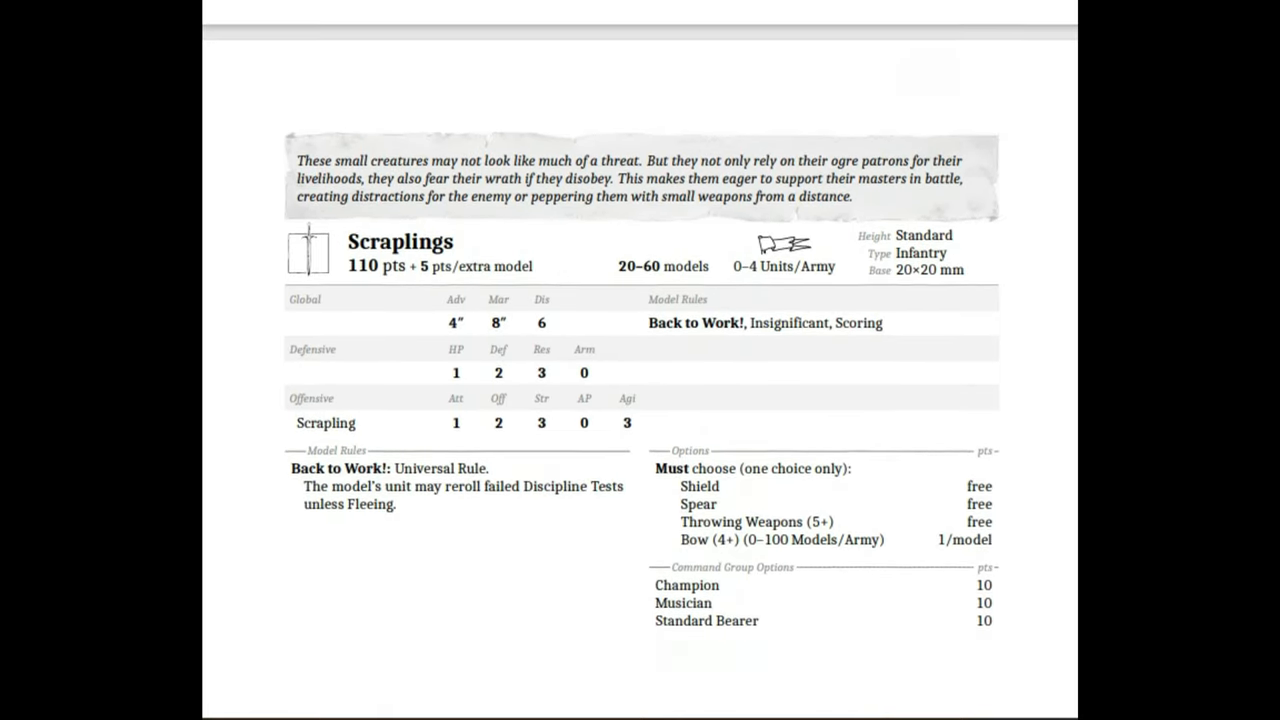
pyautogui.scroll(3)
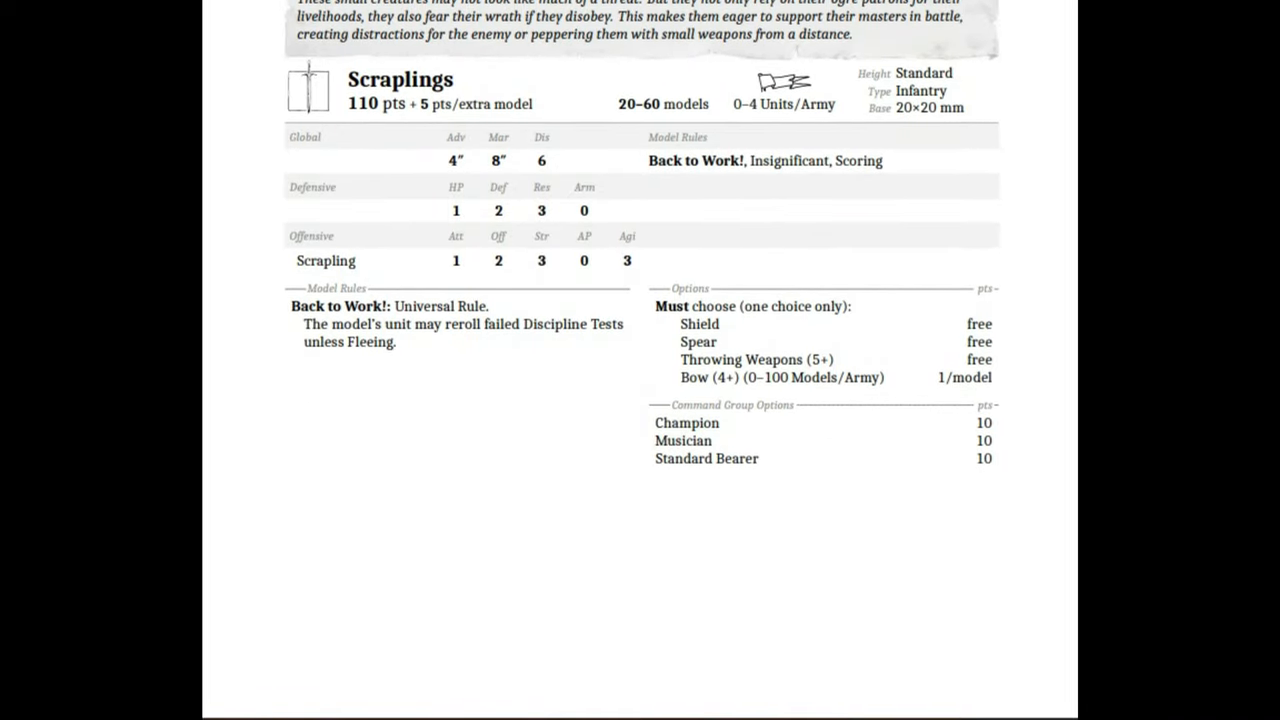
pyautogui.scroll(-3)
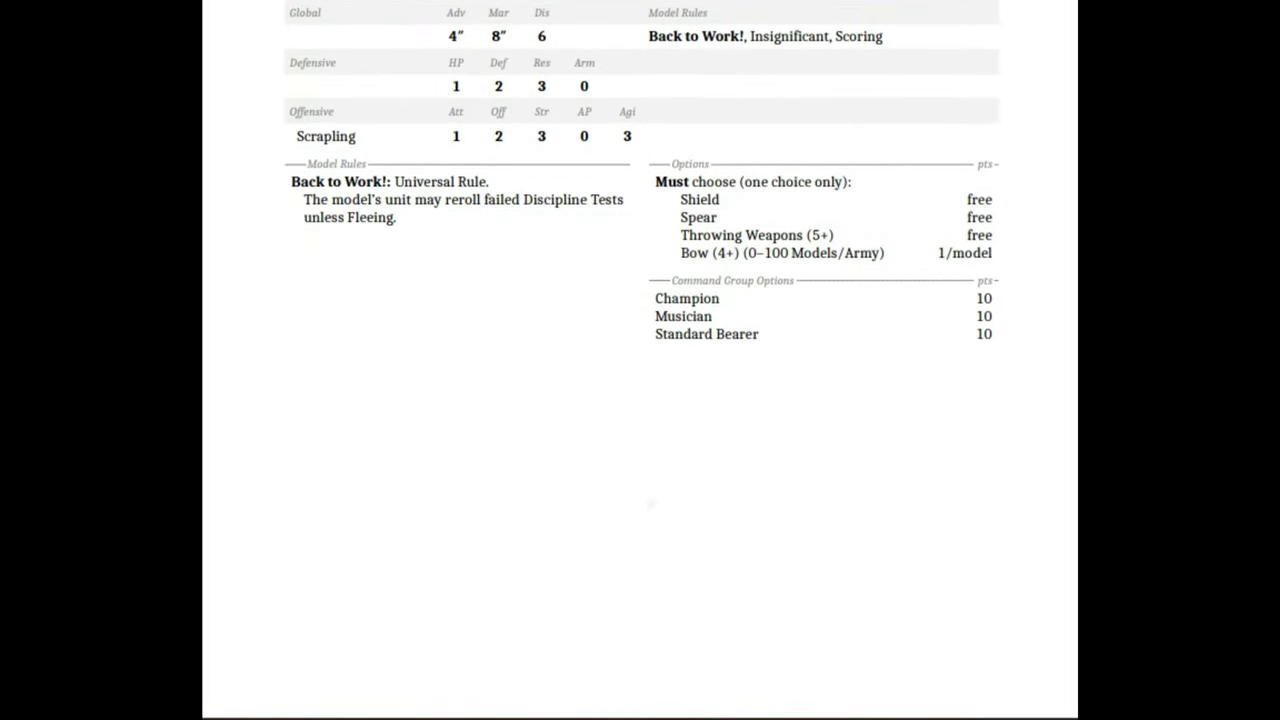
pyautogui.scroll(-3)
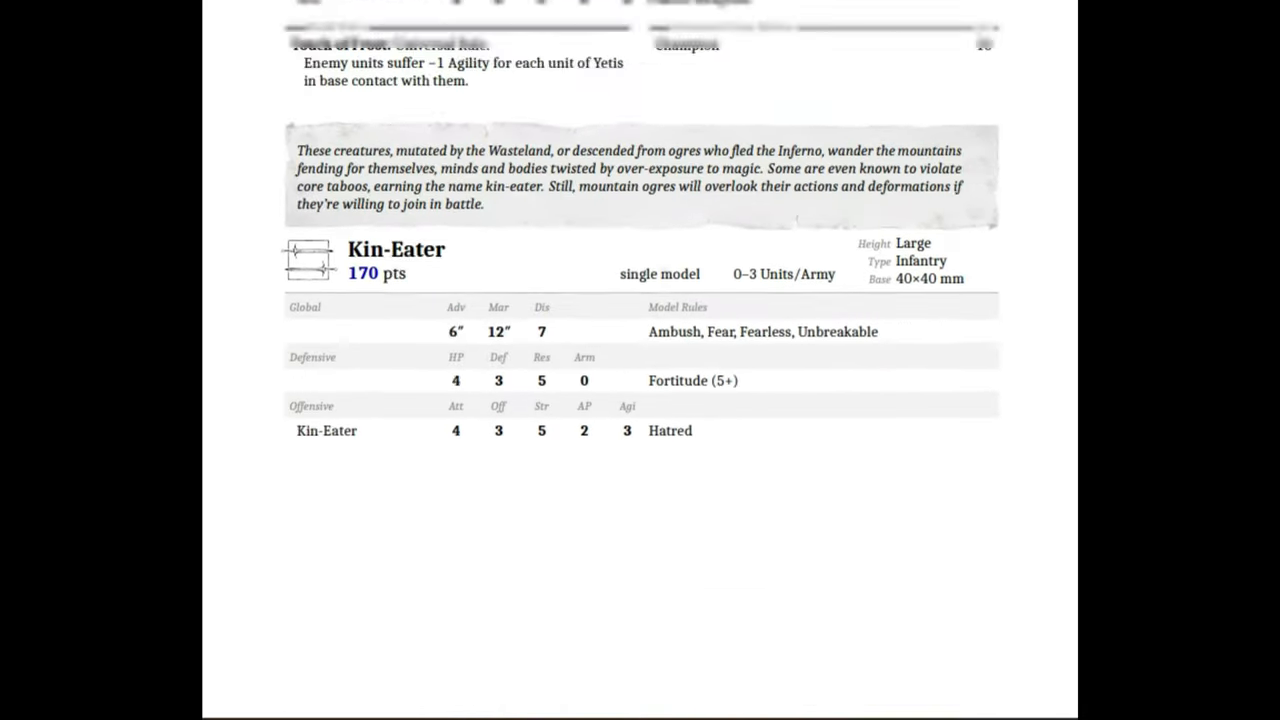
pyautogui.scroll(3)
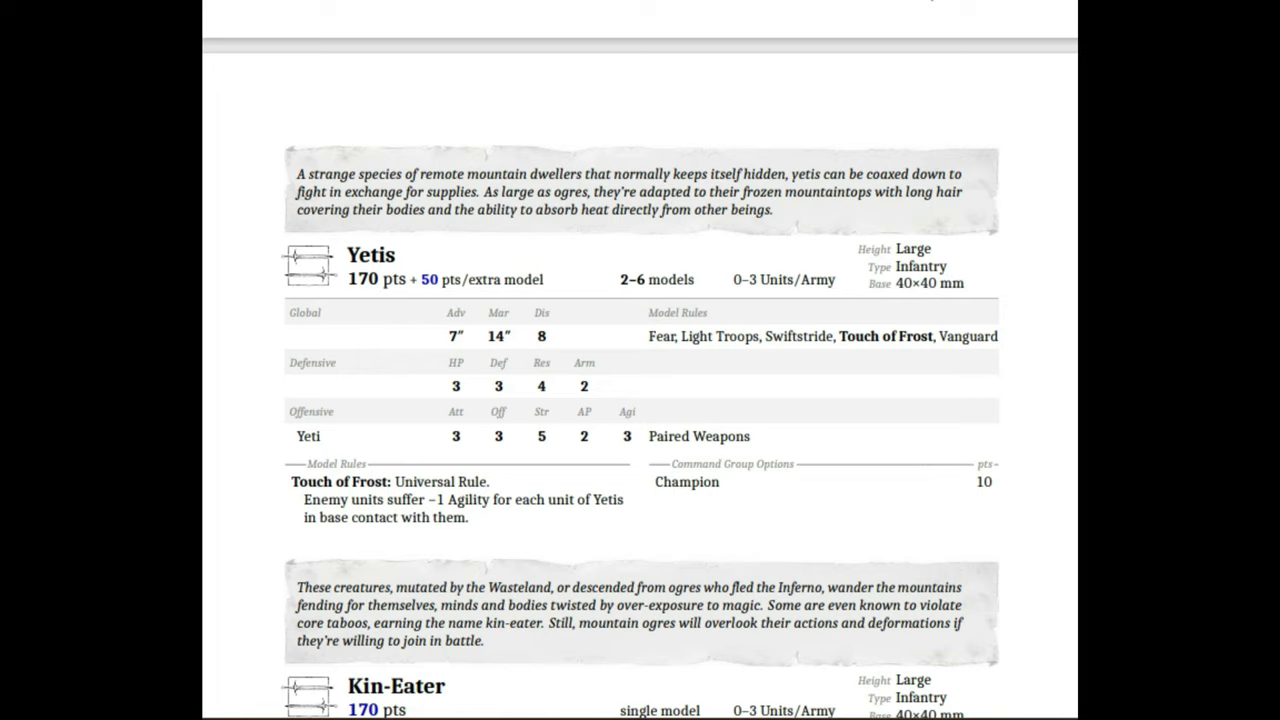
pyautogui.scroll(-3)
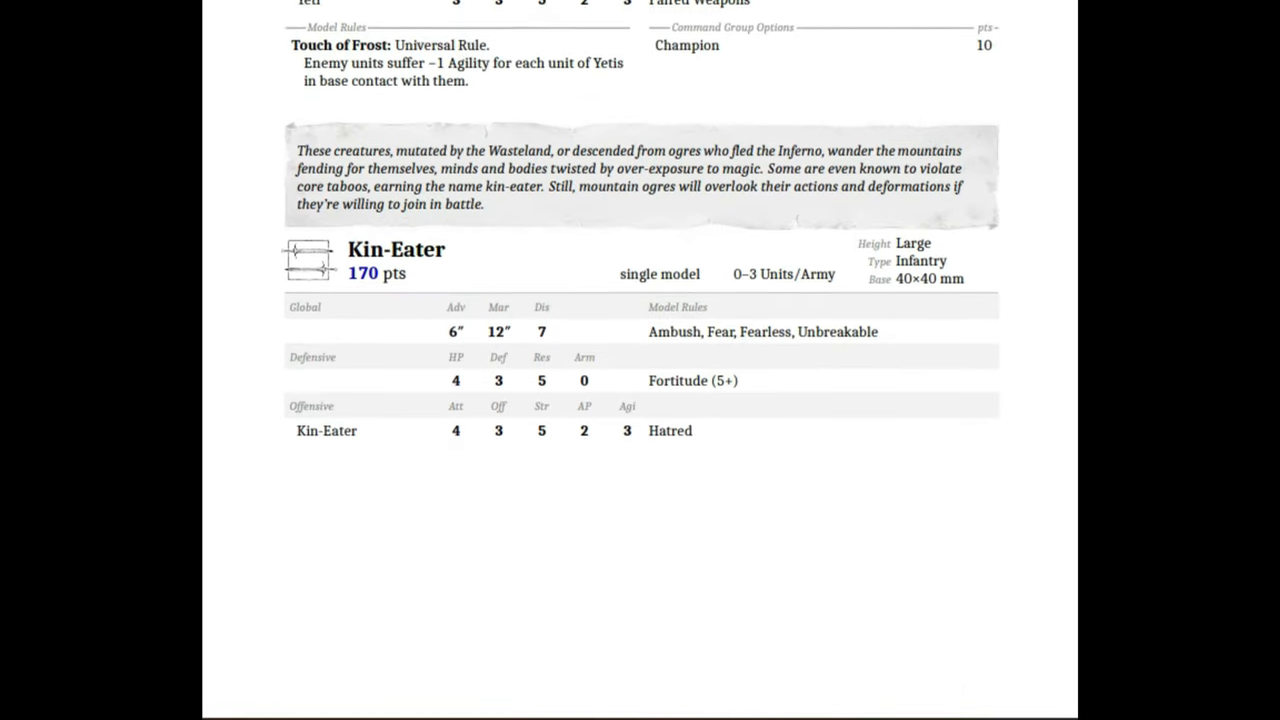
pyautogui.scroll(-3)
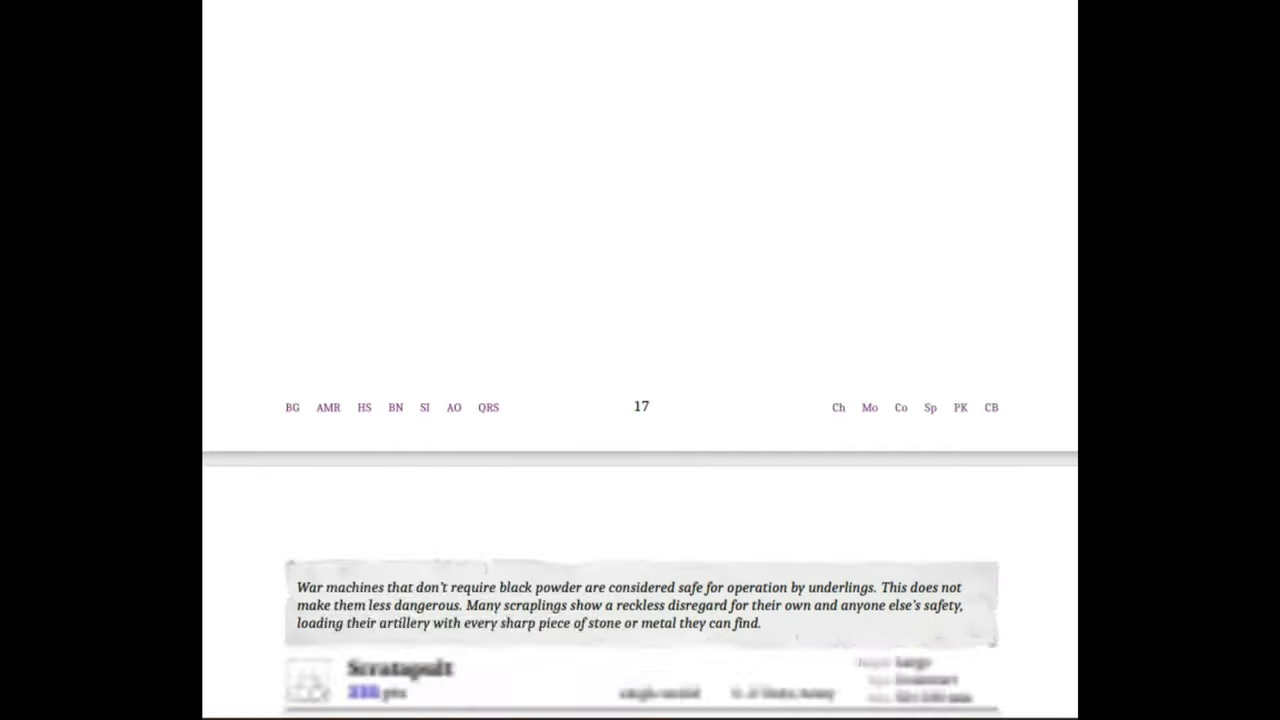
pyautogui.scroll(3)
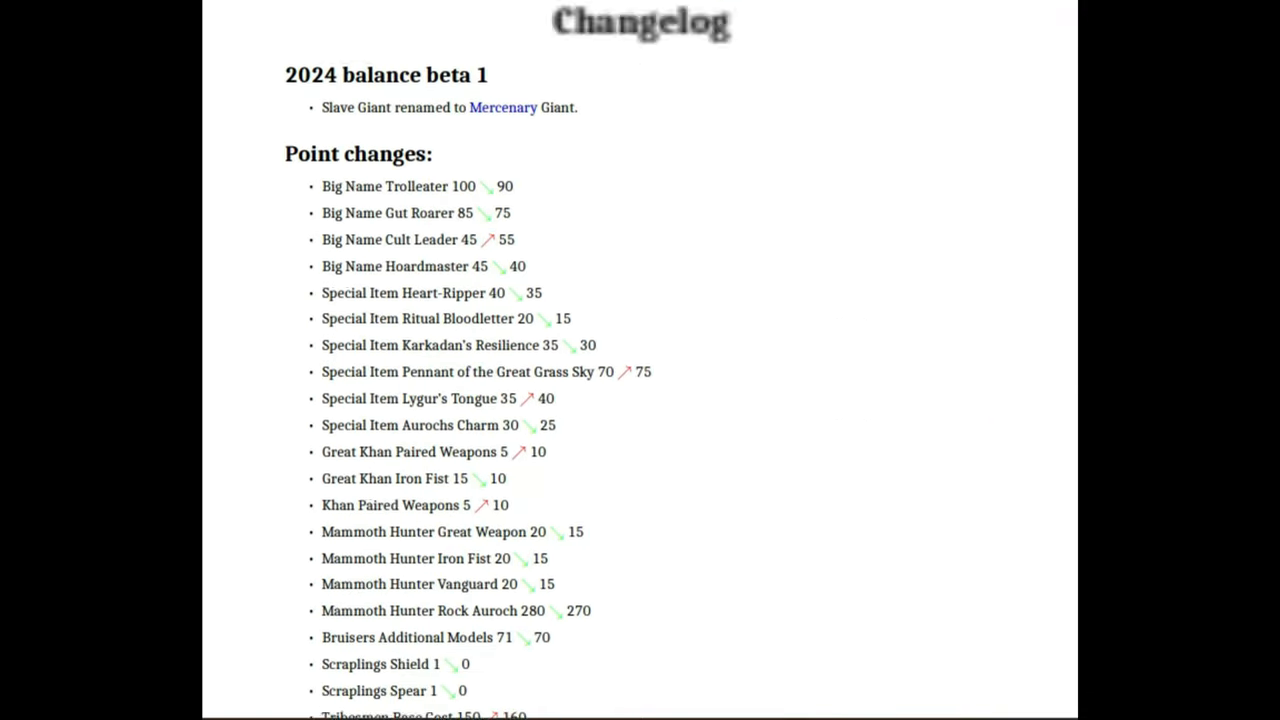
pyautogui.scroll(-3)
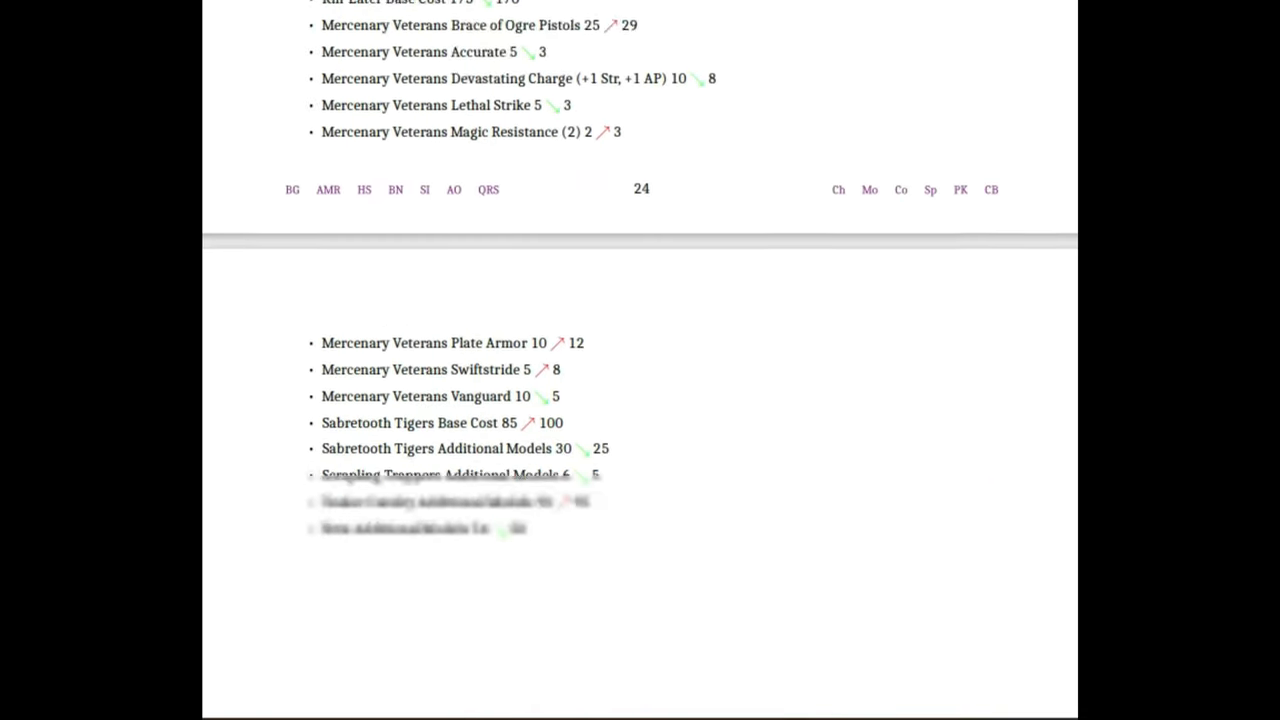
pyautogui.scroll(3)
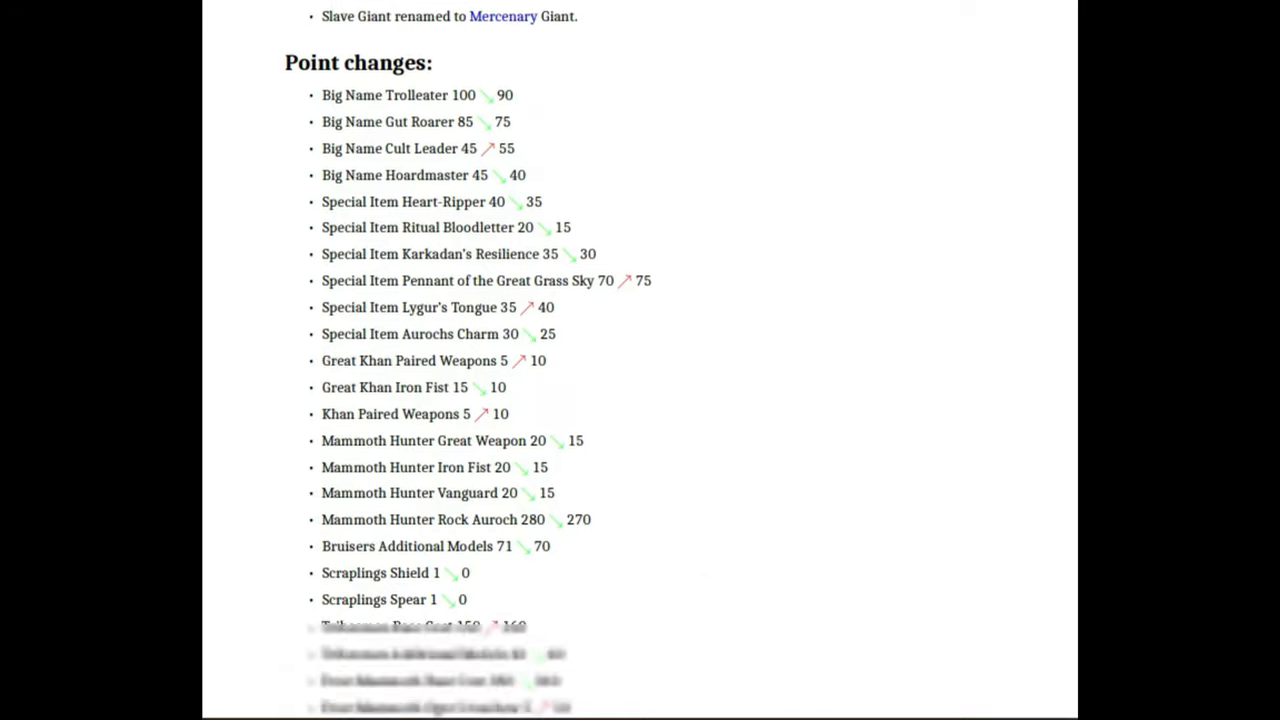
pyautogui.scroll(3)
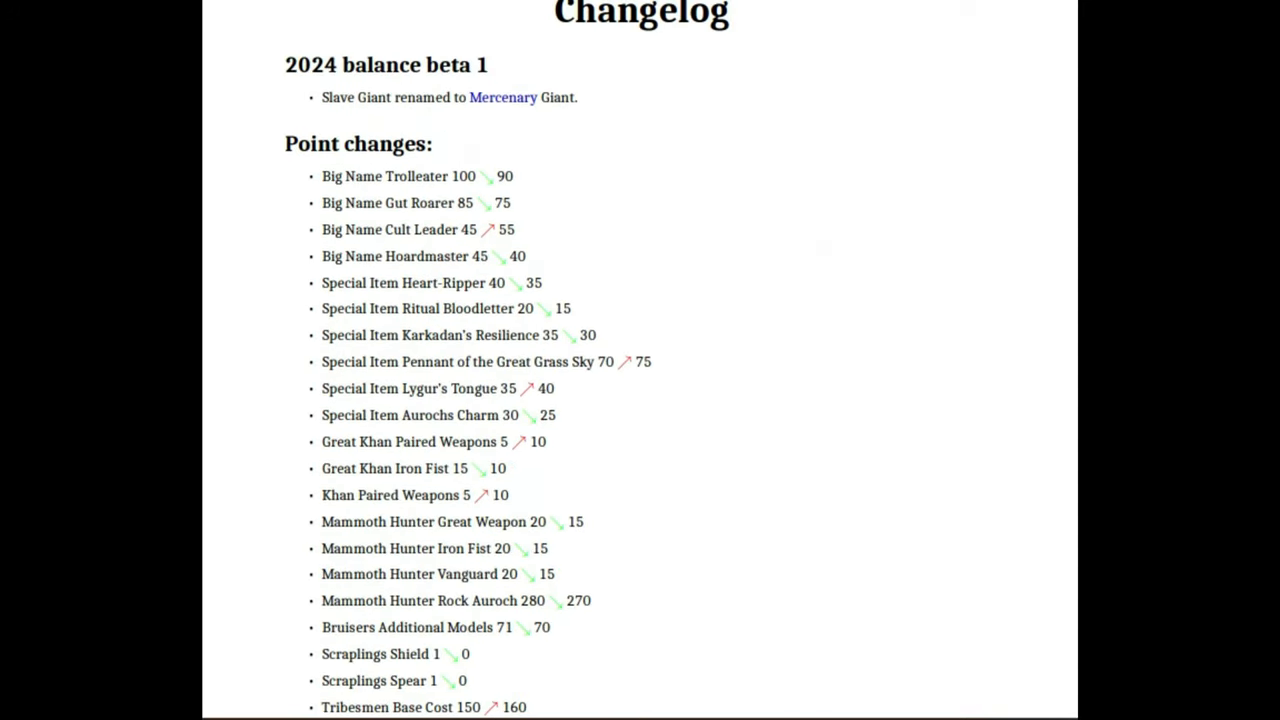
pyautogui.scroll(3)
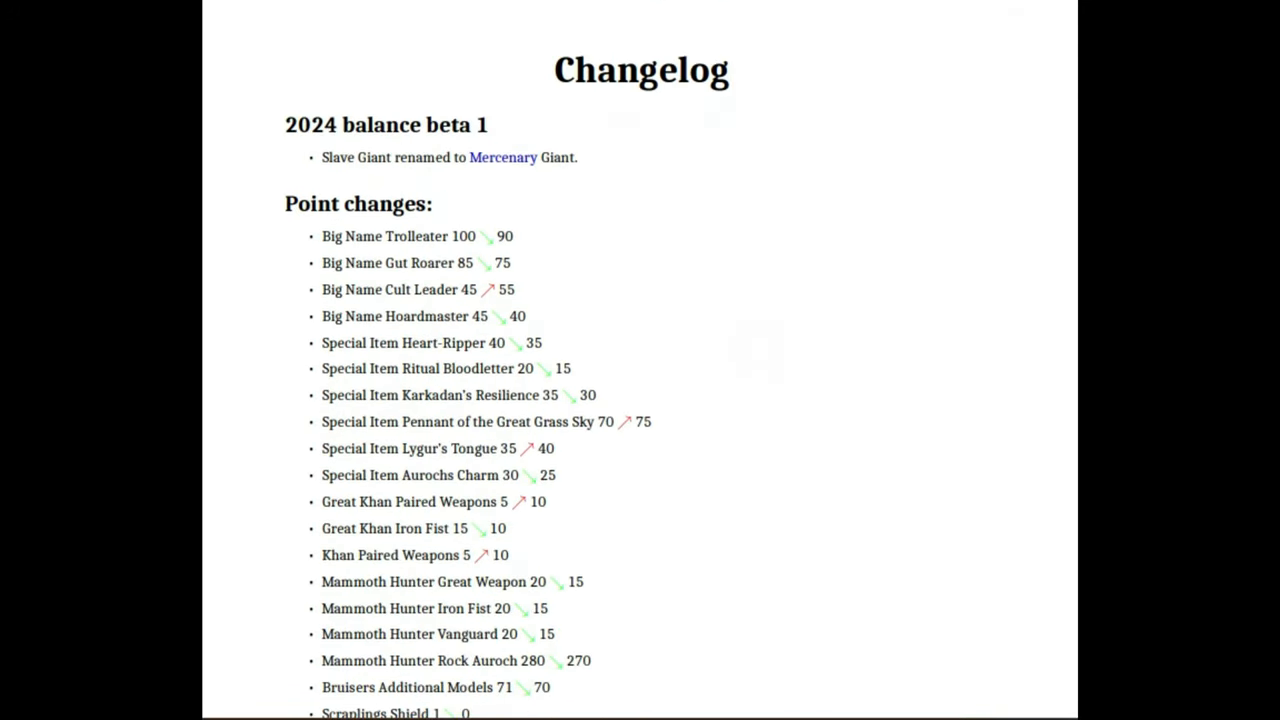
pyautogui.scroll(-3)
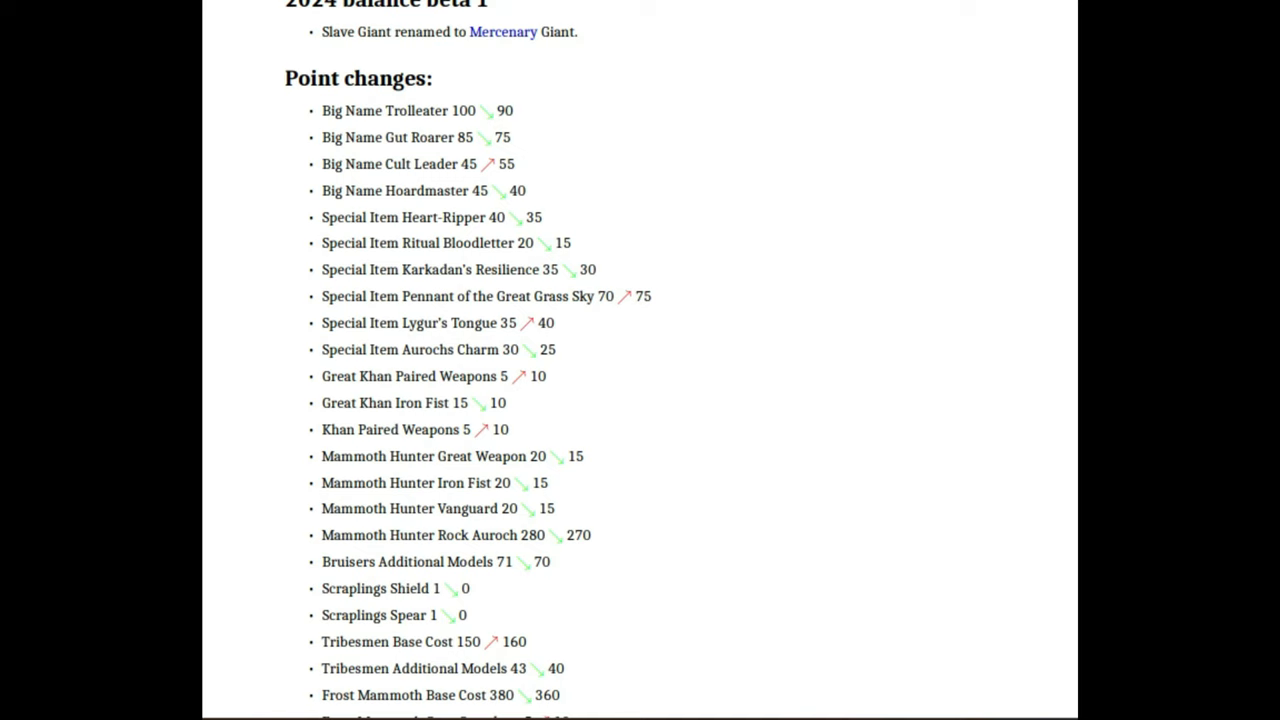
pyautogui.scroll(-3)
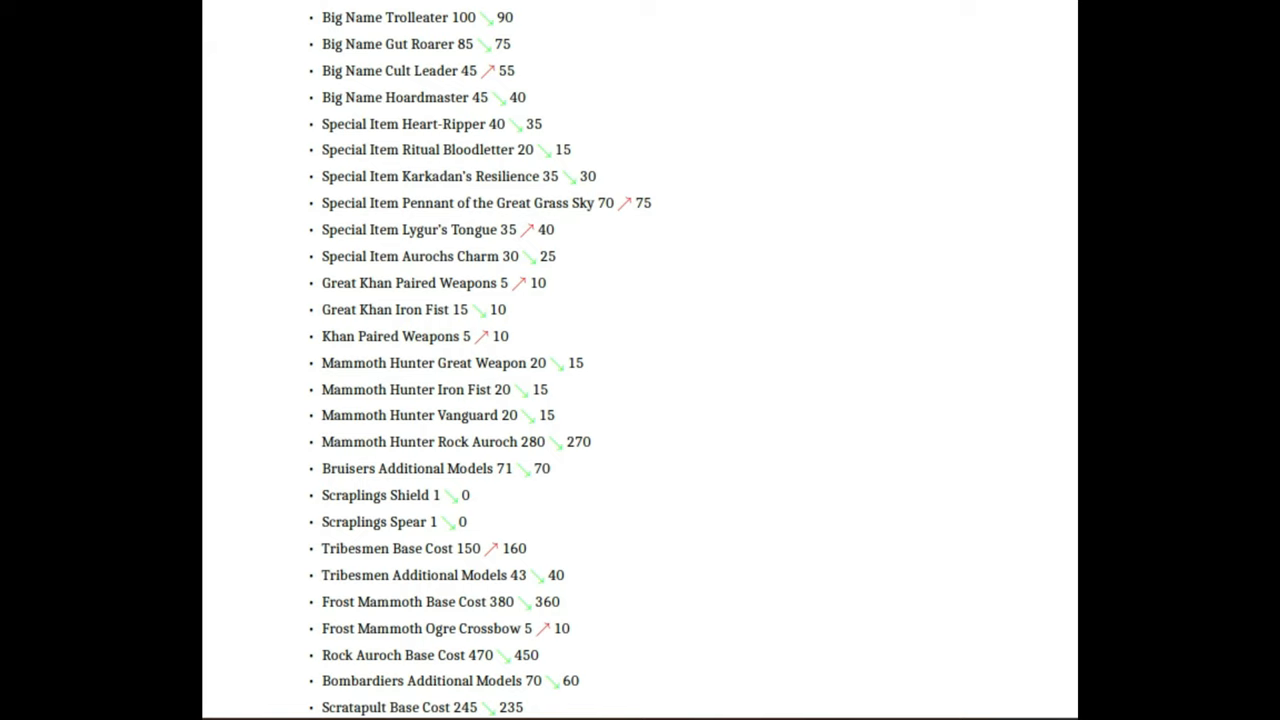
pyautogui.scroll(-3)
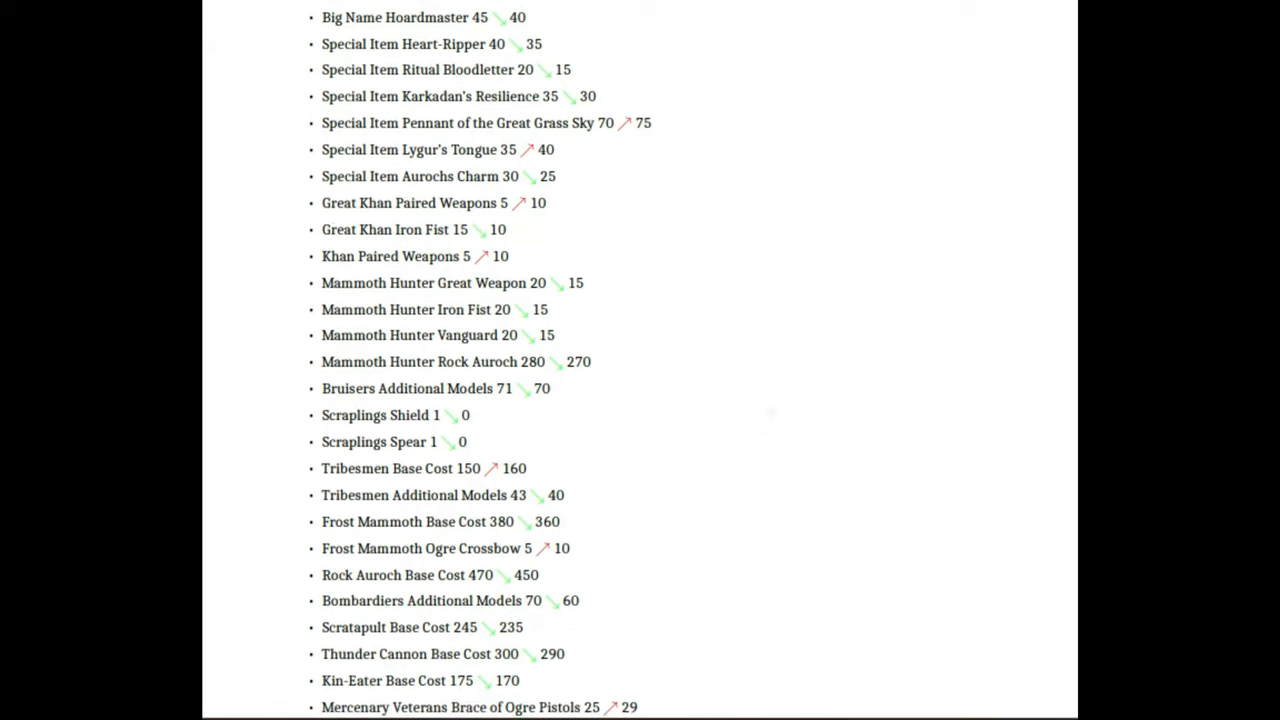
pyautogui.scroll(-3)
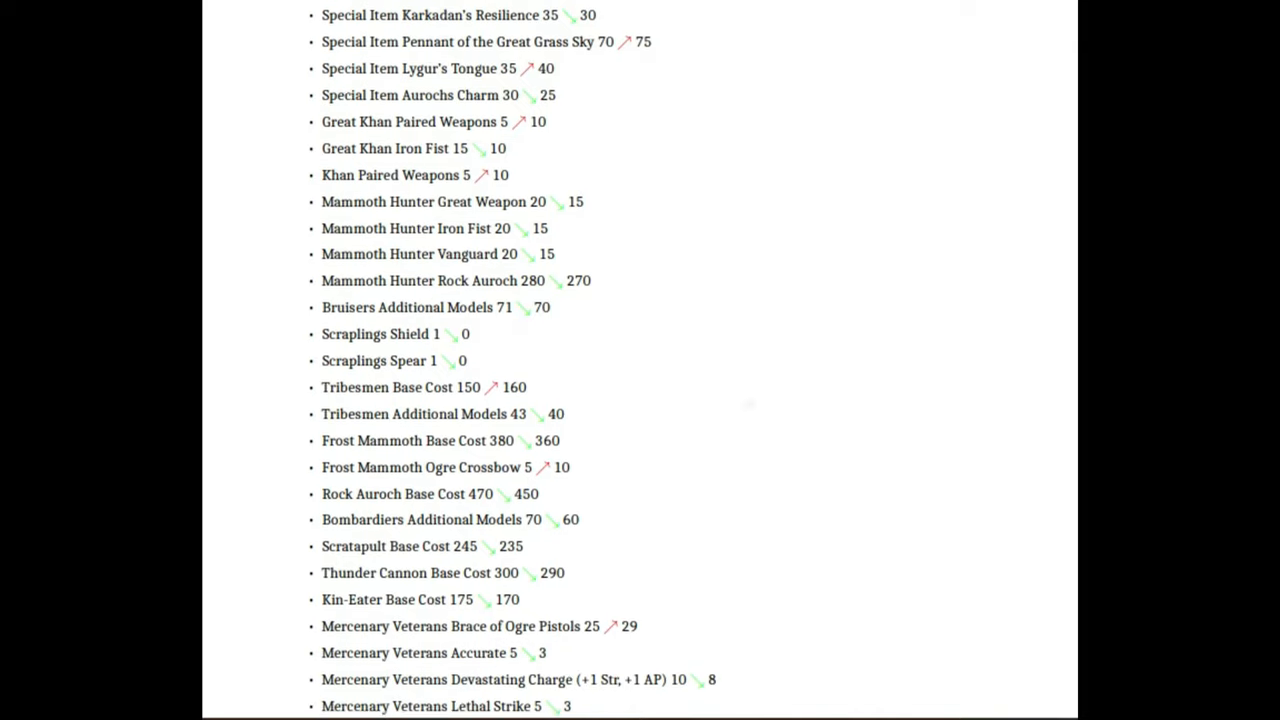
pyautogui.scroll(-3)
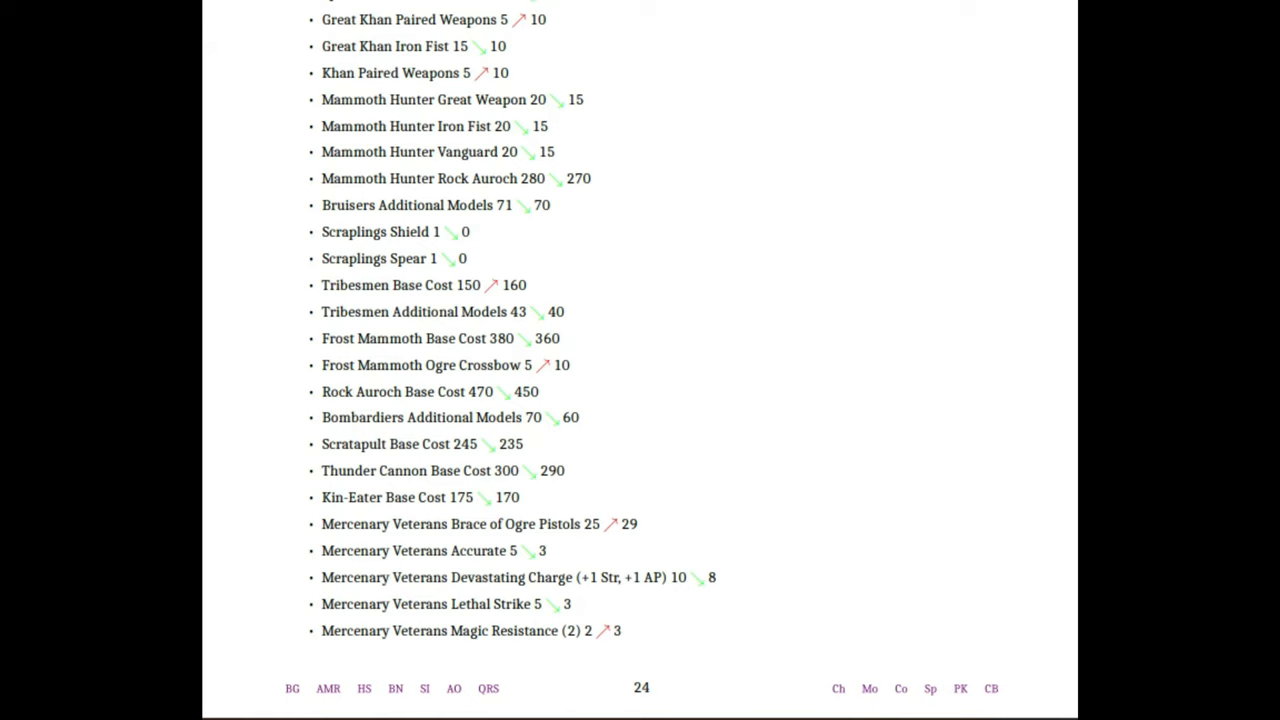
pyautogui.scroll(-3)
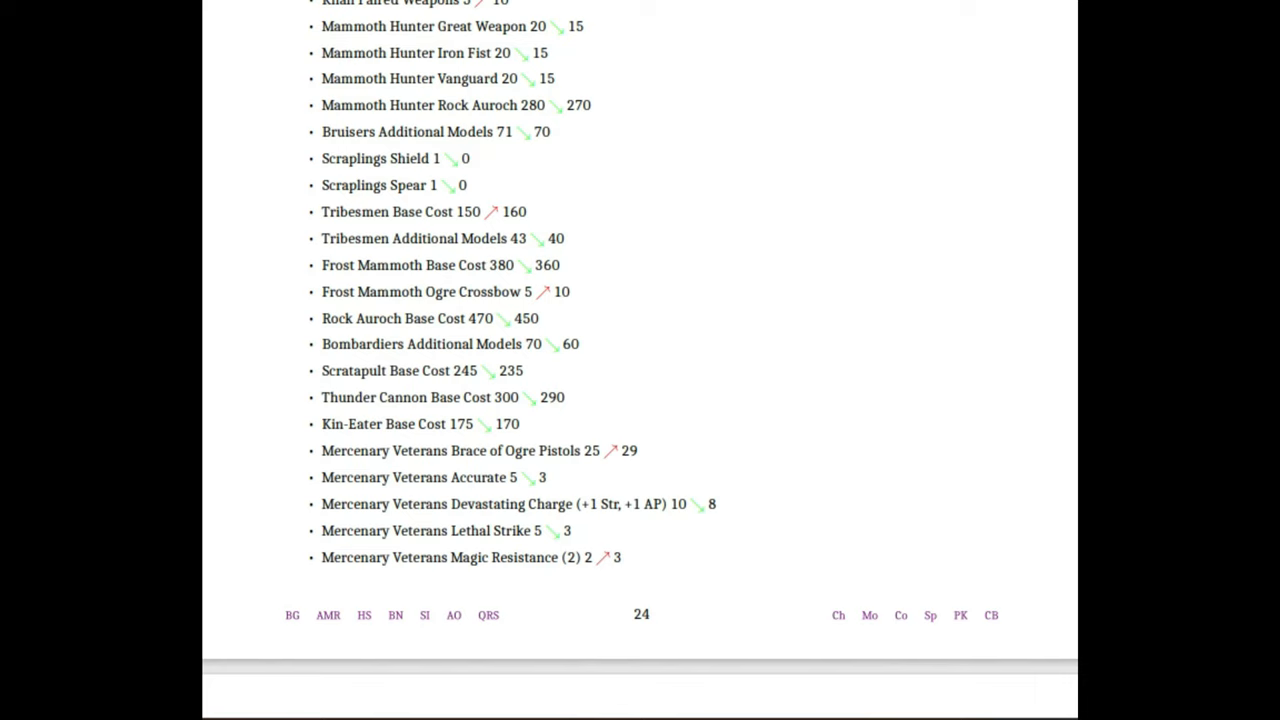
pyautogui.scroll(-3)
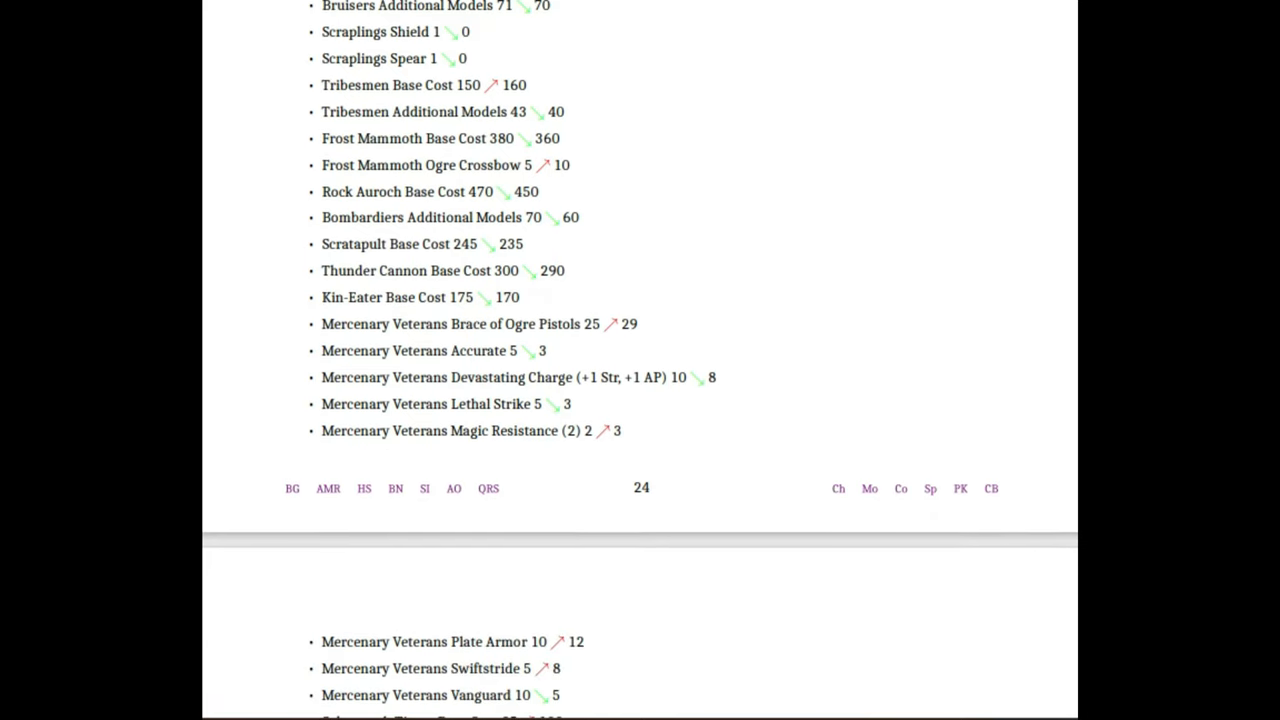
pyautogui.scroll(-3)
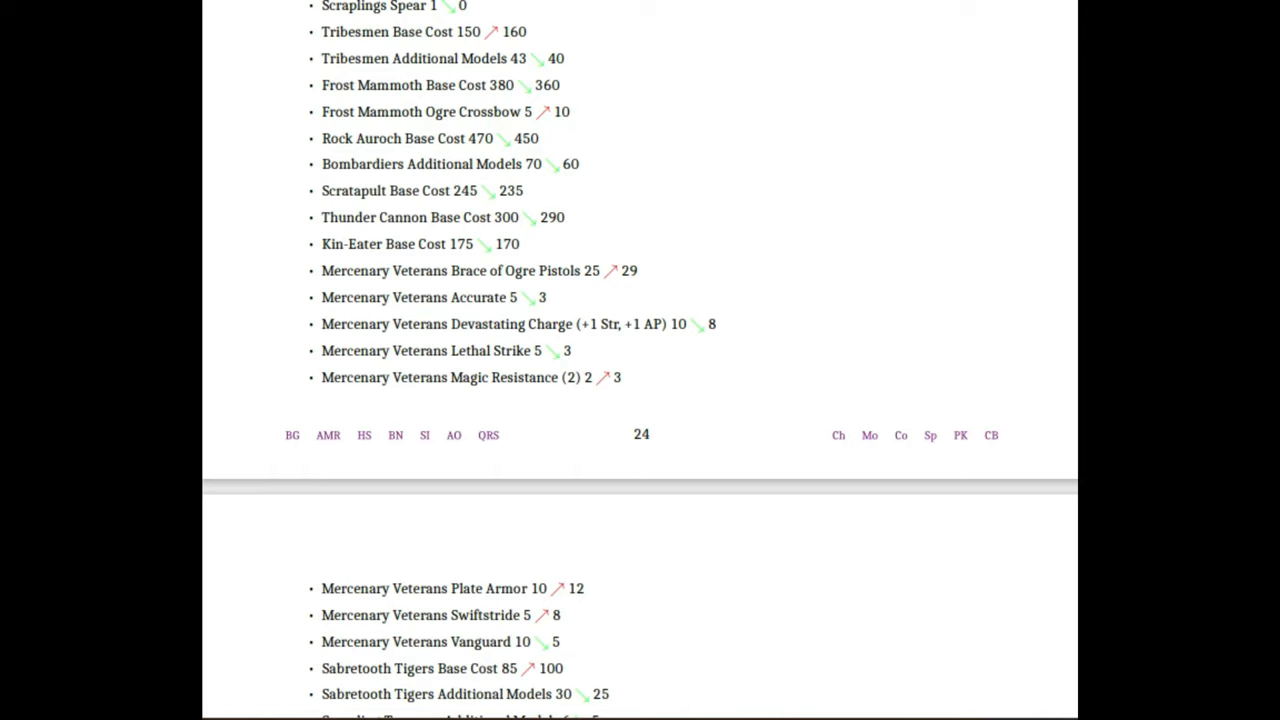
pyautogui.scroll(3)
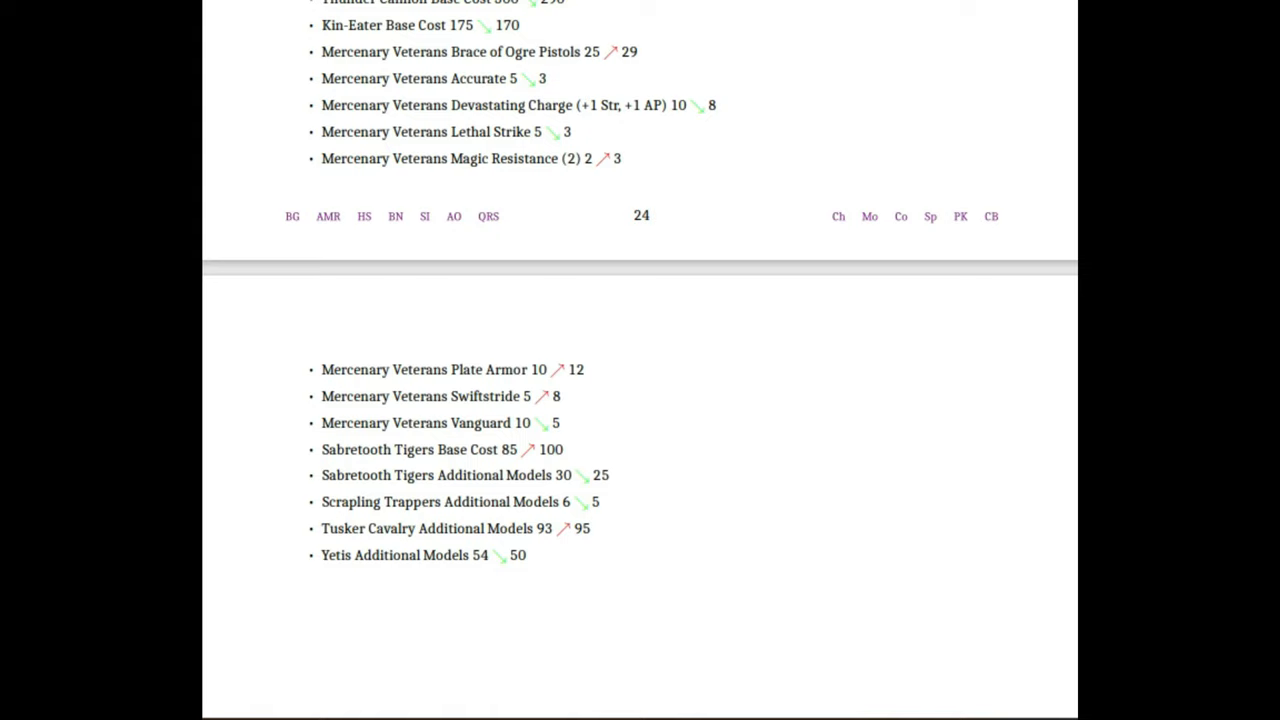
pyautogui.scroll(3)
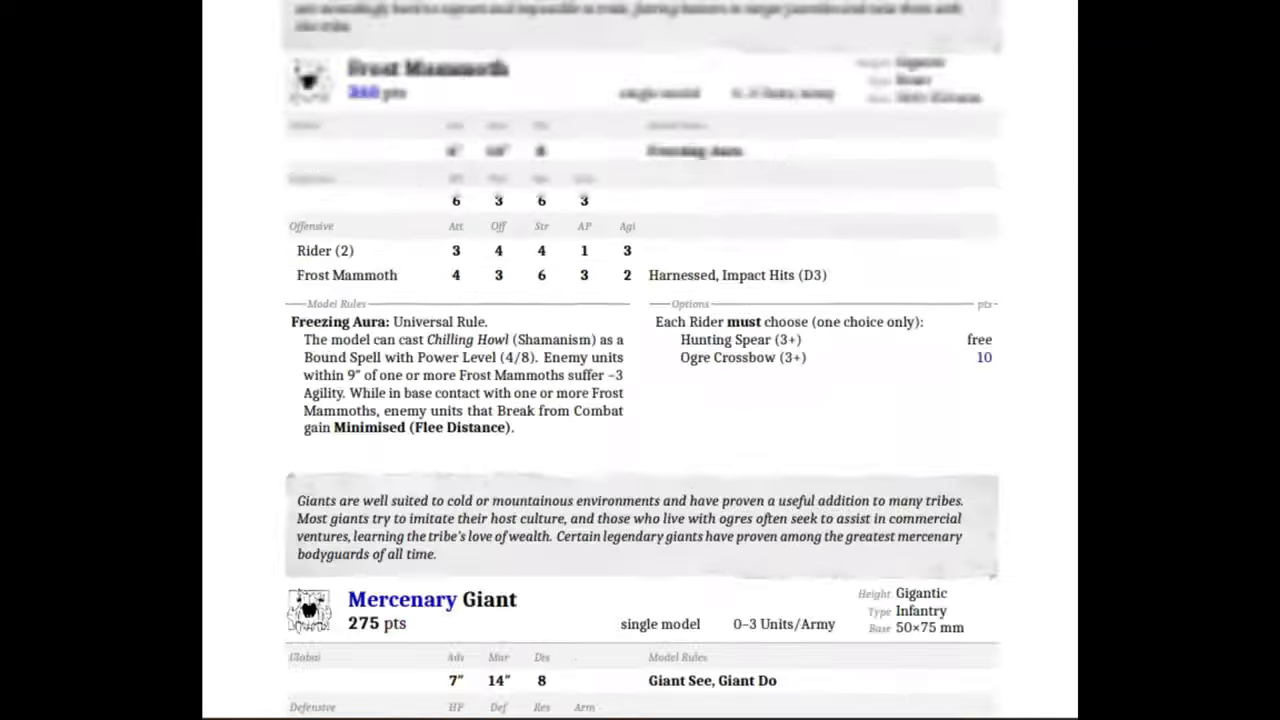
pyautogui.scroll(-3)
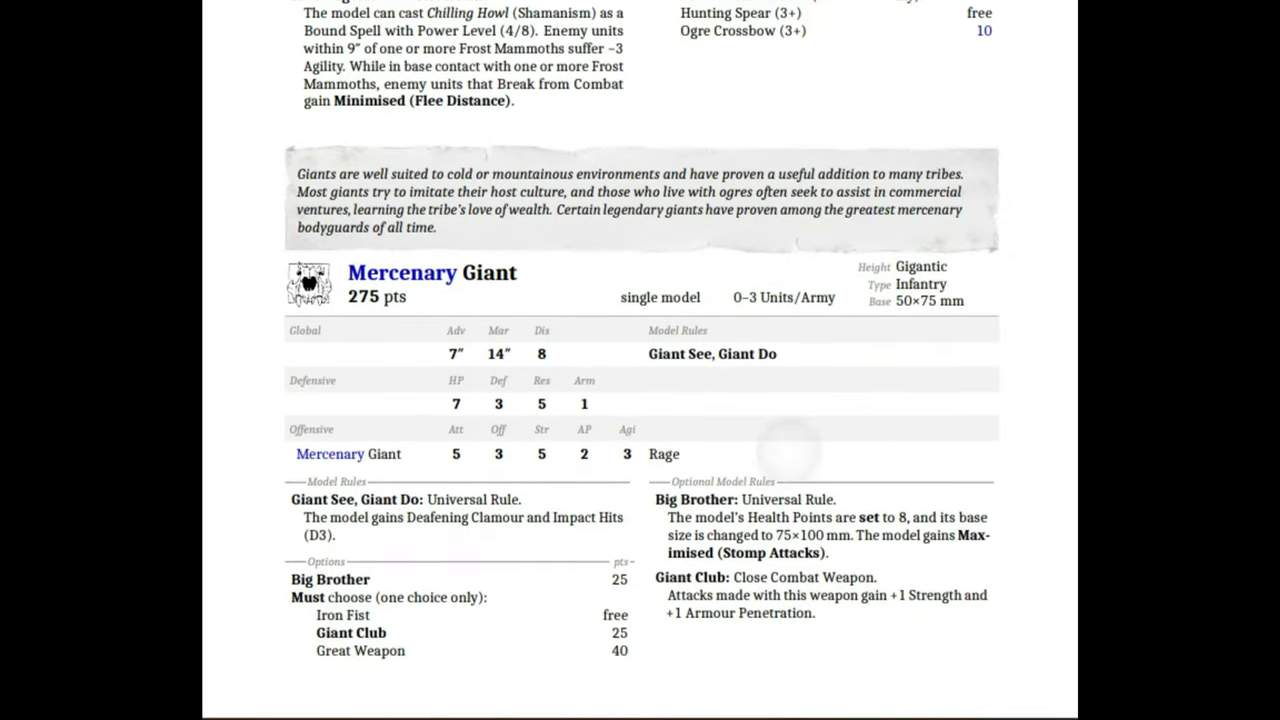
pyautogui.scroll(3)
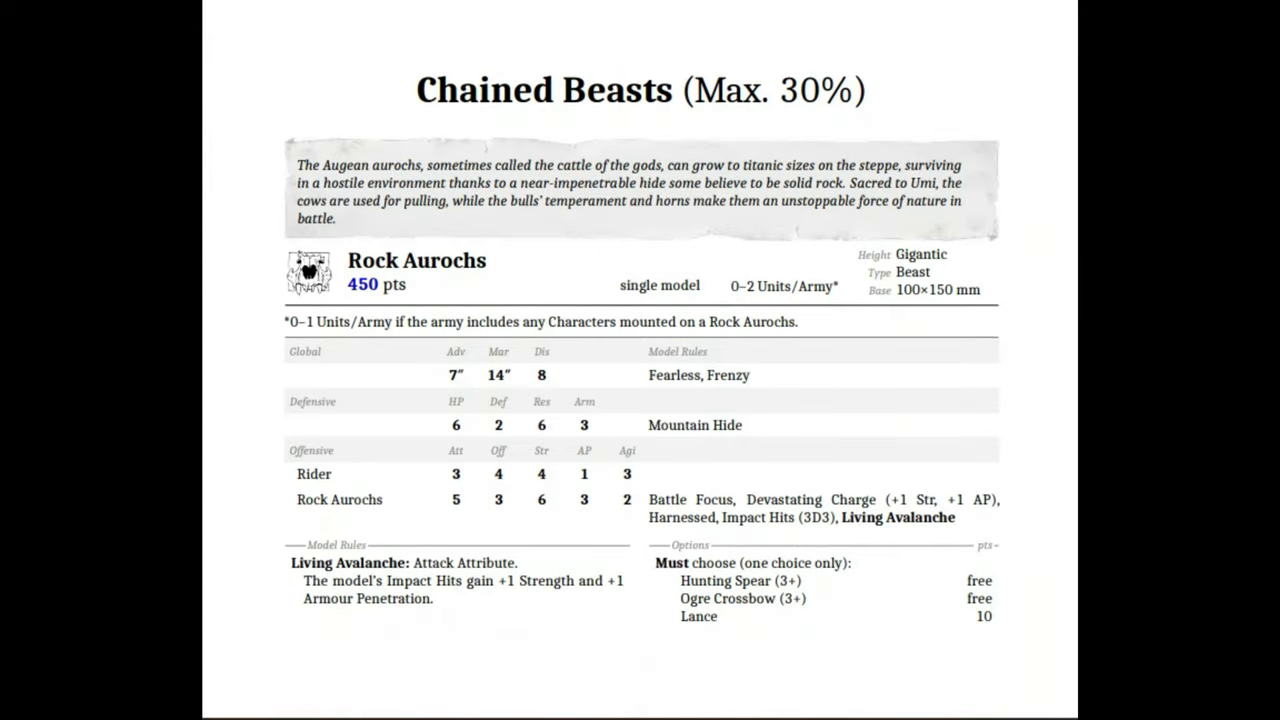
pyautogui.scroll(-3)
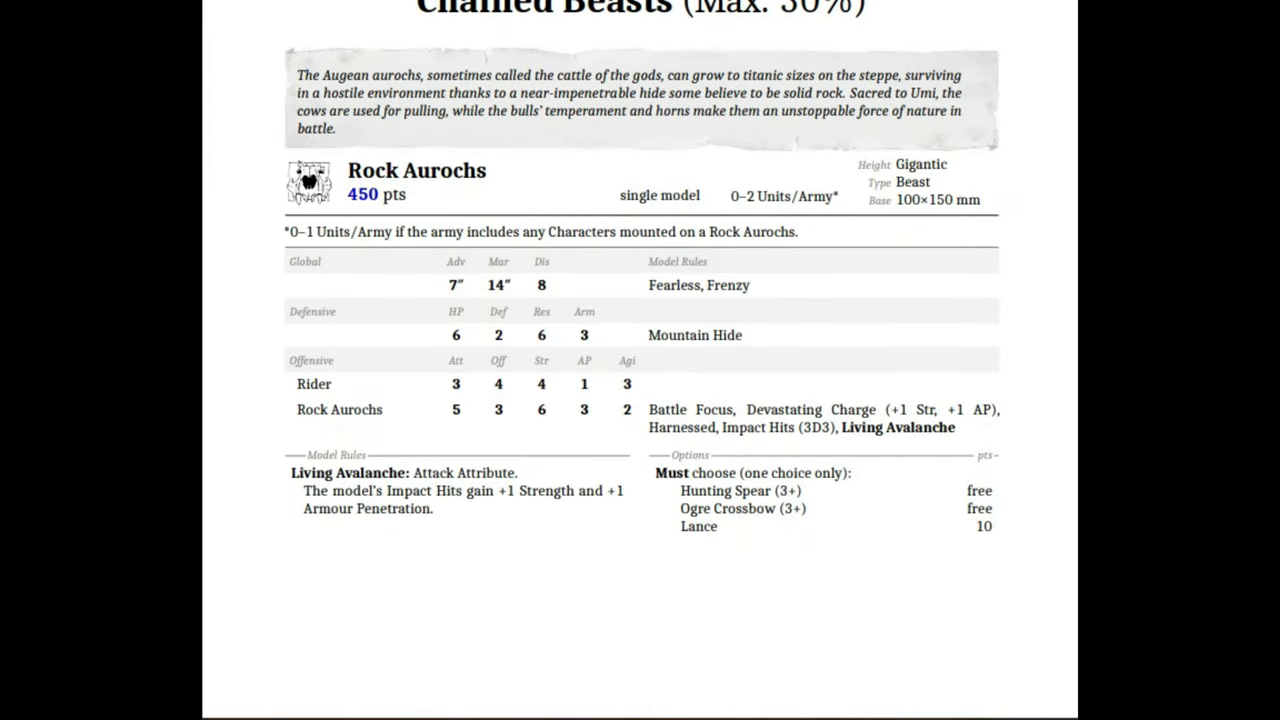
pyautogui.scroll(3)
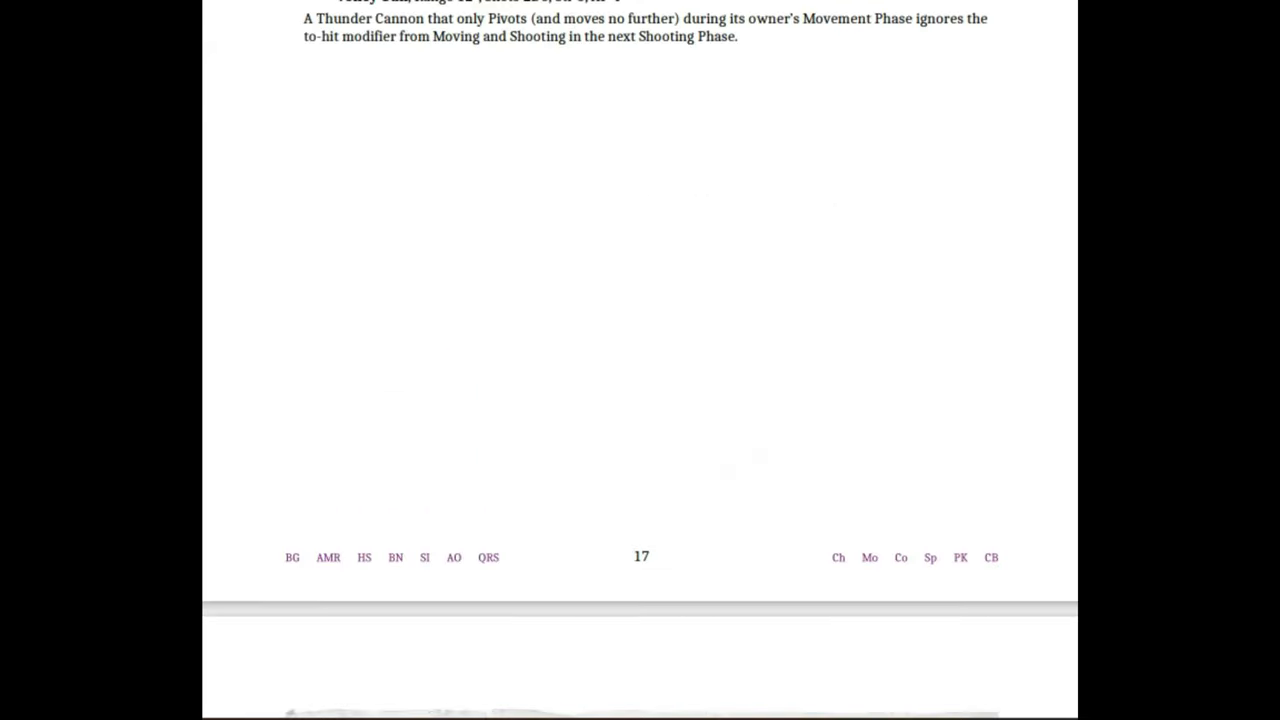
pyautogui.scroll(-3)
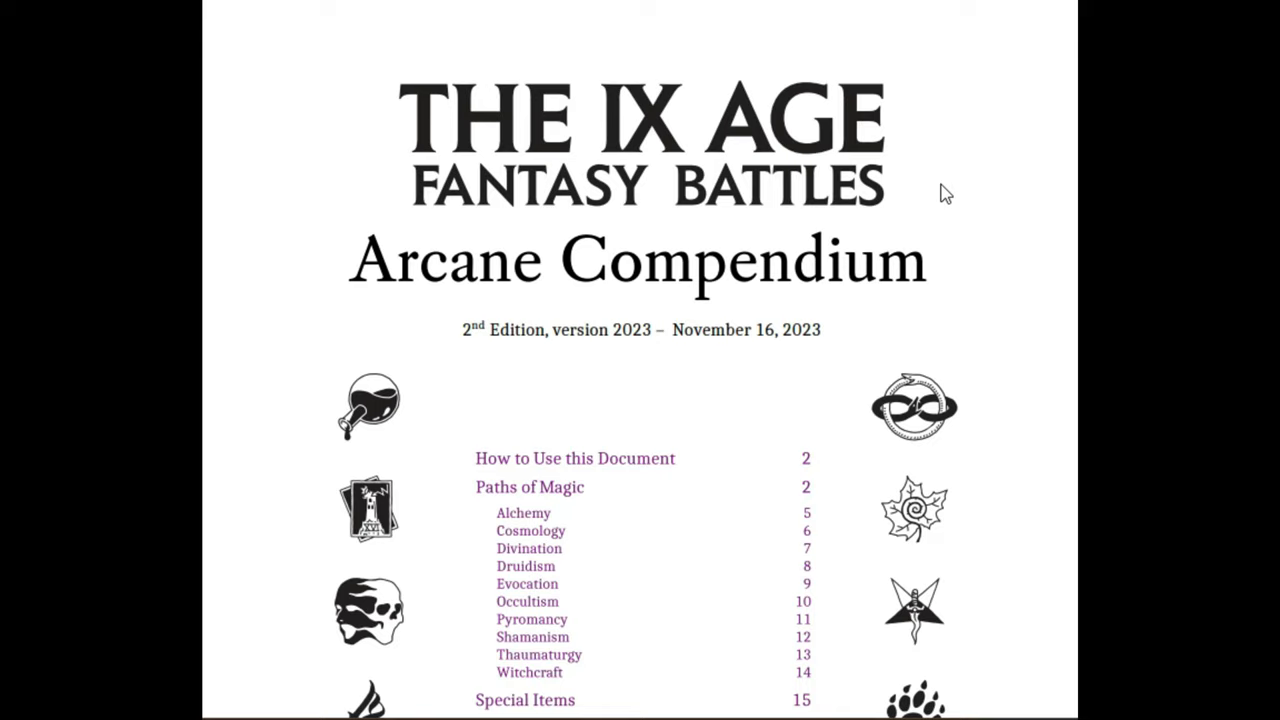
pyautogui.scroll(-3)
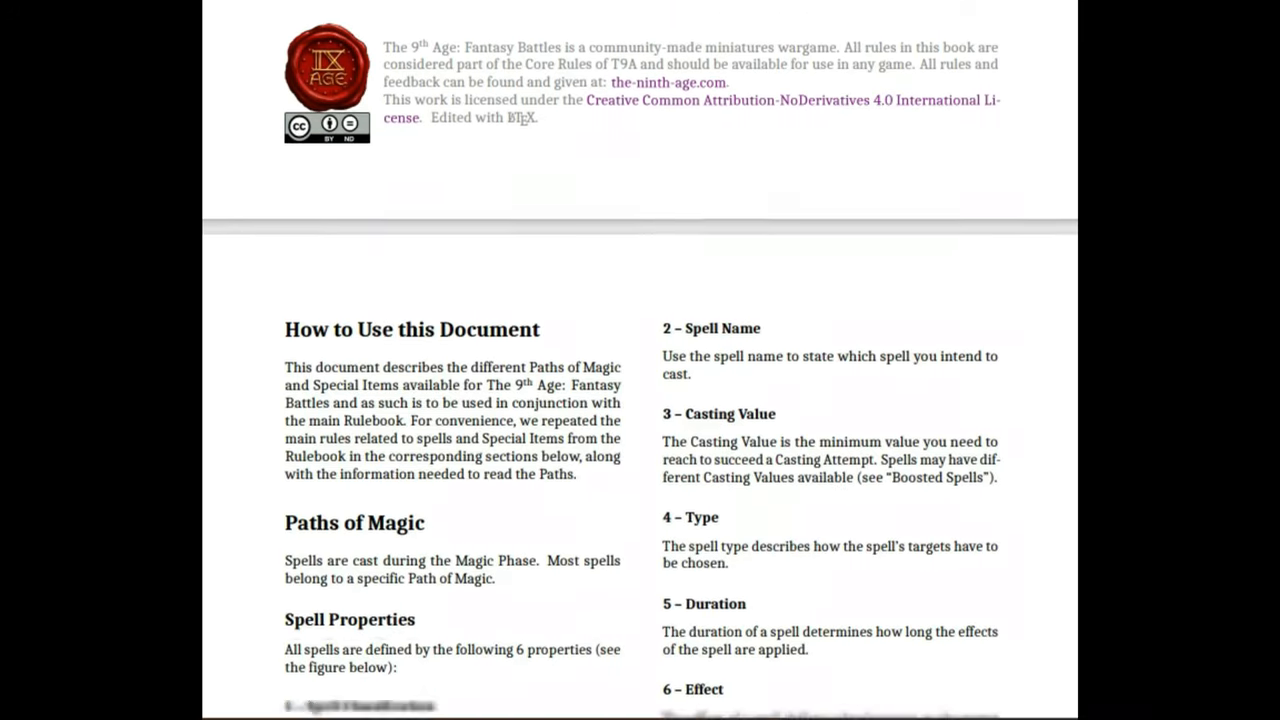
pyautogui.scroll(3)
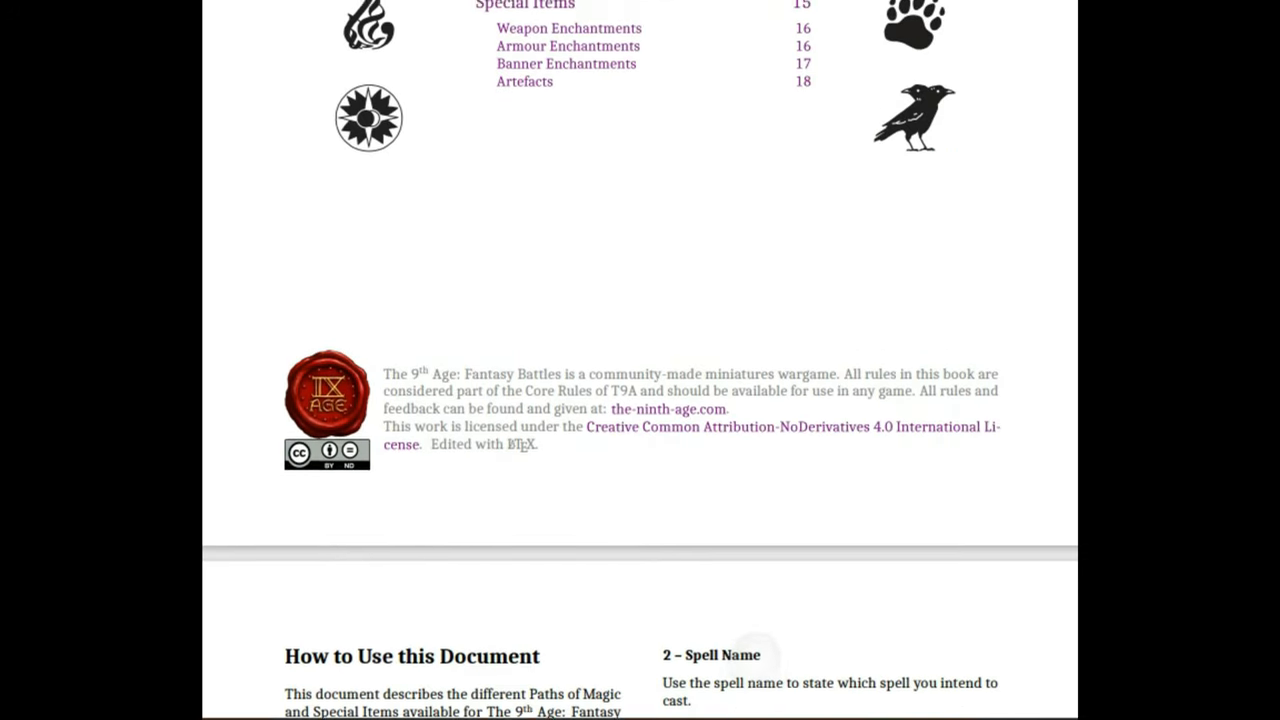
pyautogui.scroll(-3)
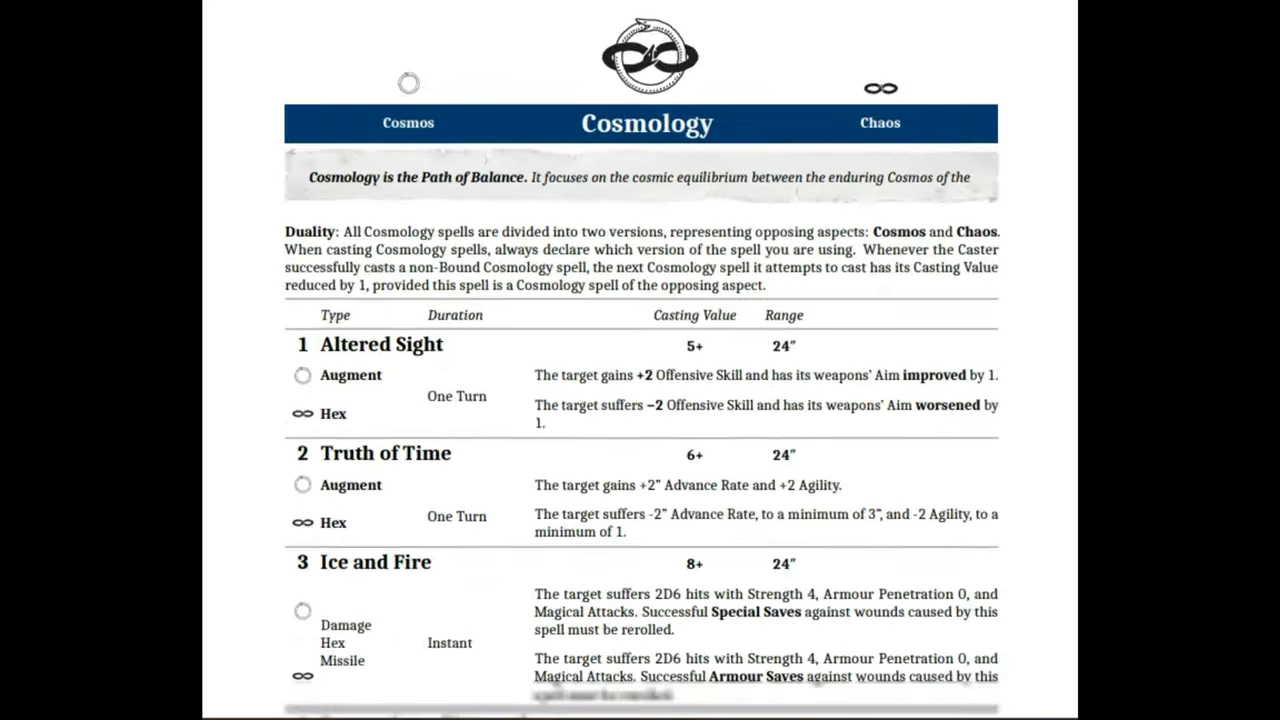
pyautogui.scroll(3)
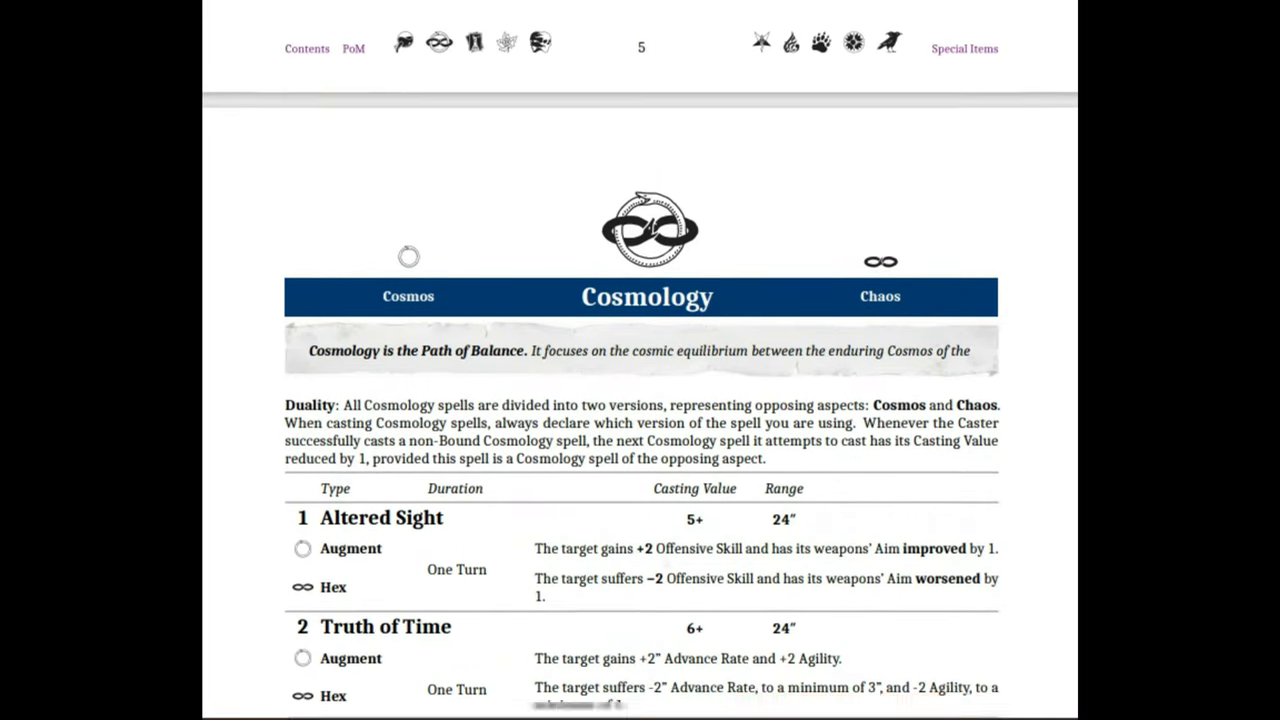
pyautogui.scroll(-3)
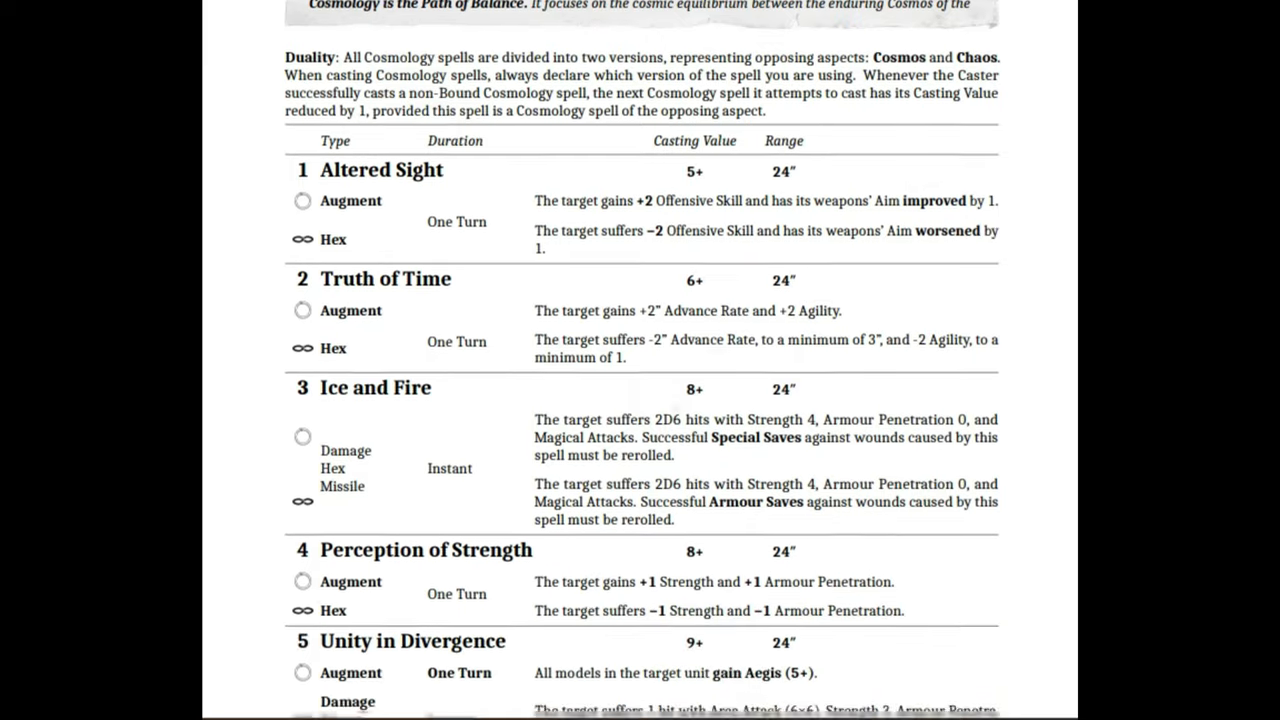
pyautogui.scroll(-3)
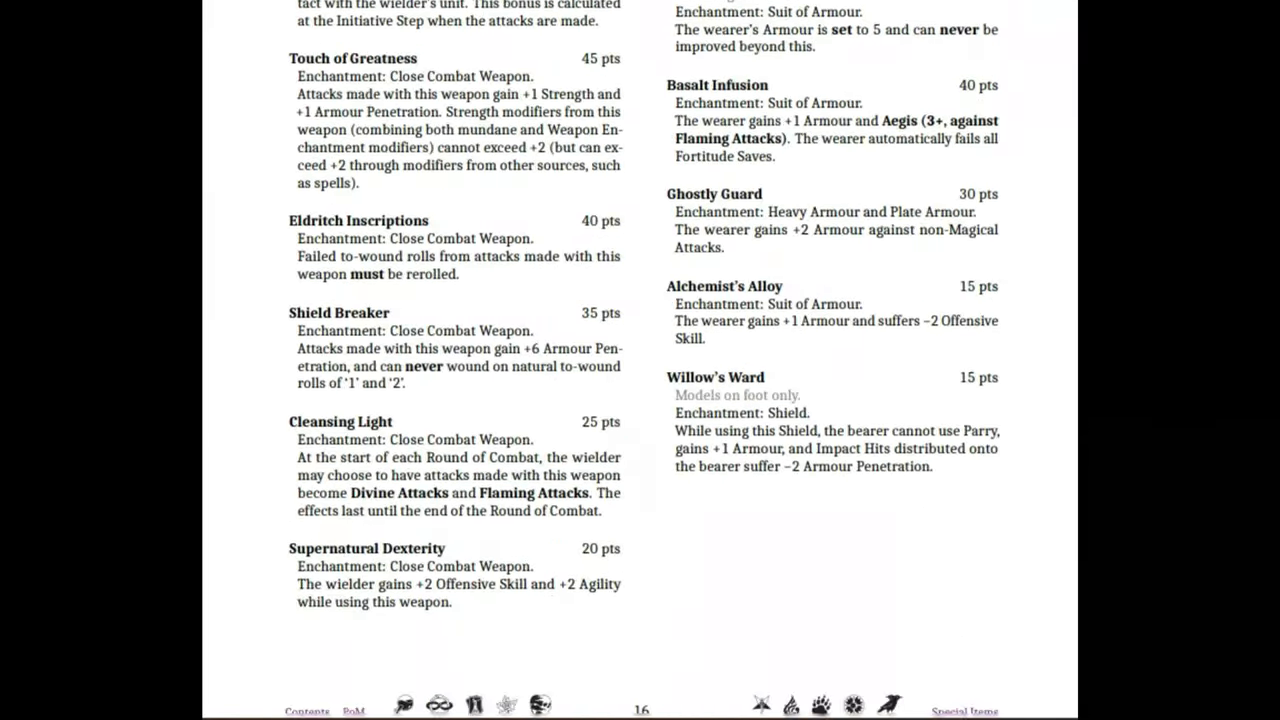
pyautogui.scroll(3)
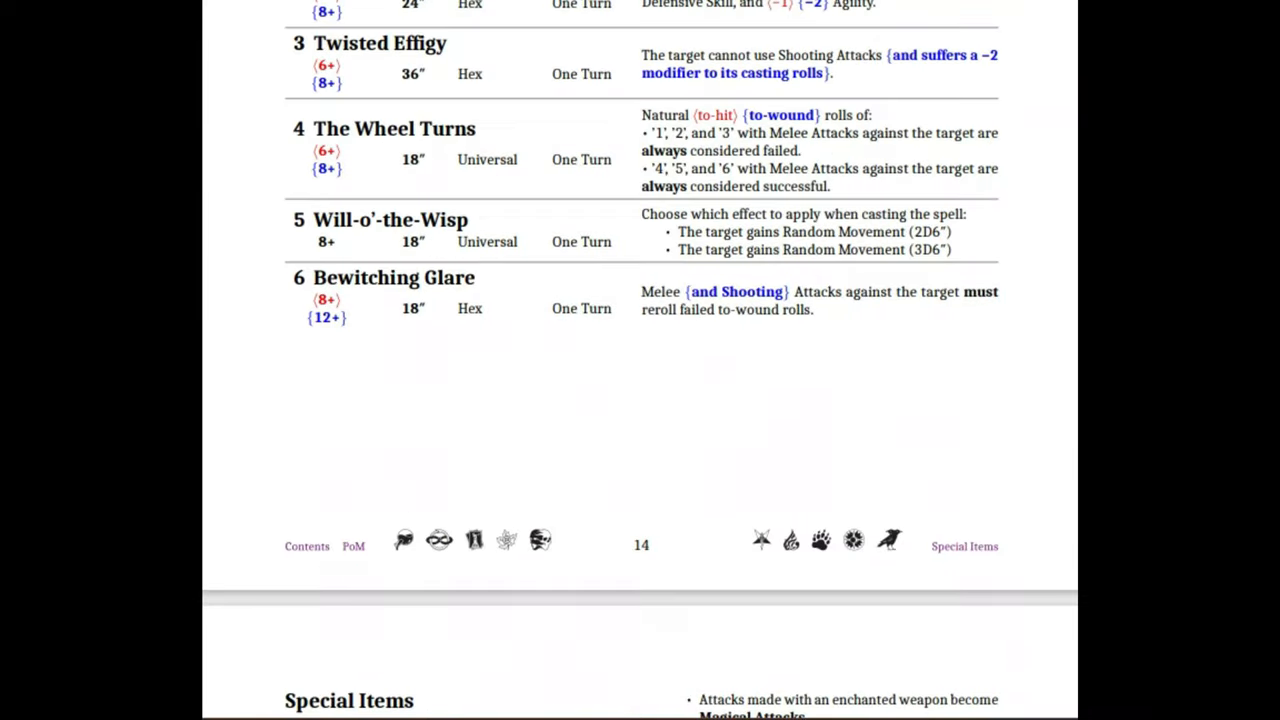
pyautogui.scroll(3)
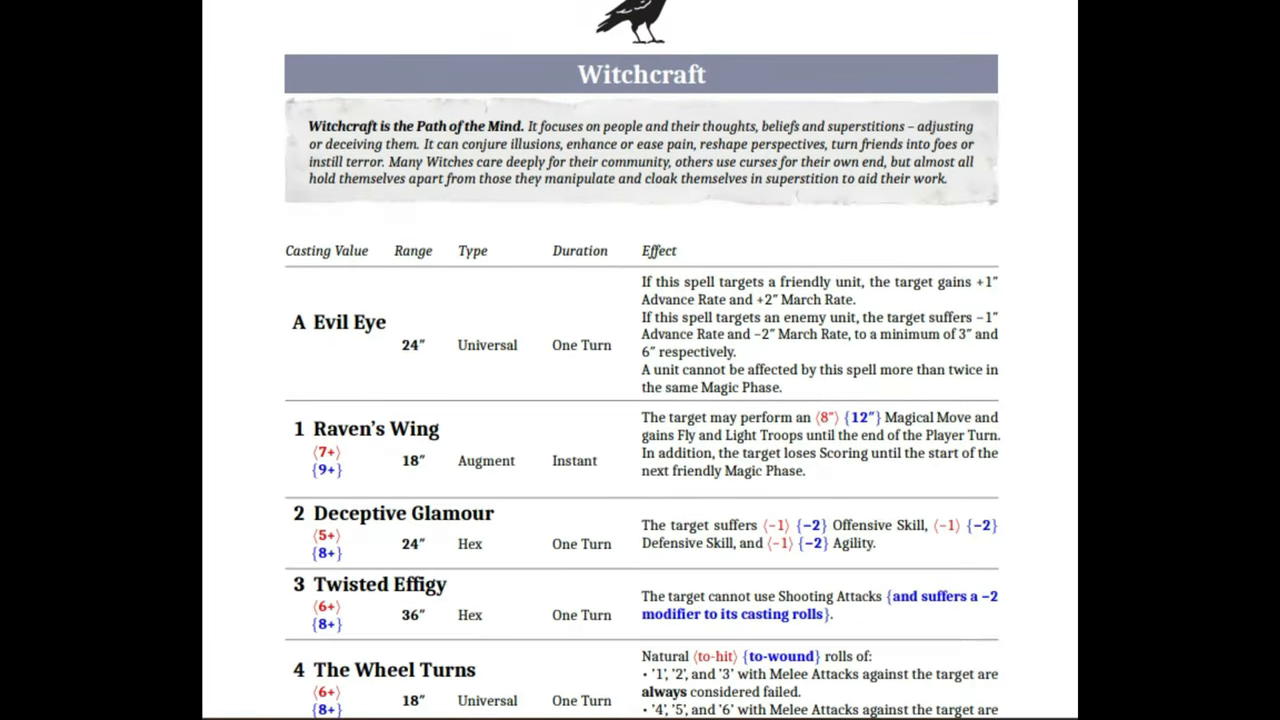
pyautogui.scroll(3)
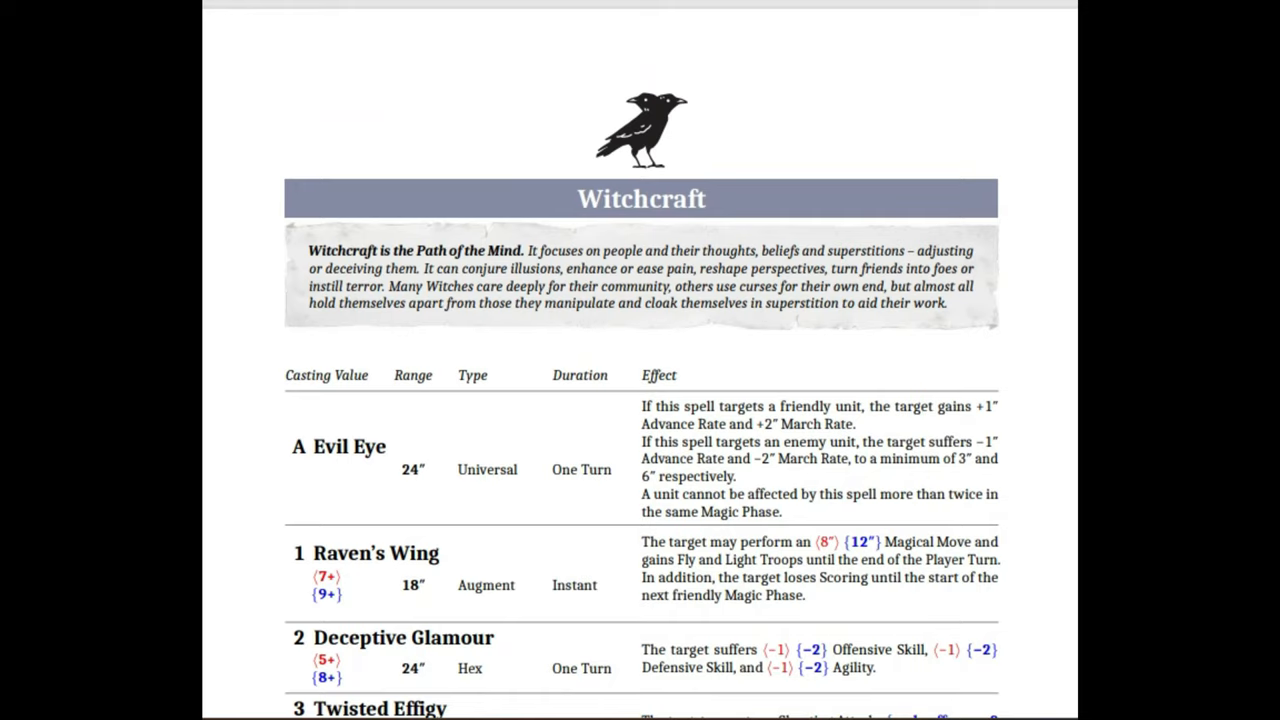
pyautogui.scroll(-3)
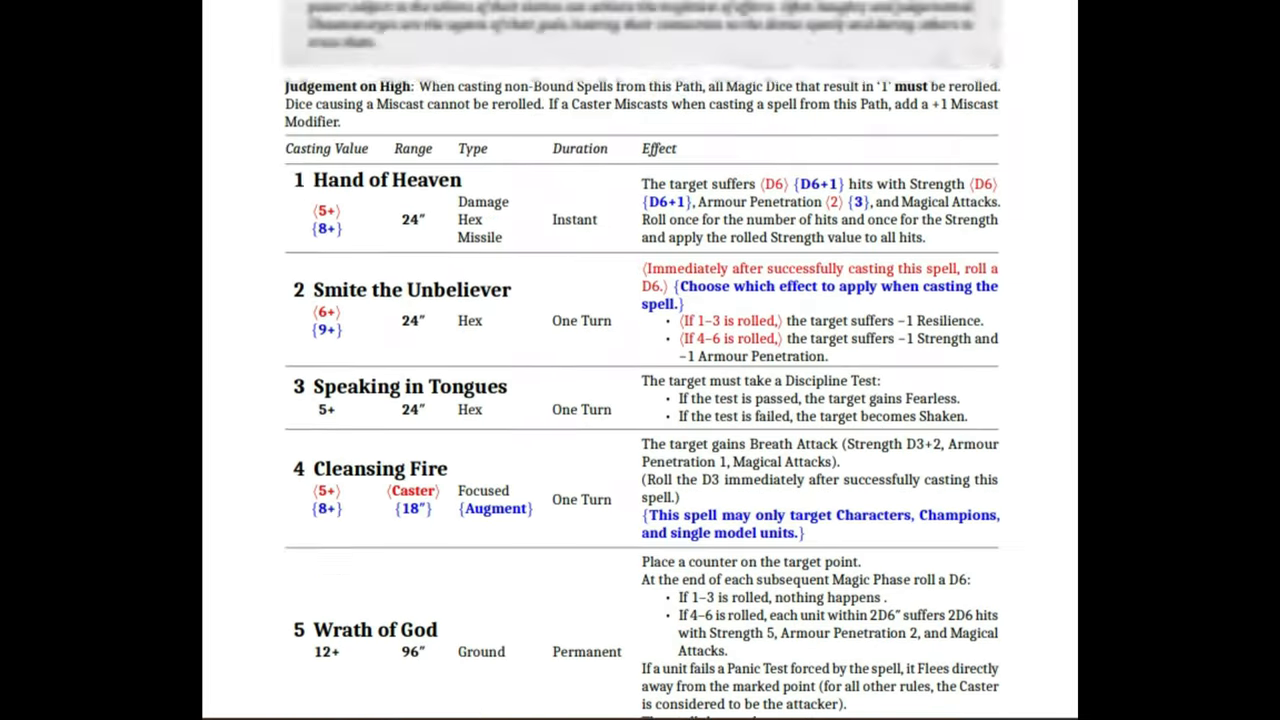
pyautogui.scroll(3)
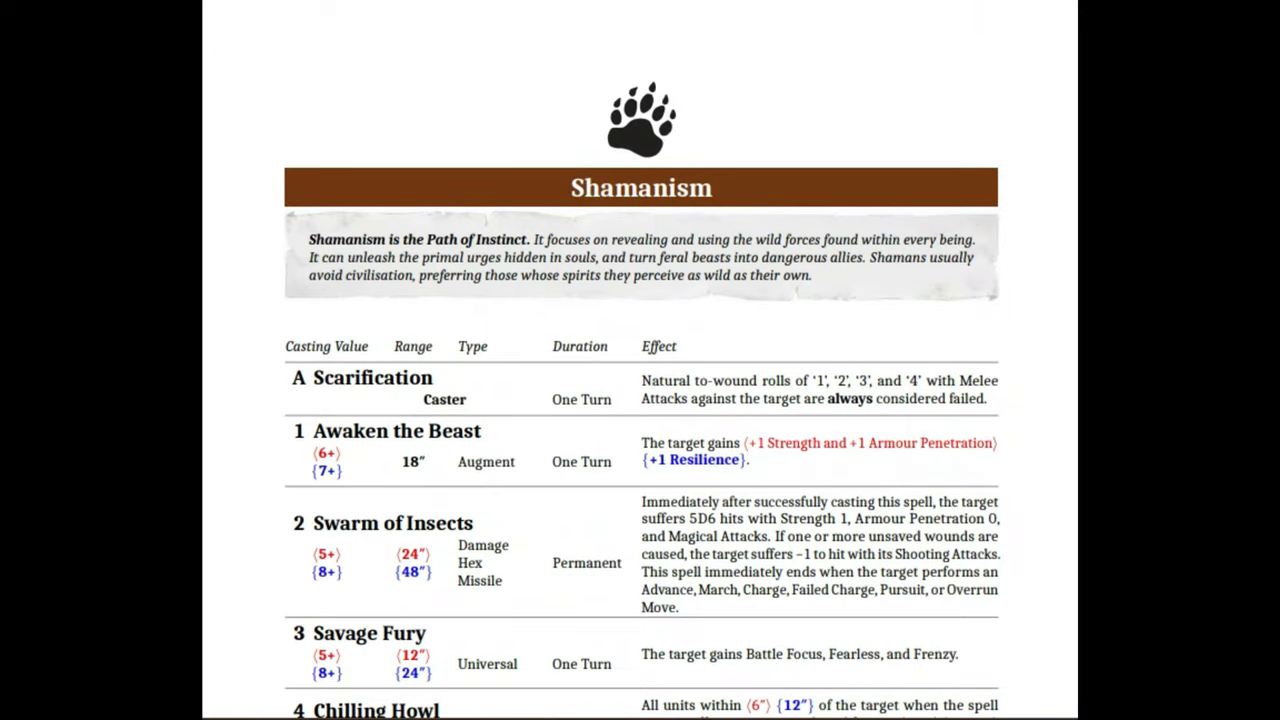
pyautogui.scroll(3)
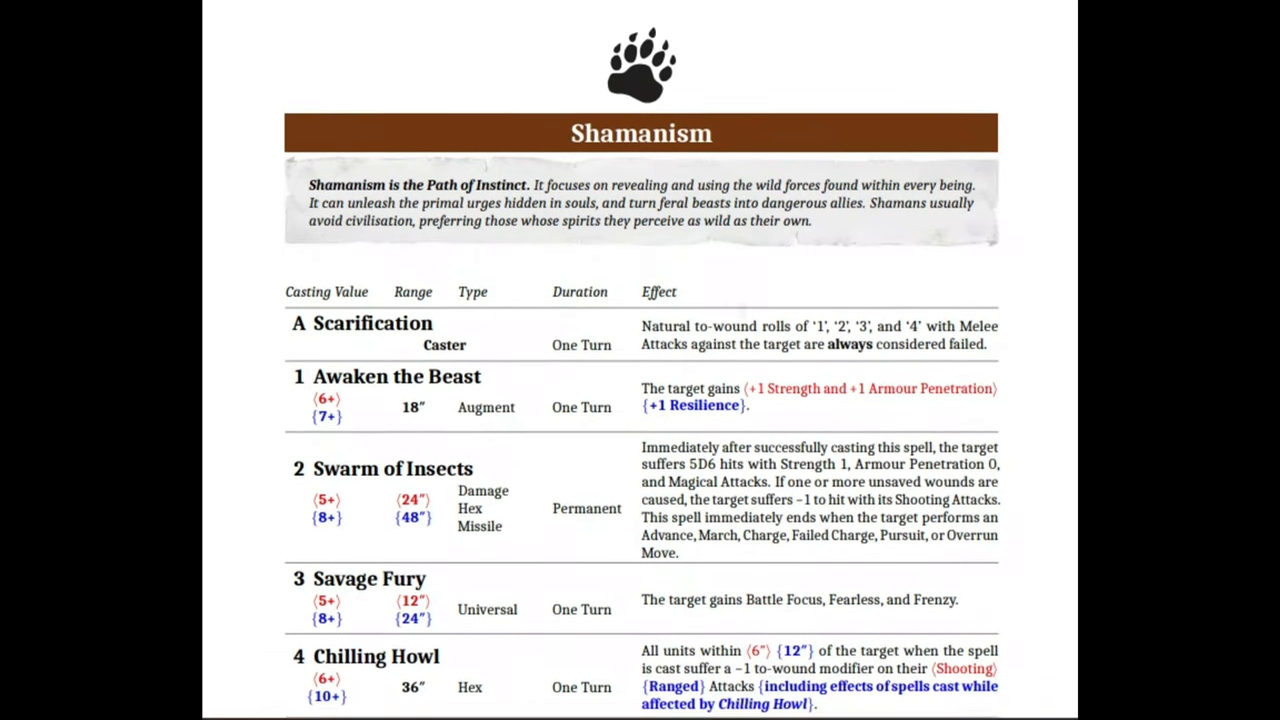
pyautogui.scroll(-3)
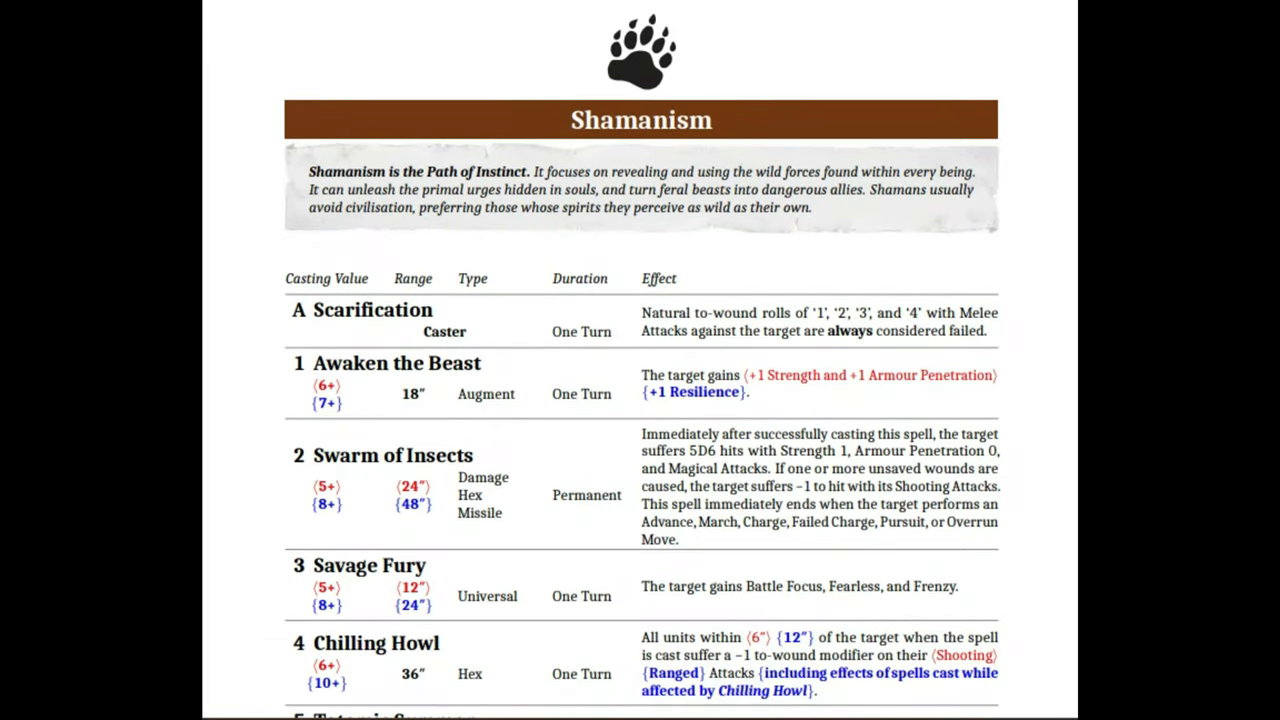